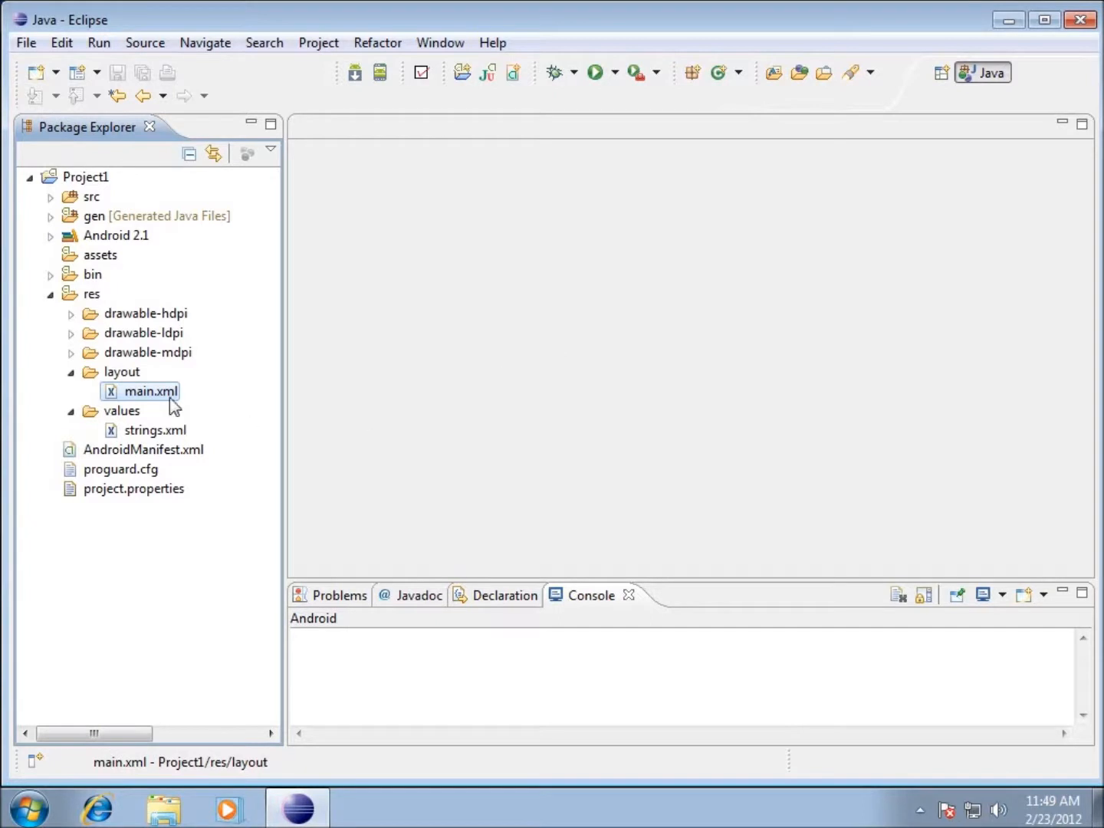
Step: Open main.xml from Project1, view its XML source, then return to the Graphical Layout preview
double_click(150, 391)
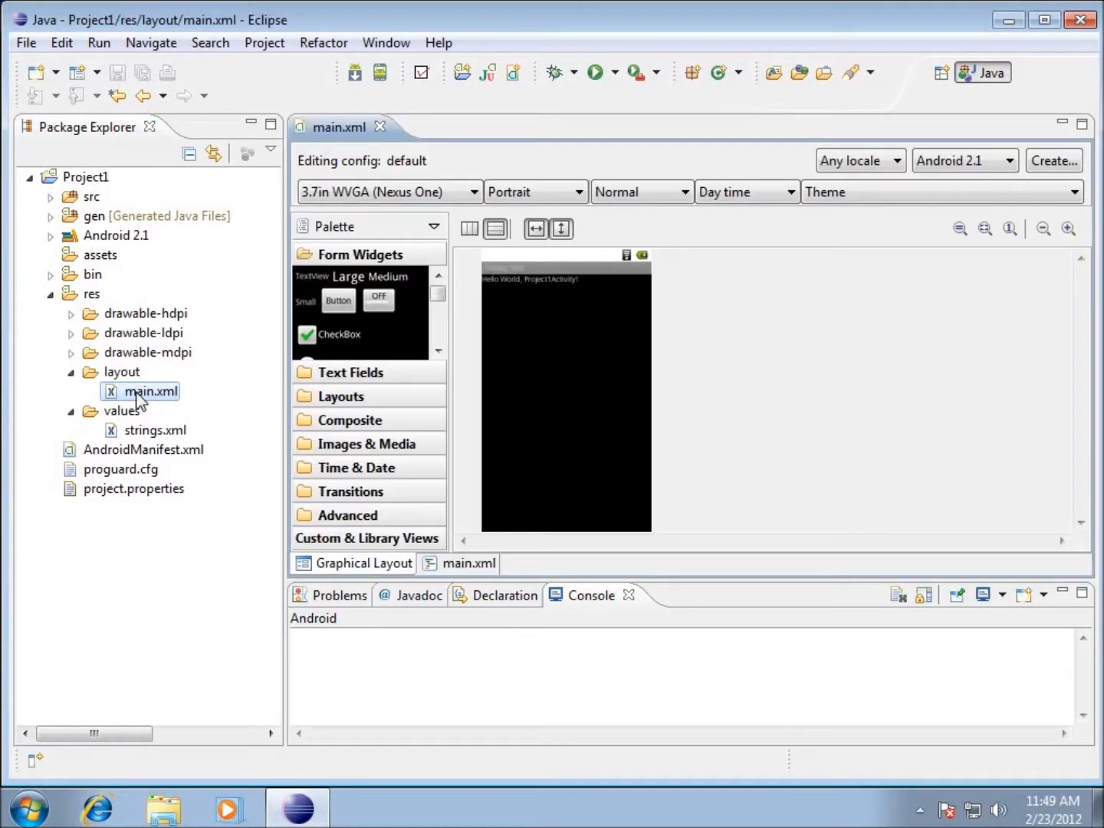
mouse_move(632, 342)
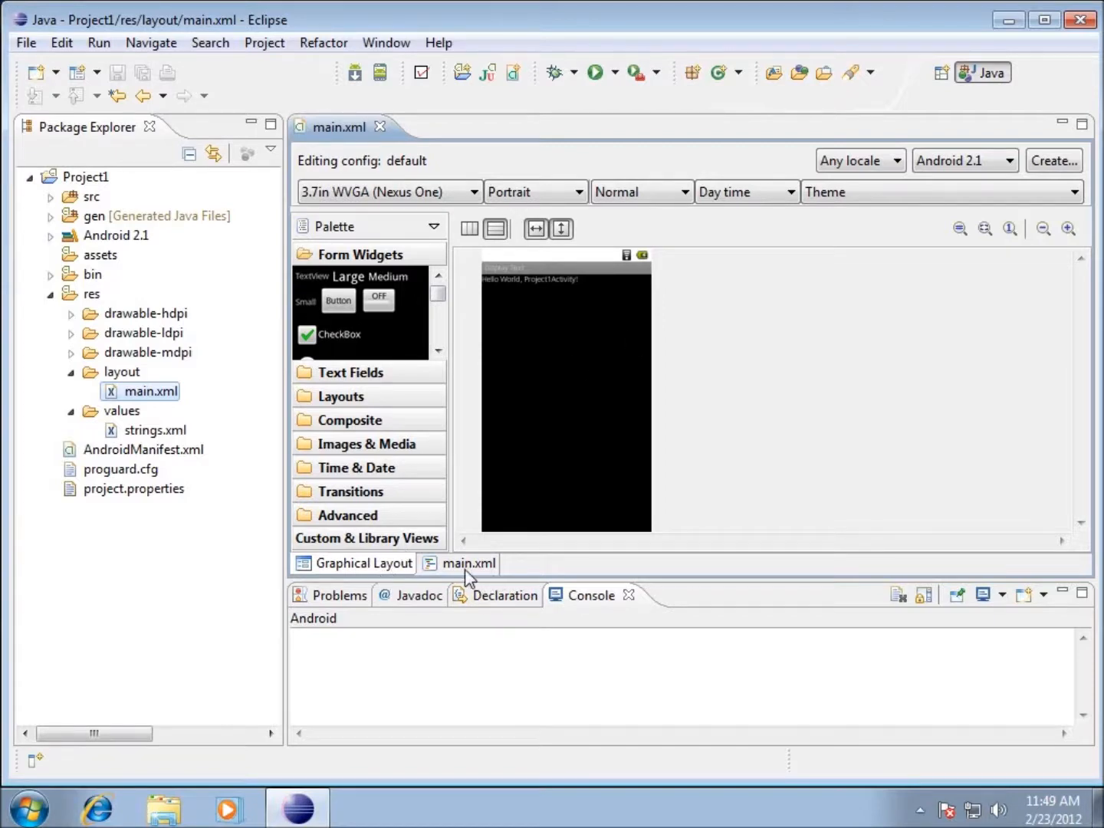
click(470, 563)
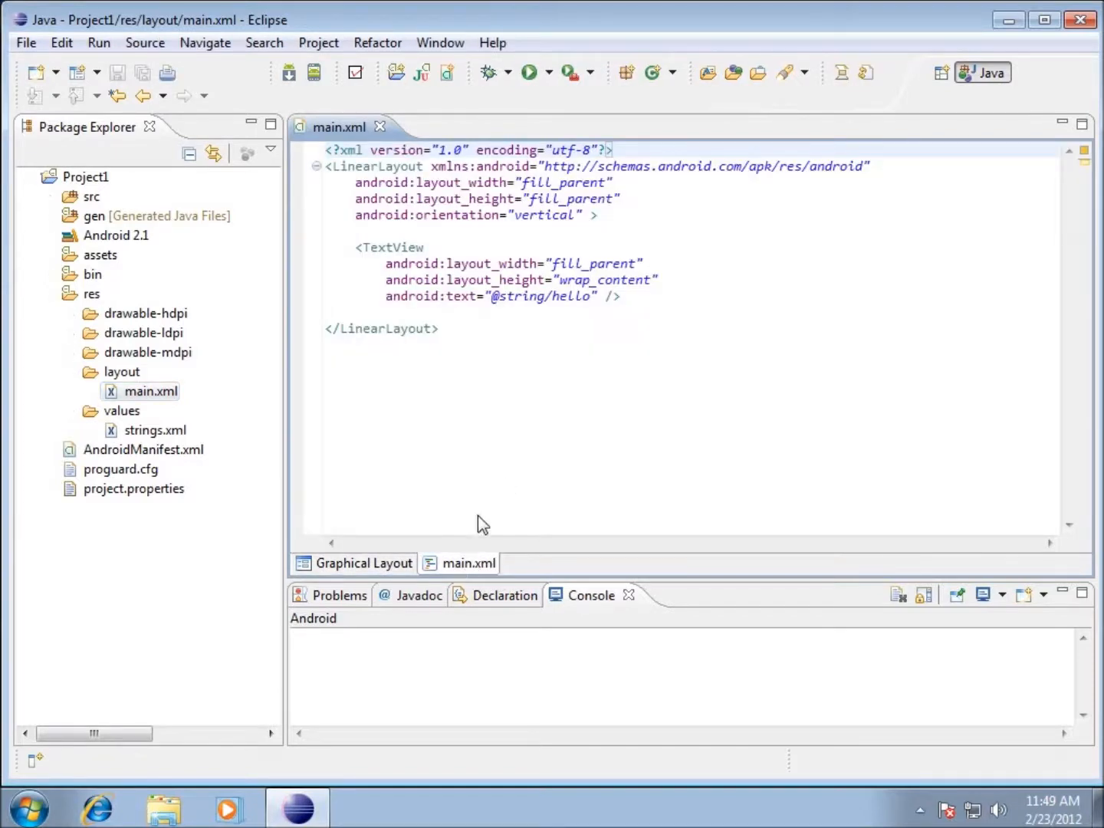
click(362, 563)
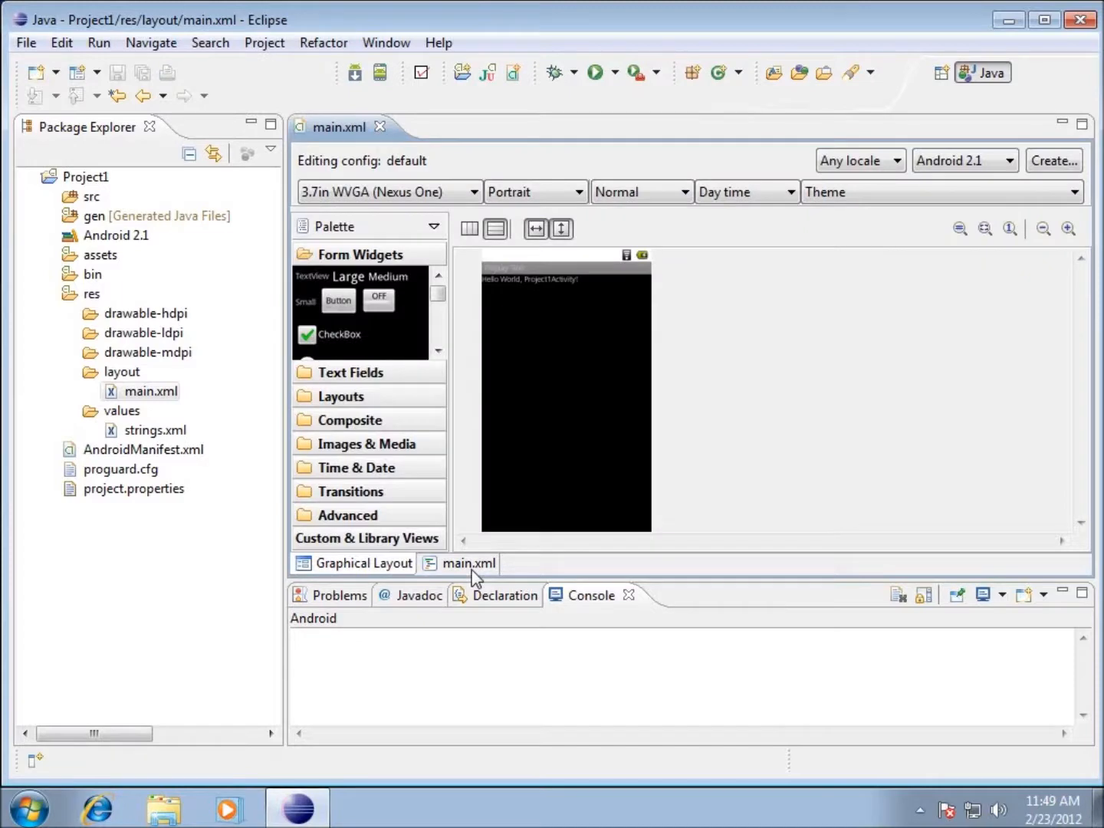
mouse_move(433, 448)
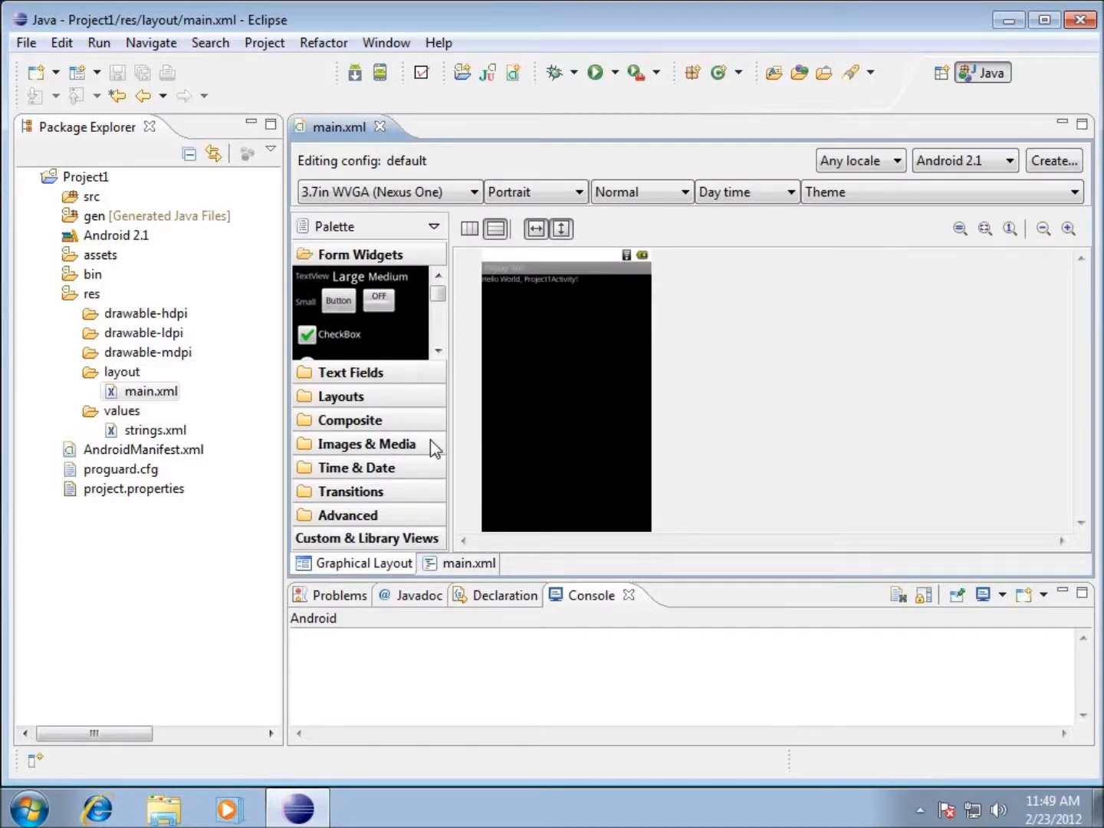
mouse_move(865, 316)
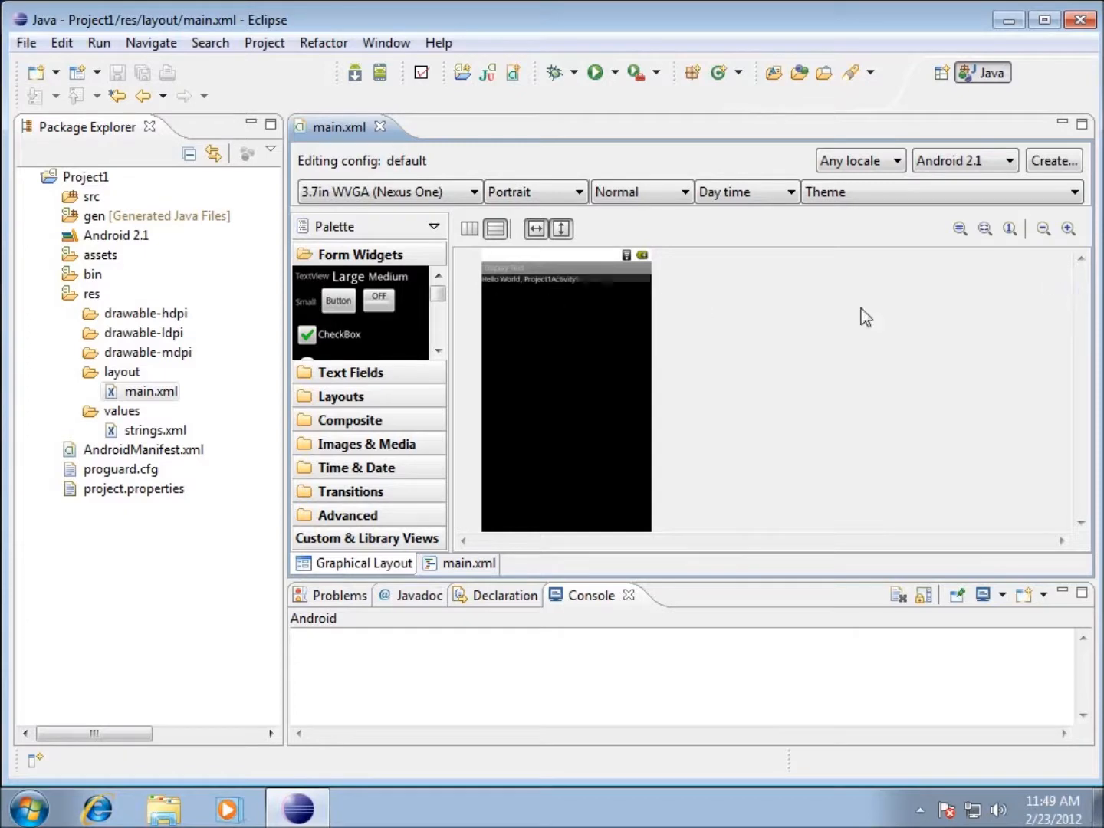
Step: Zoom the phone preview in twice and show the device screen-size choices (3.7in WVGA Nexus One)
click(1068, 229)
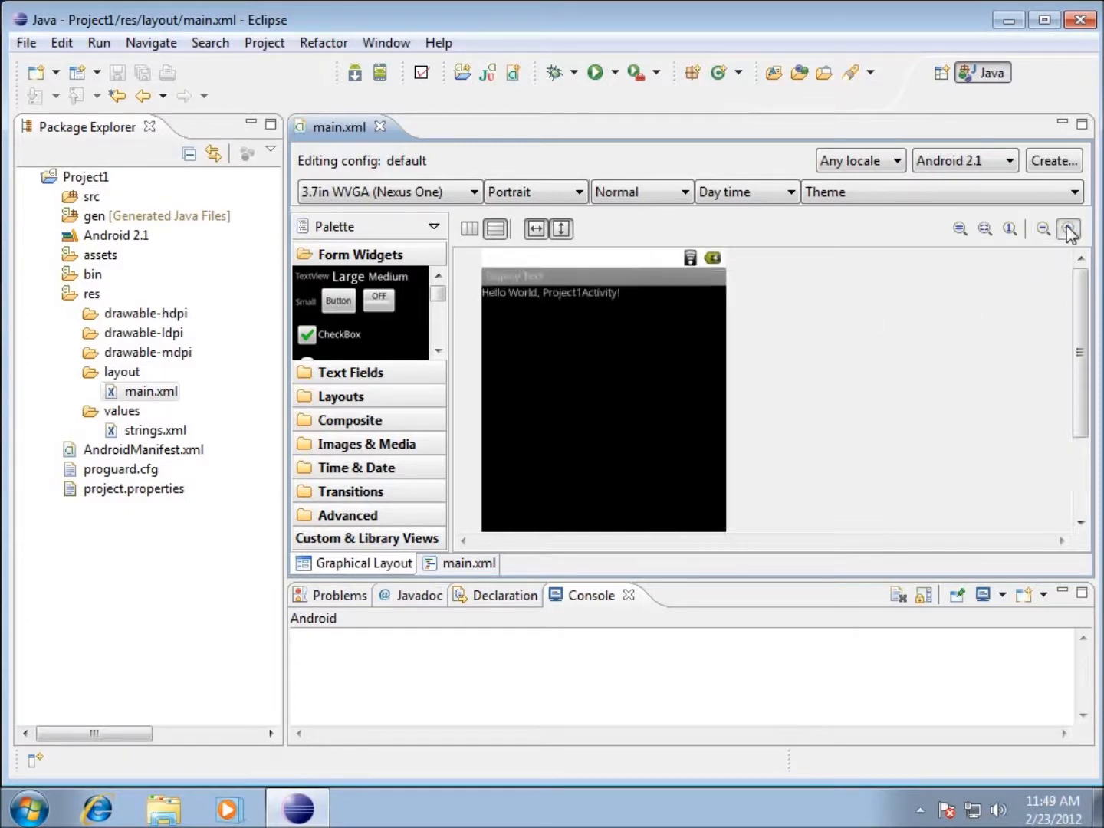
click(1067, 229)
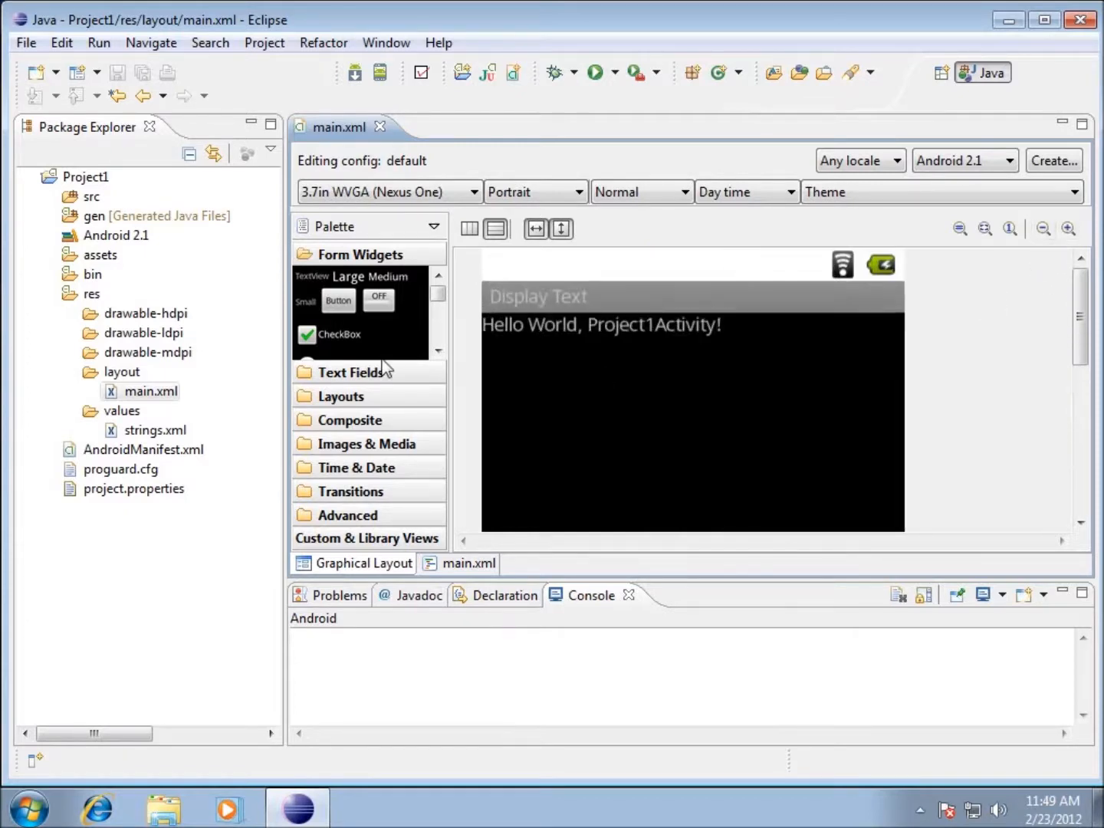
mouse_move(890, 414)
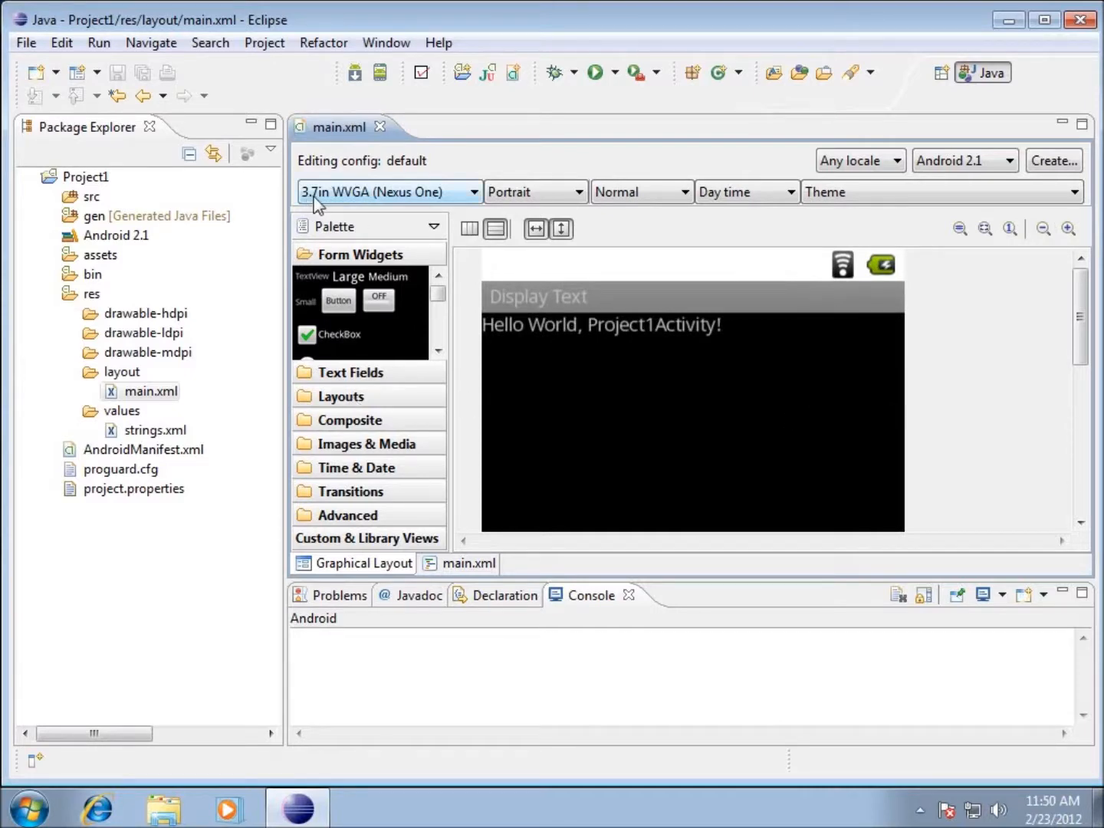
click(472, 191)
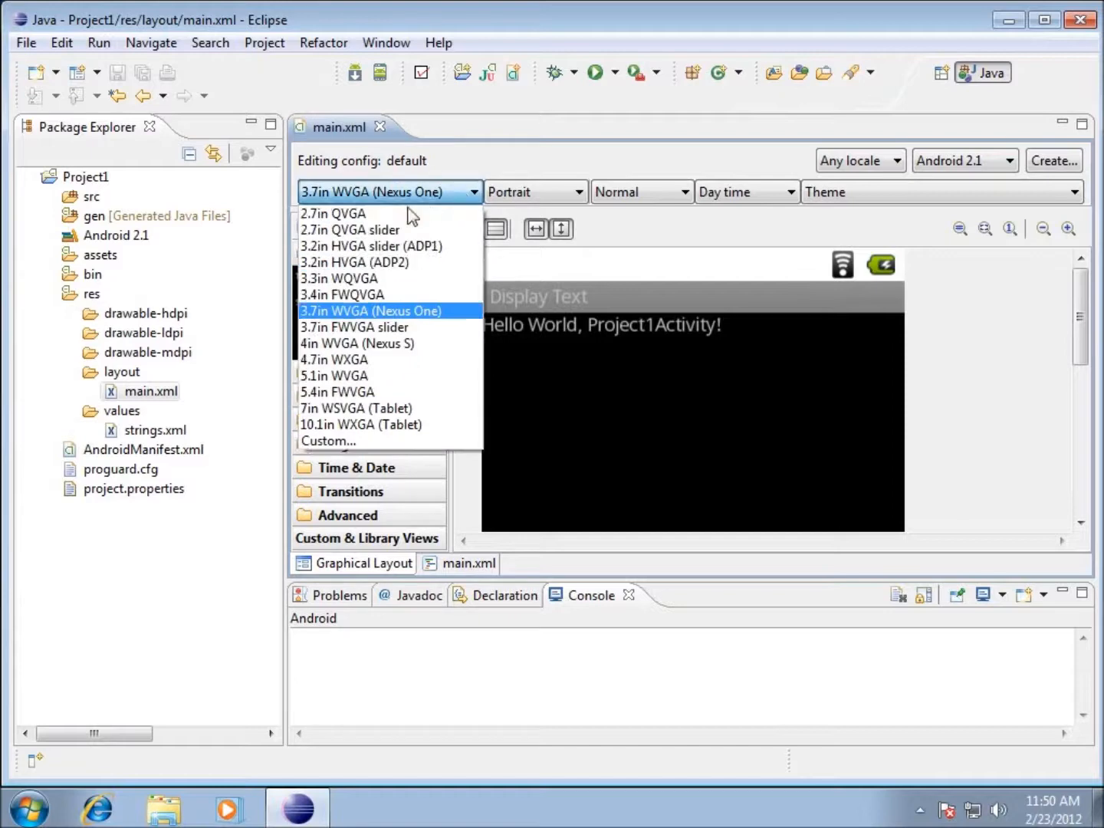
mouse_move(365, 310)
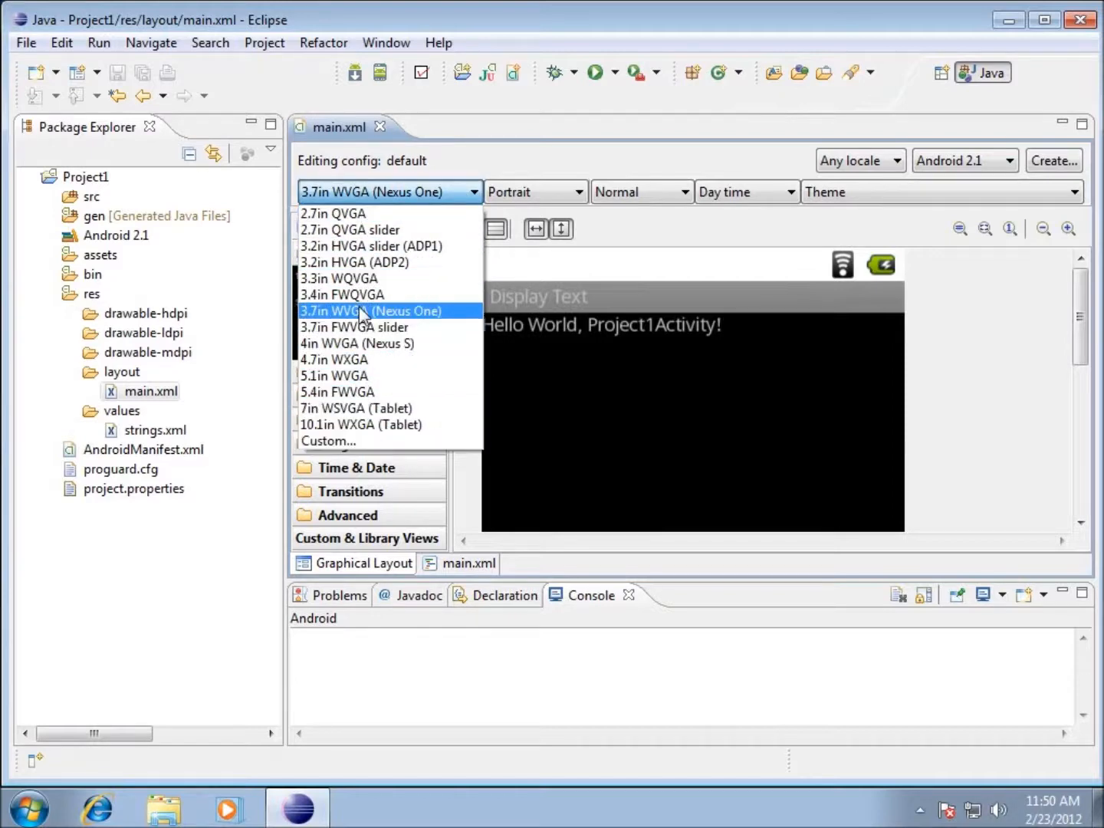
mouse_move(376, 423)
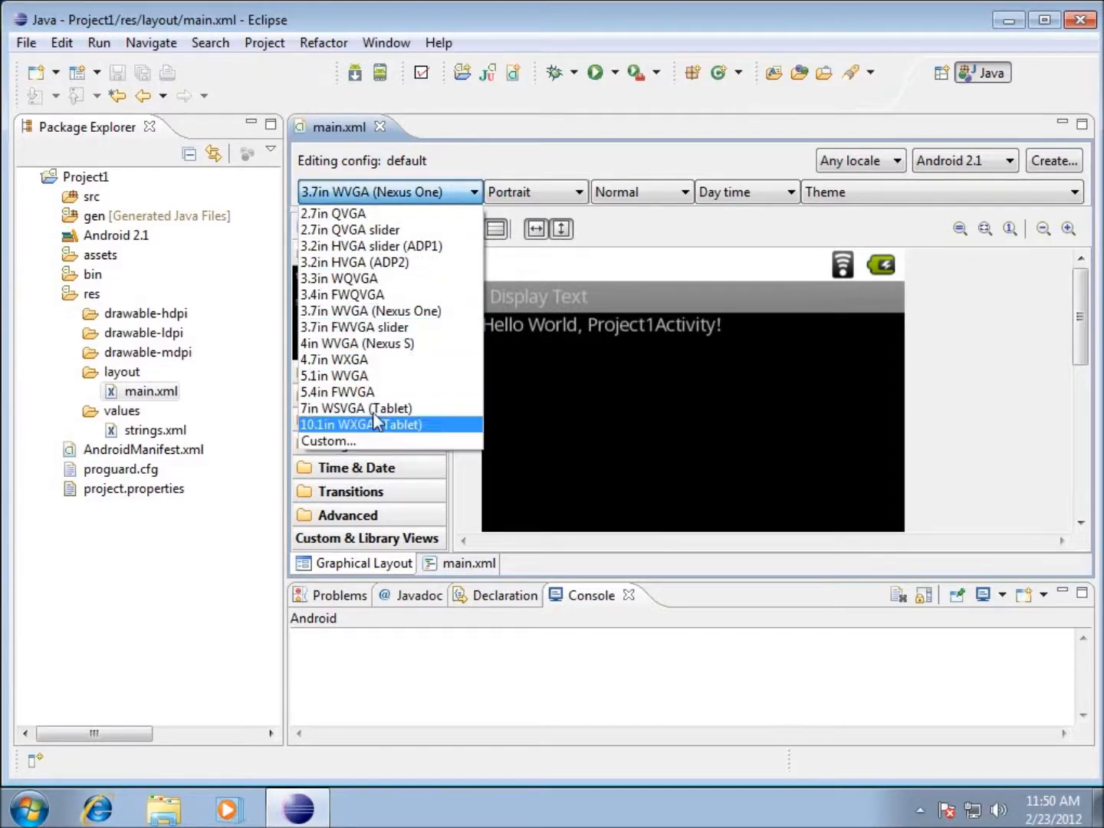
mouse_move(393, 427)
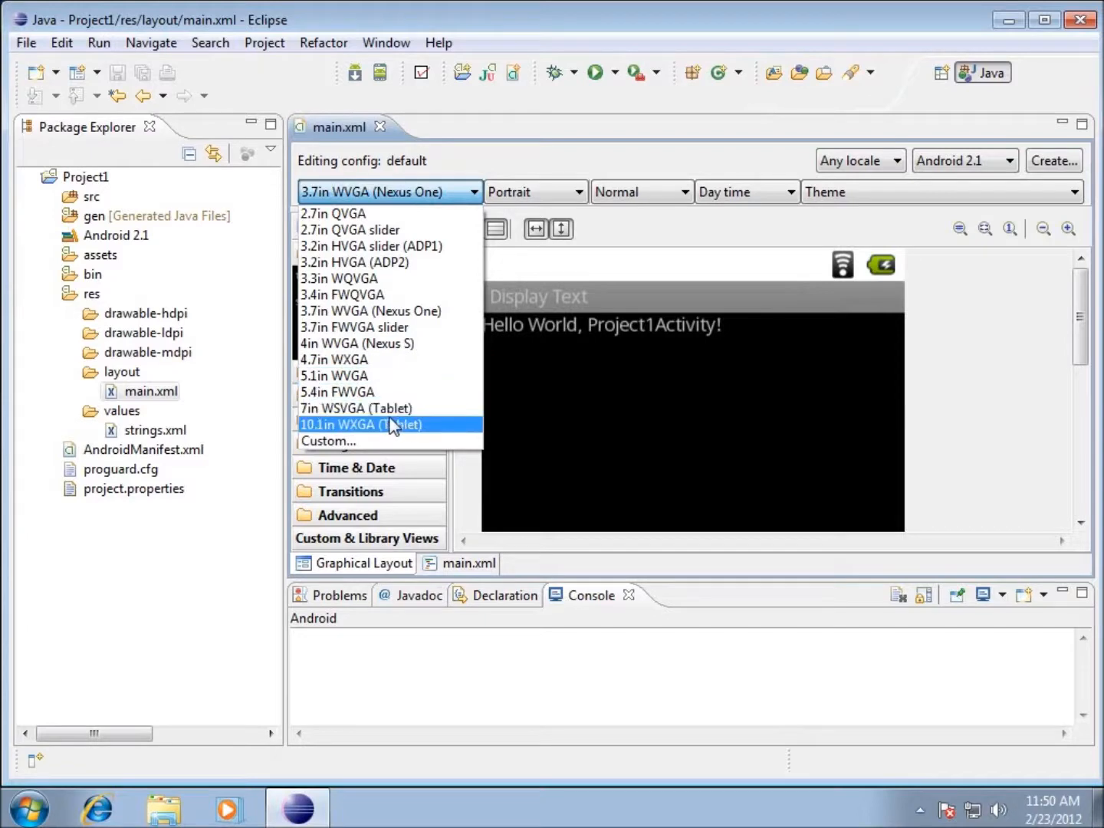
mouse_move(381, 429)
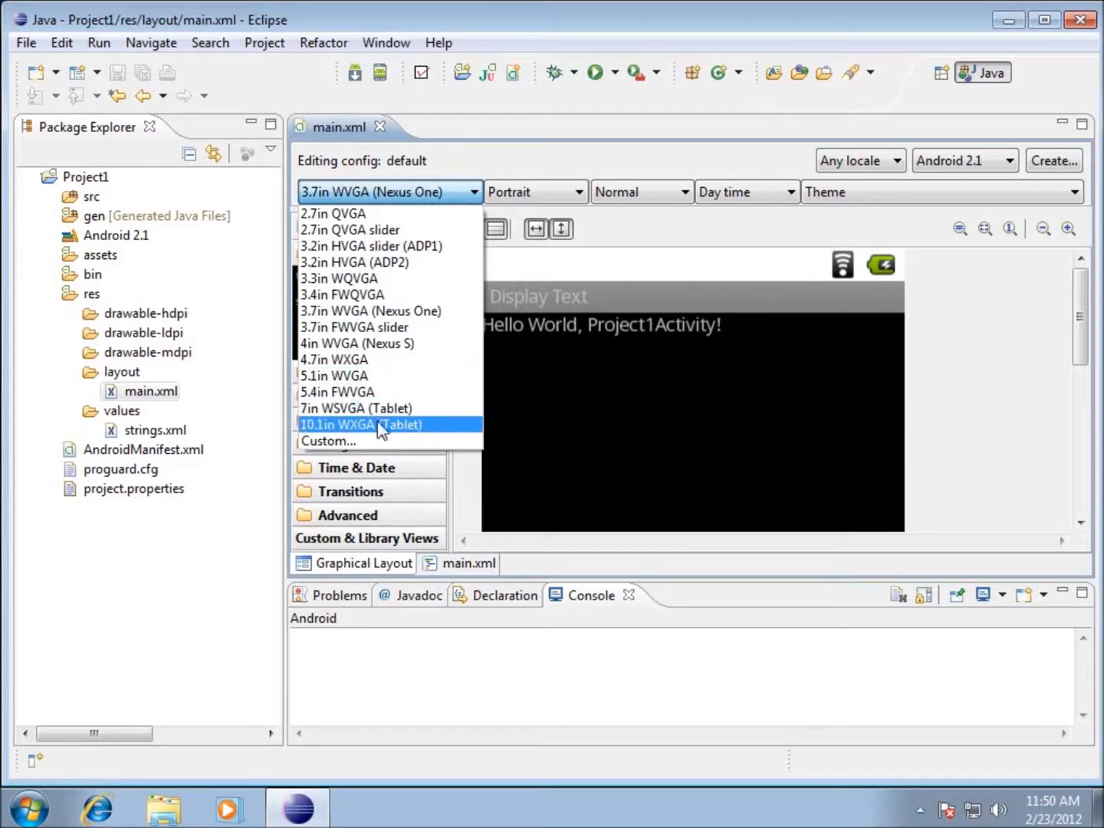
mouse_move(336, 443)
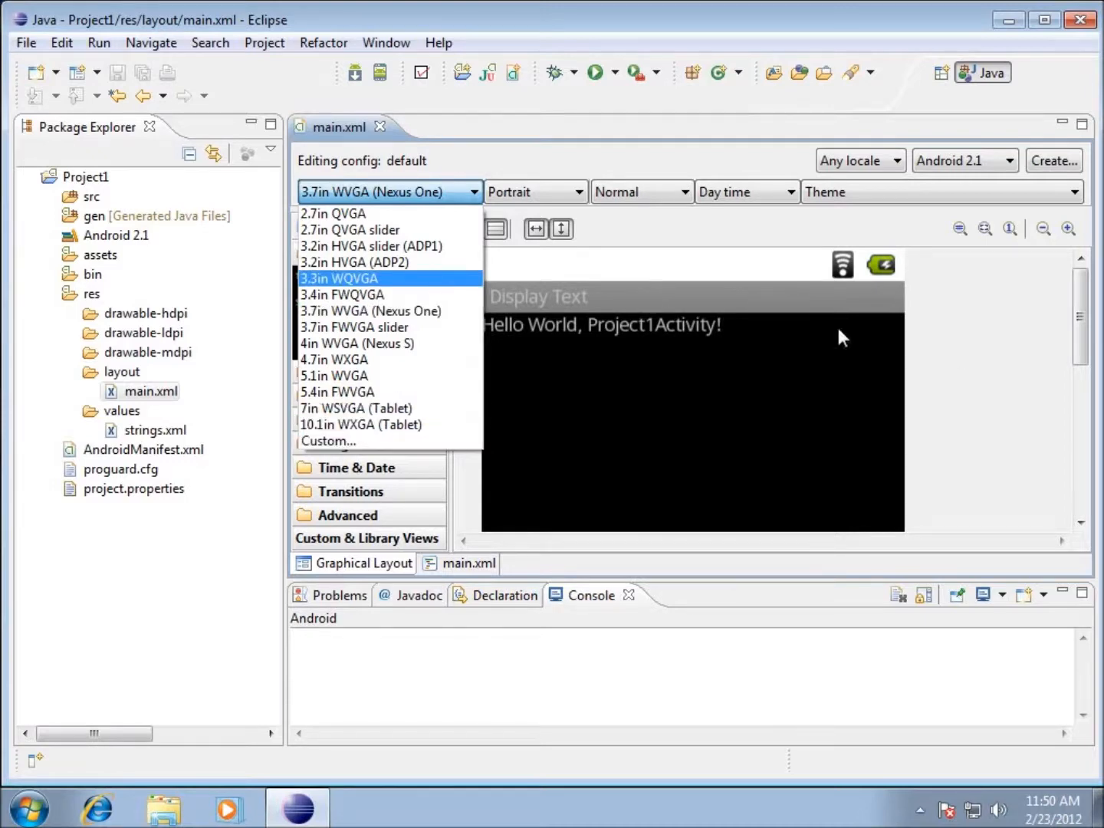
Step: Dismiss the screen-size list, keeping 3.7in WVGA (Nexus One) as the preview device
click(369, 310)
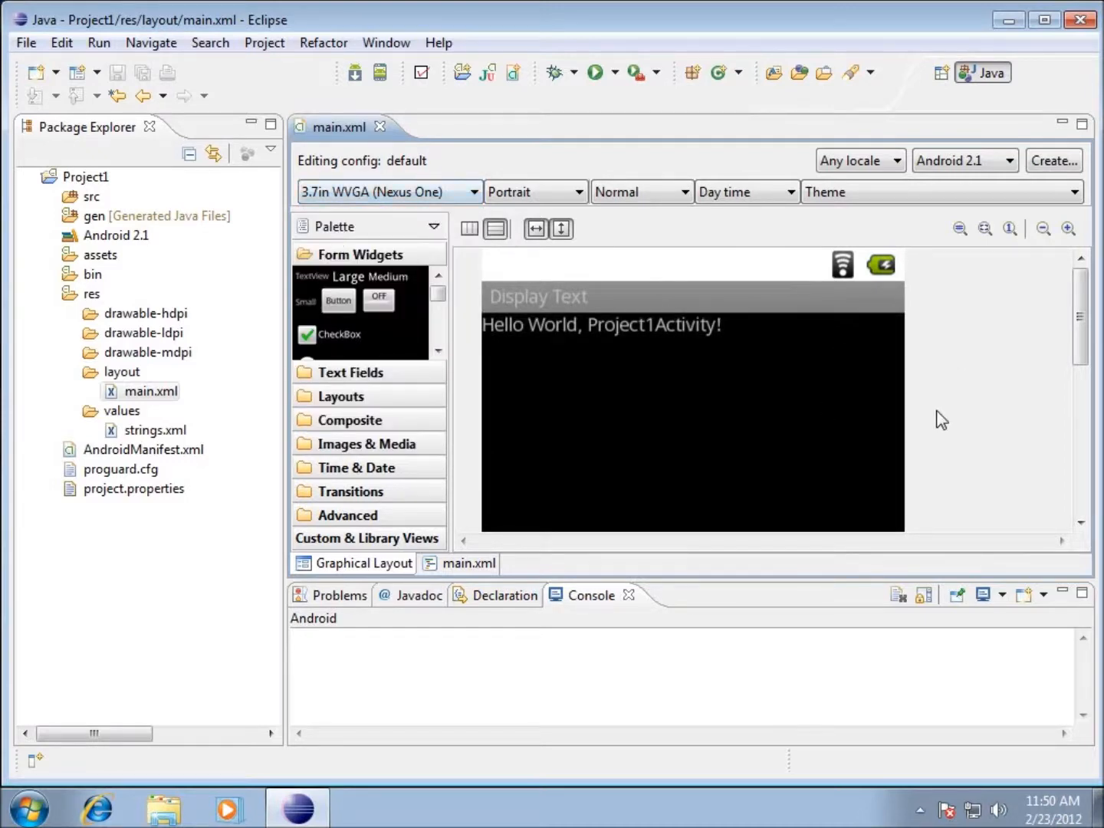
mouse_move(831, 395)
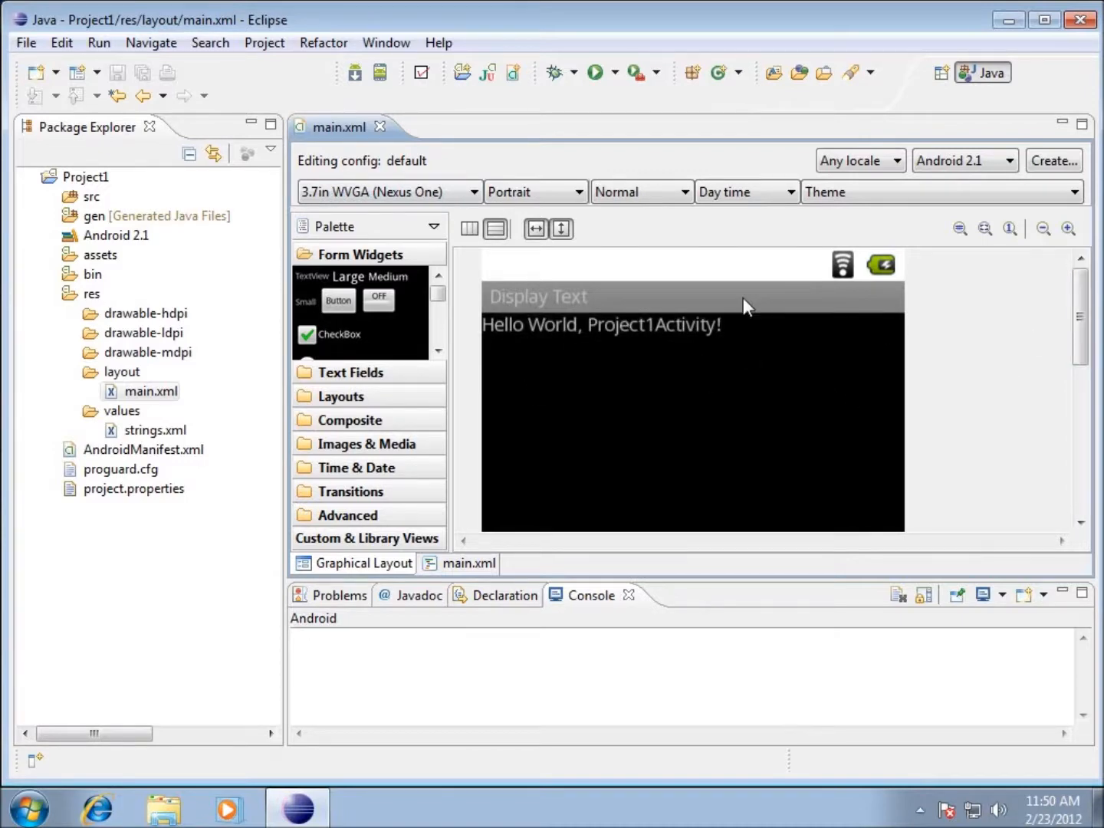
mouse_move(405, 261)
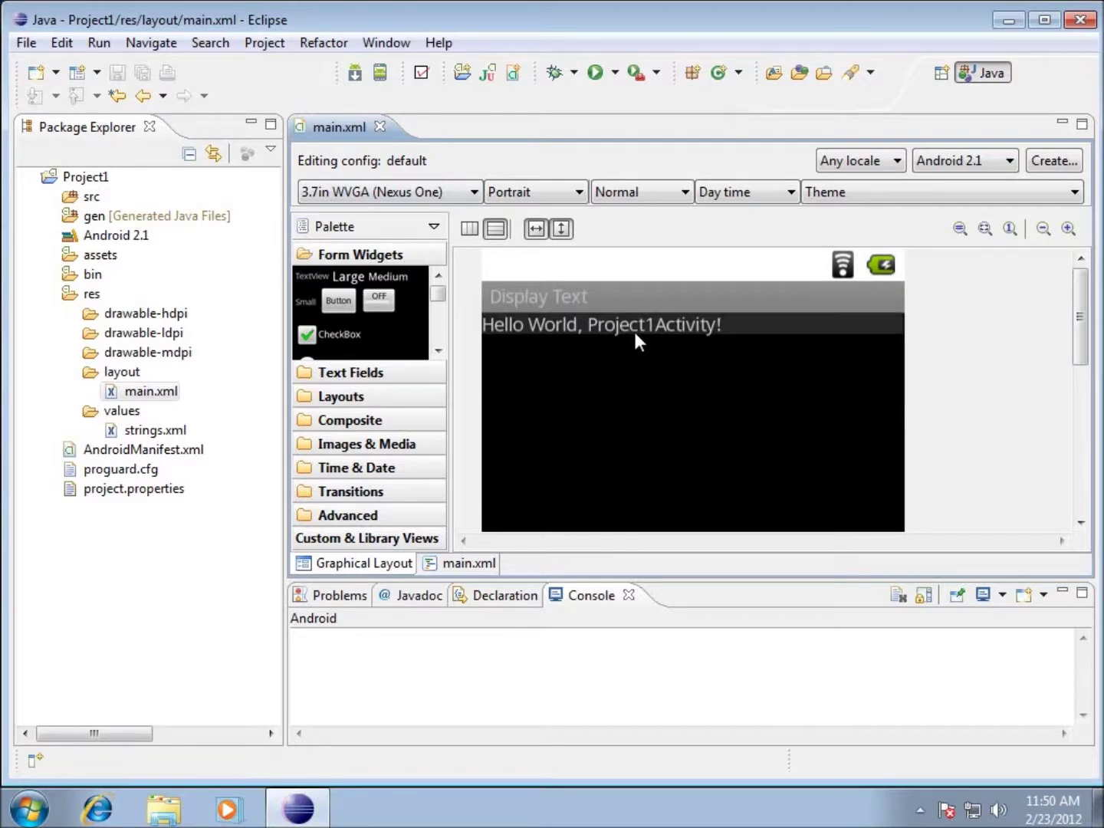
mouse_move(522, 341)
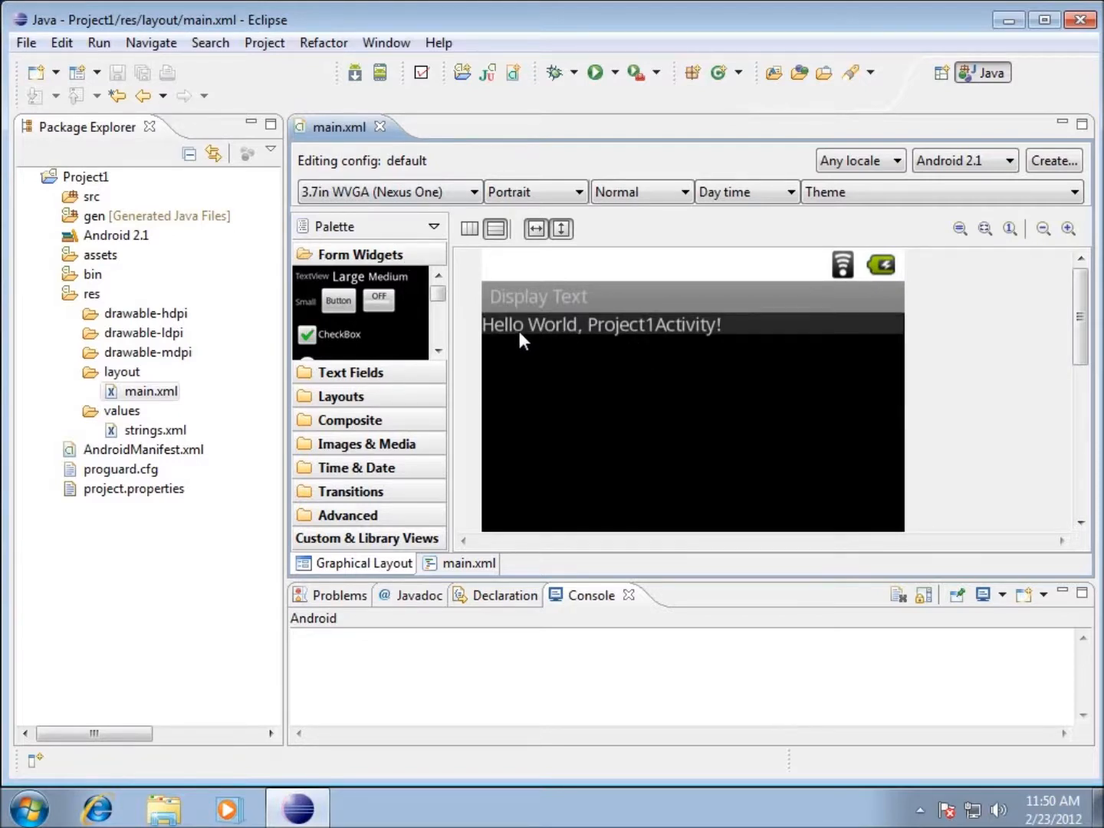
mouse_move(690, 338)
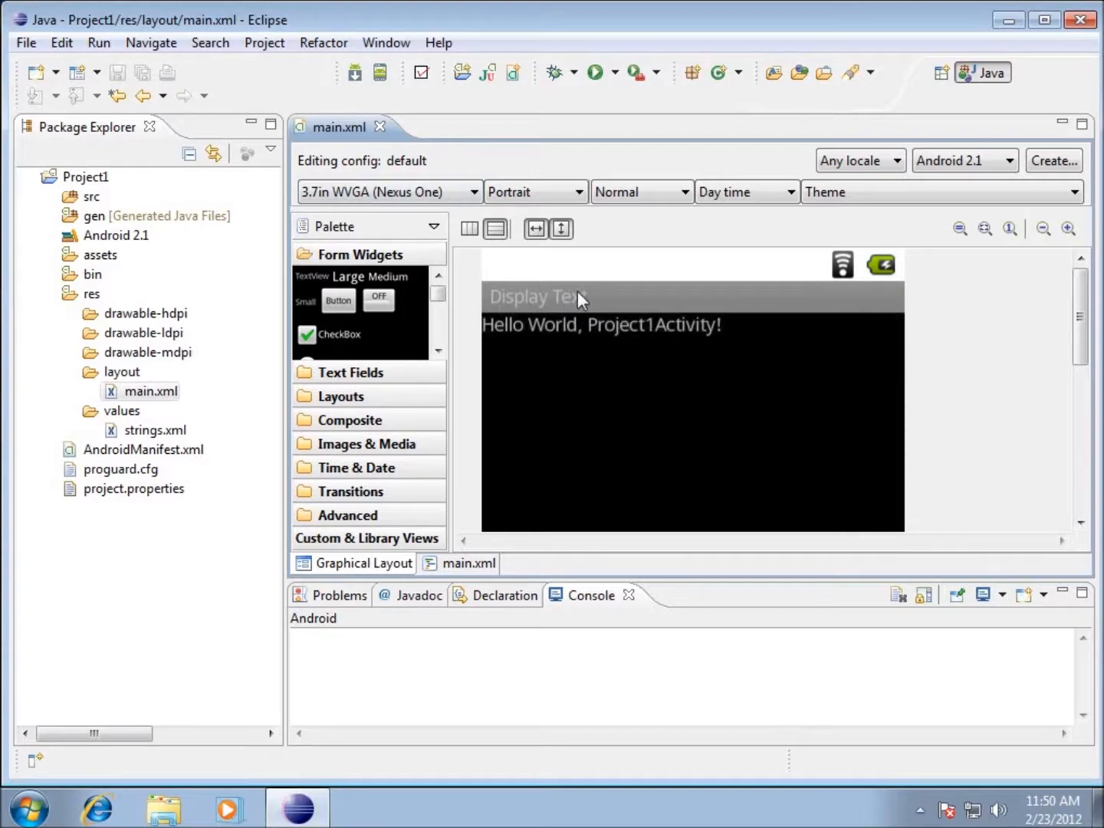
mouse_move(516, 312)
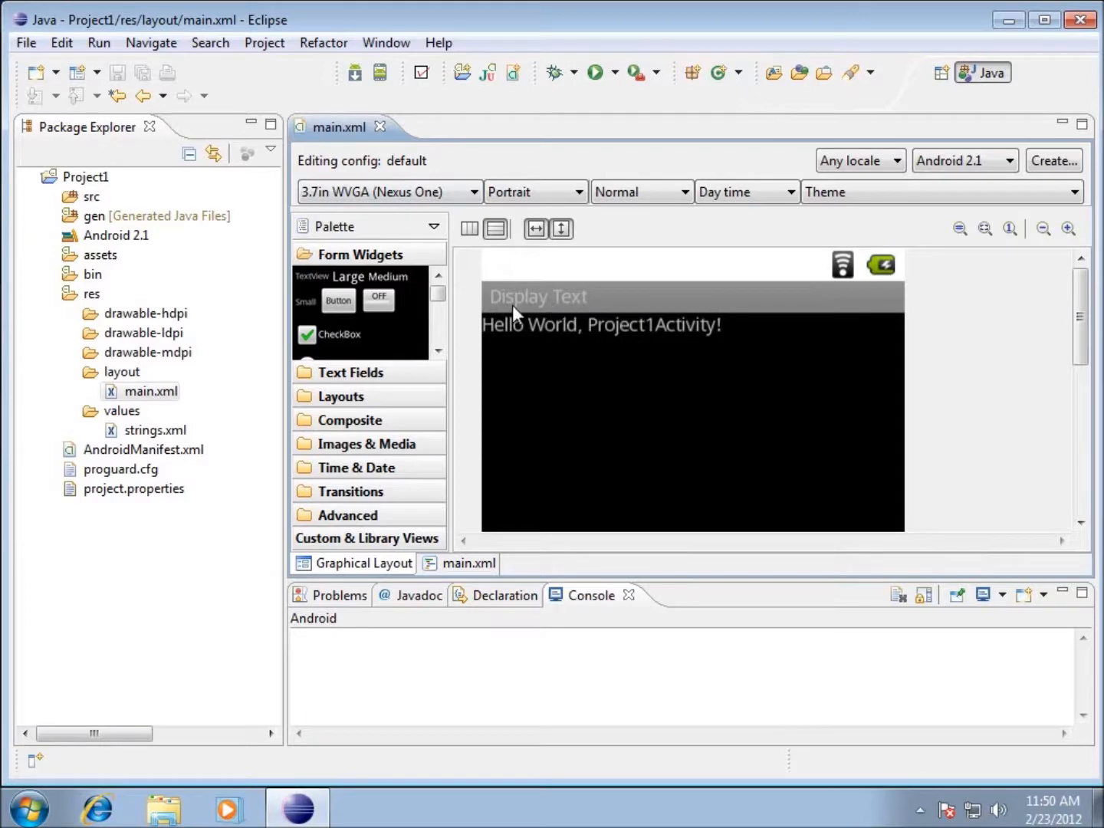
mouse_move(520, 325)
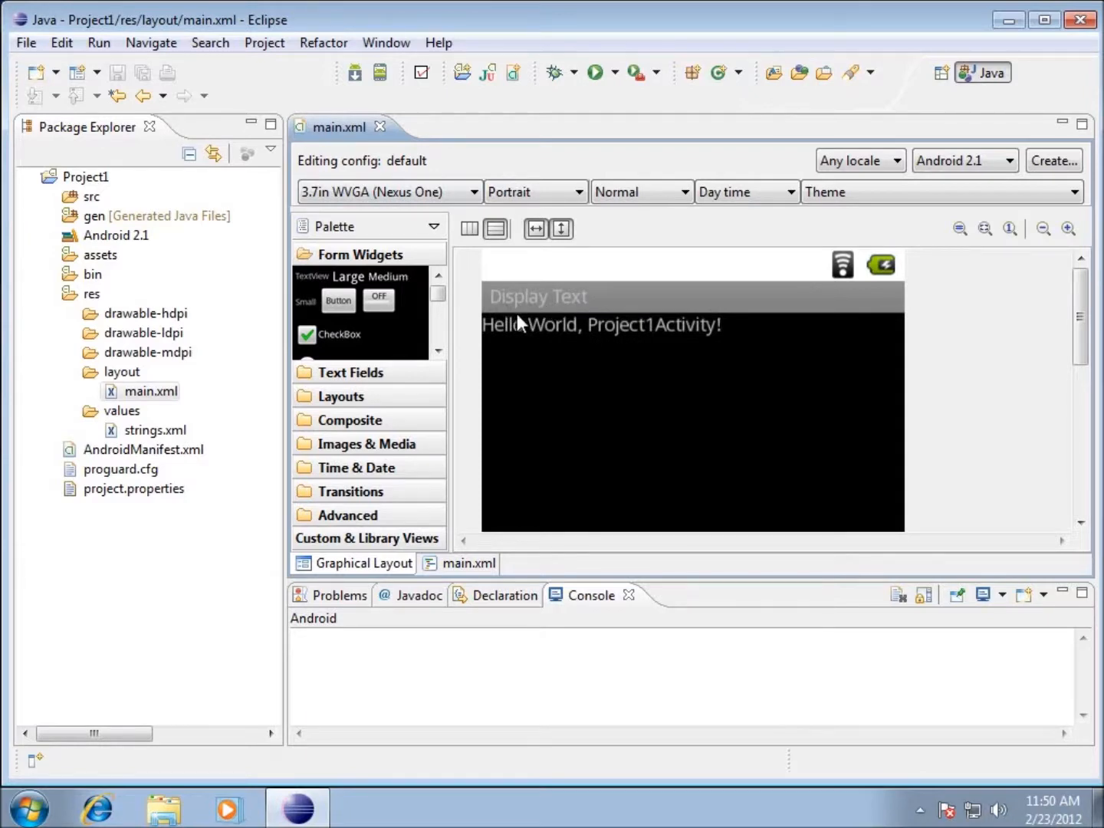
mouse_move(659, 375)
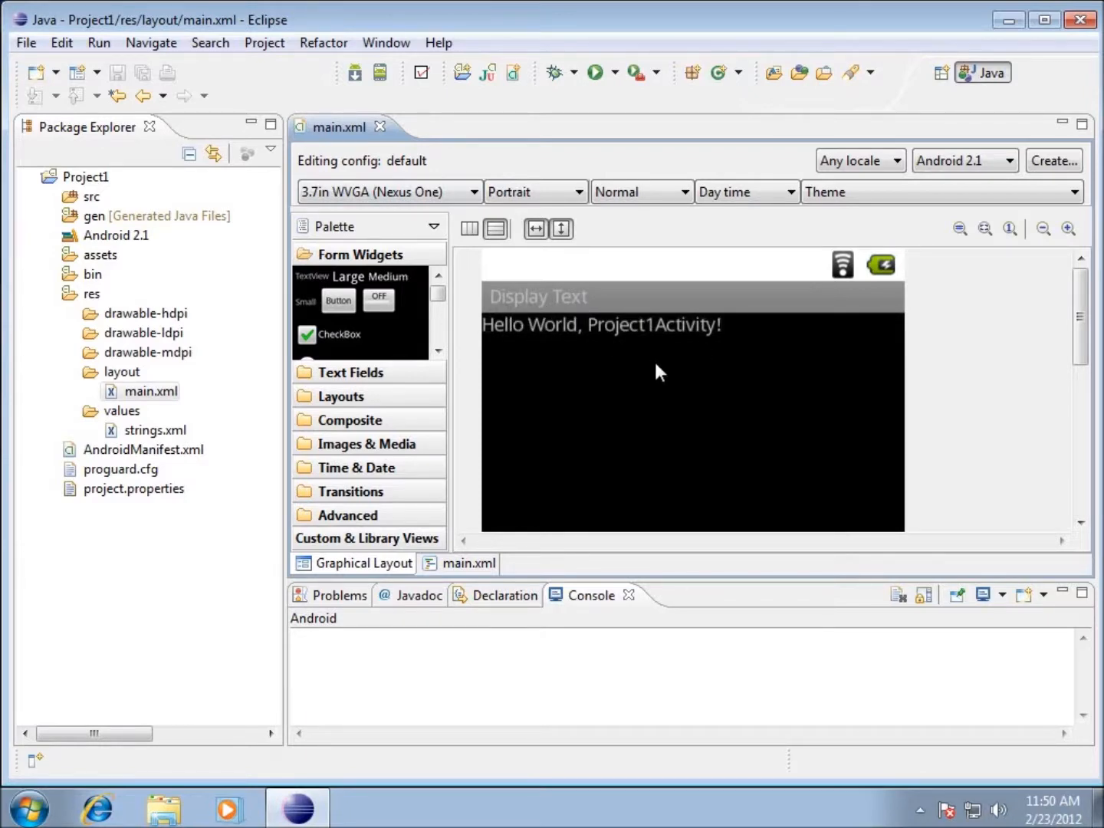
mouse_move(647, 402)
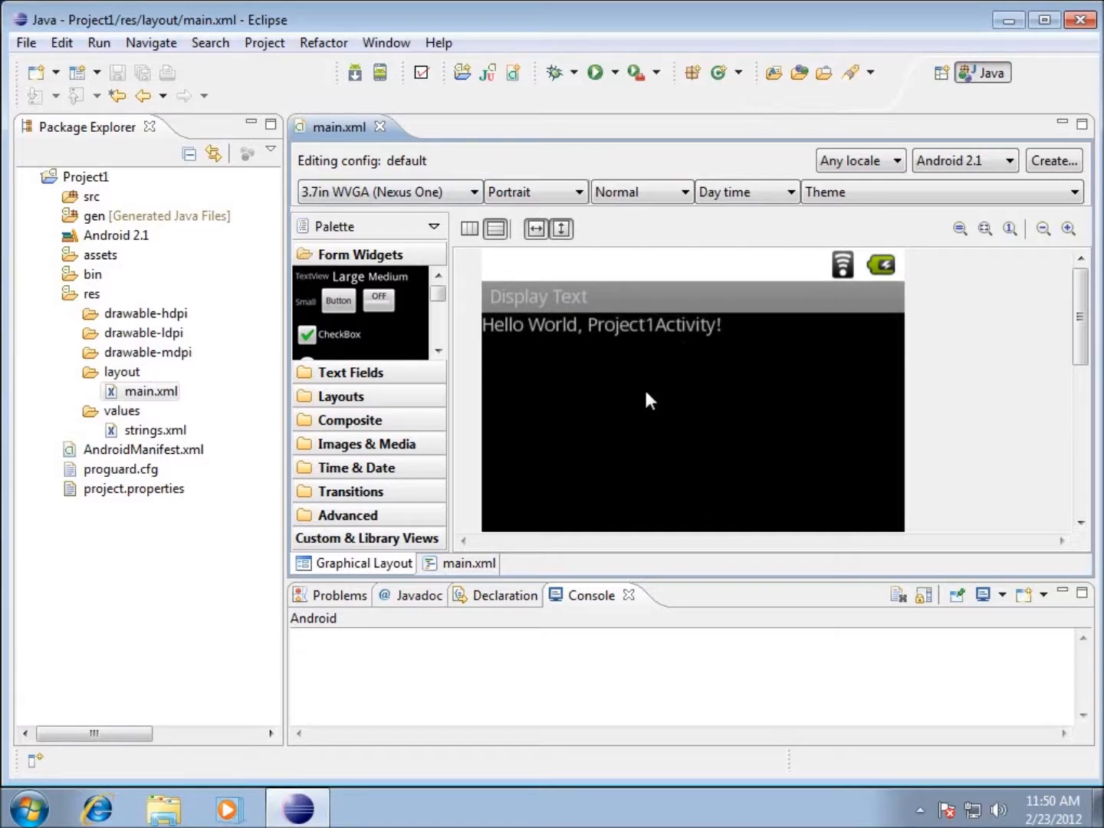
mouse_move(604, 372)
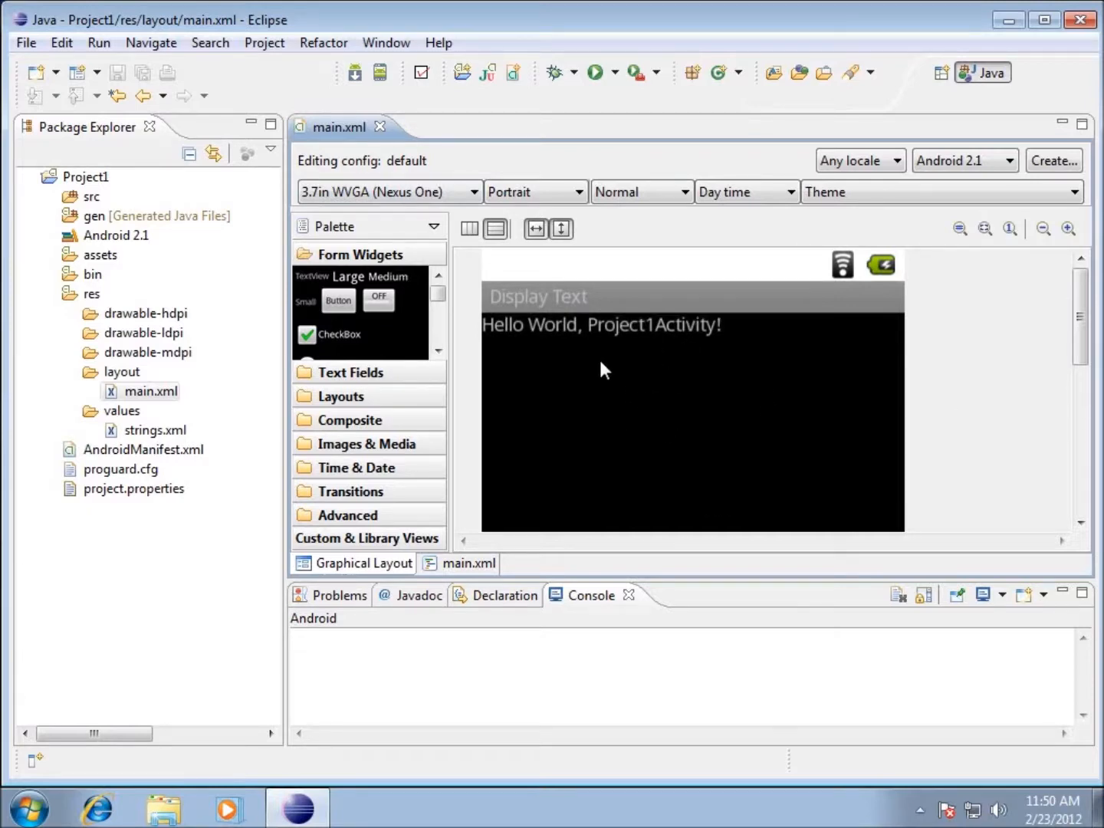
click(469, 563)
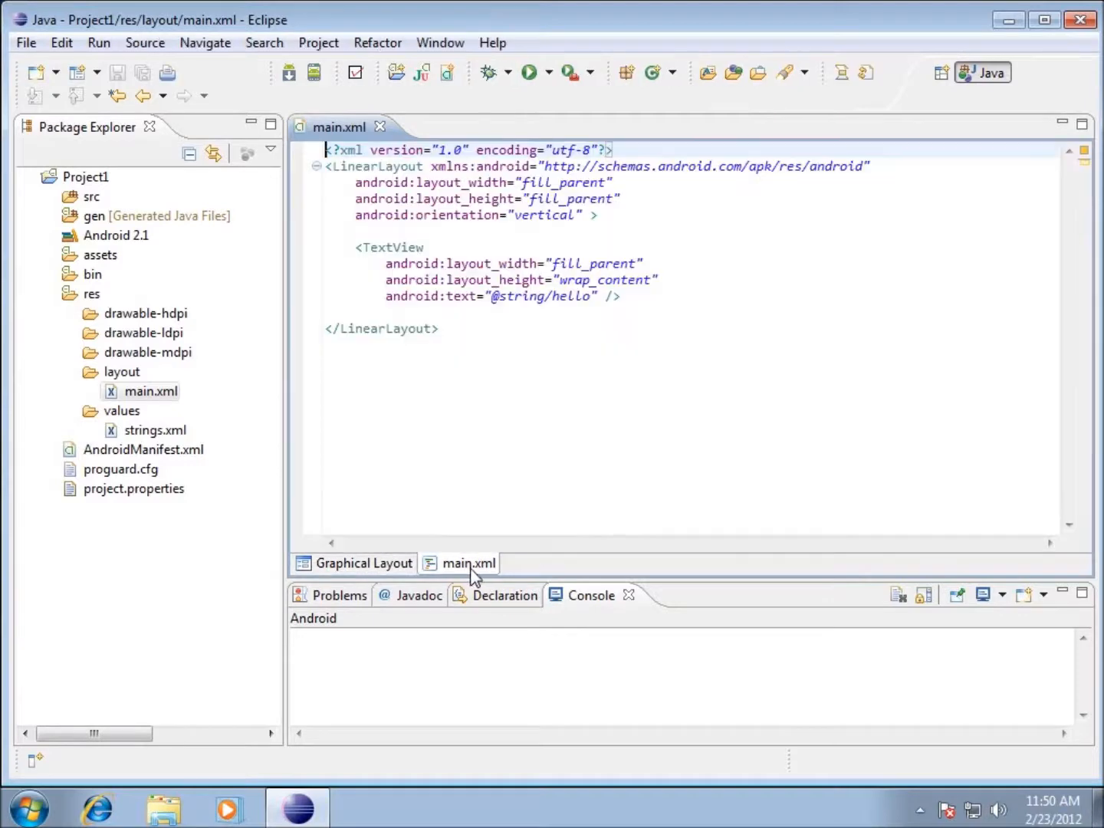
mouse_move(606, 468)
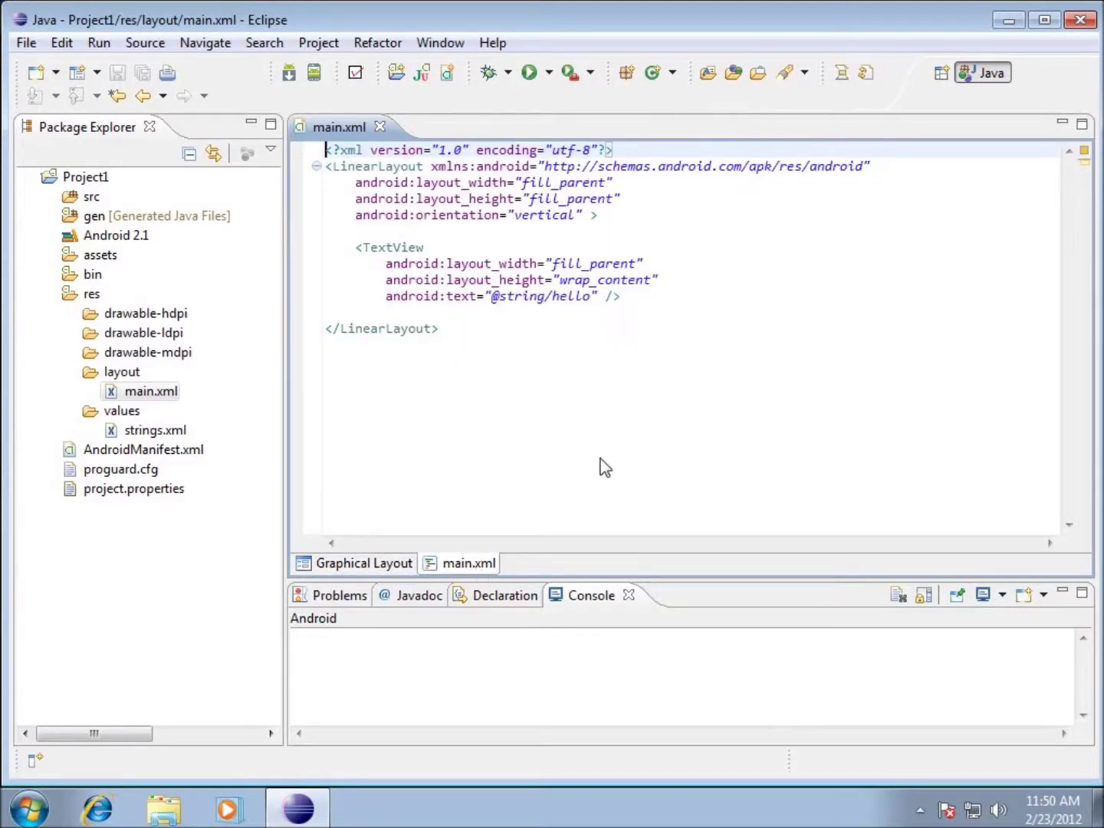
mouse_move(478, 337)
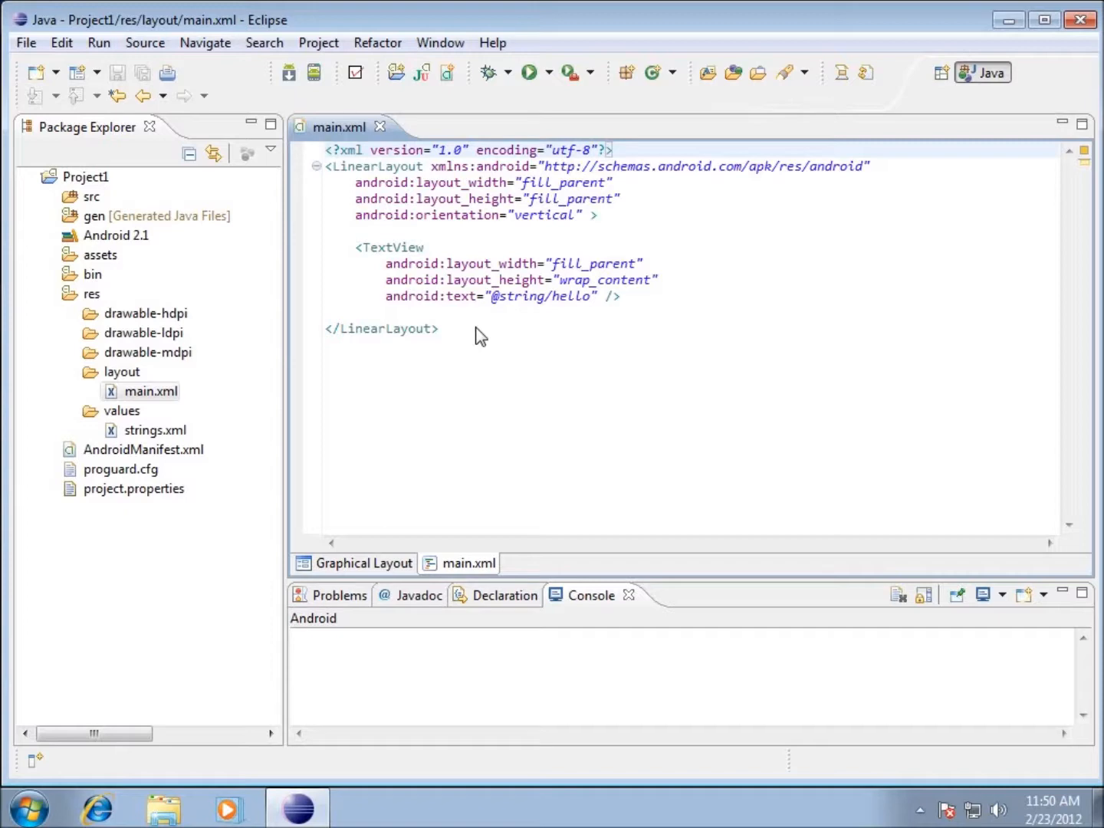
mouse_move(328, 175)
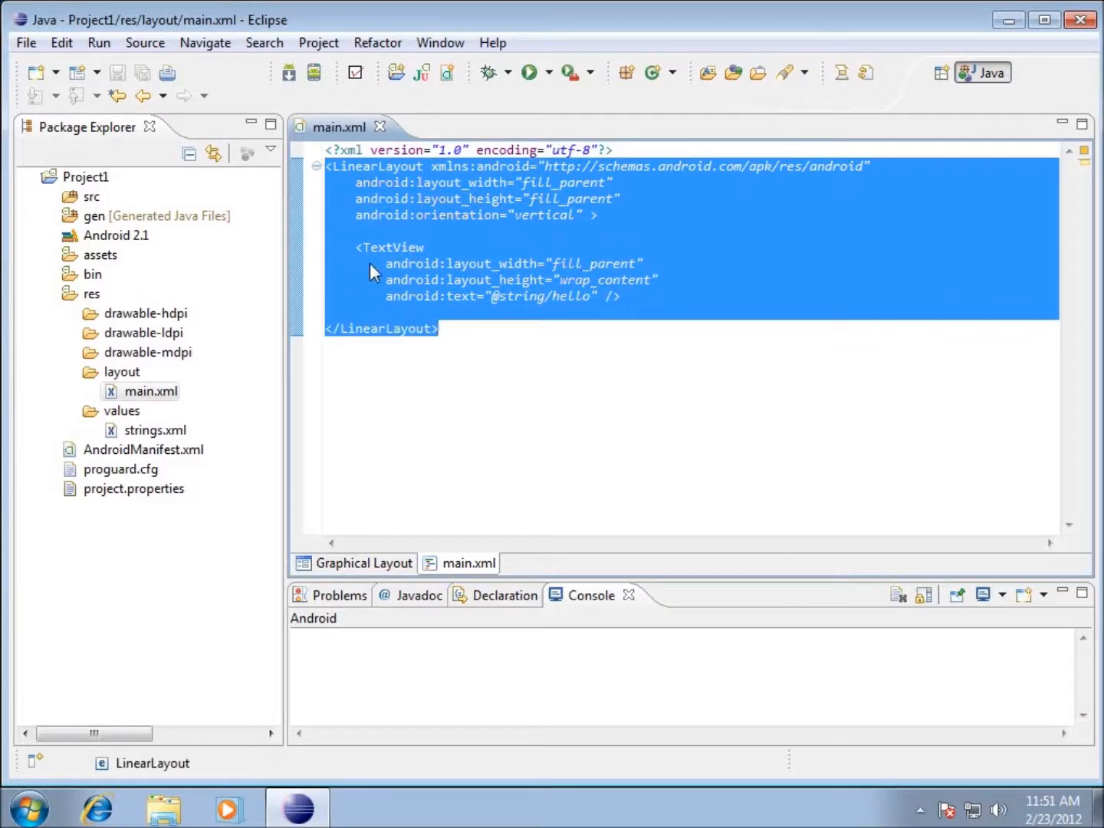
mouse_move(362, 209)
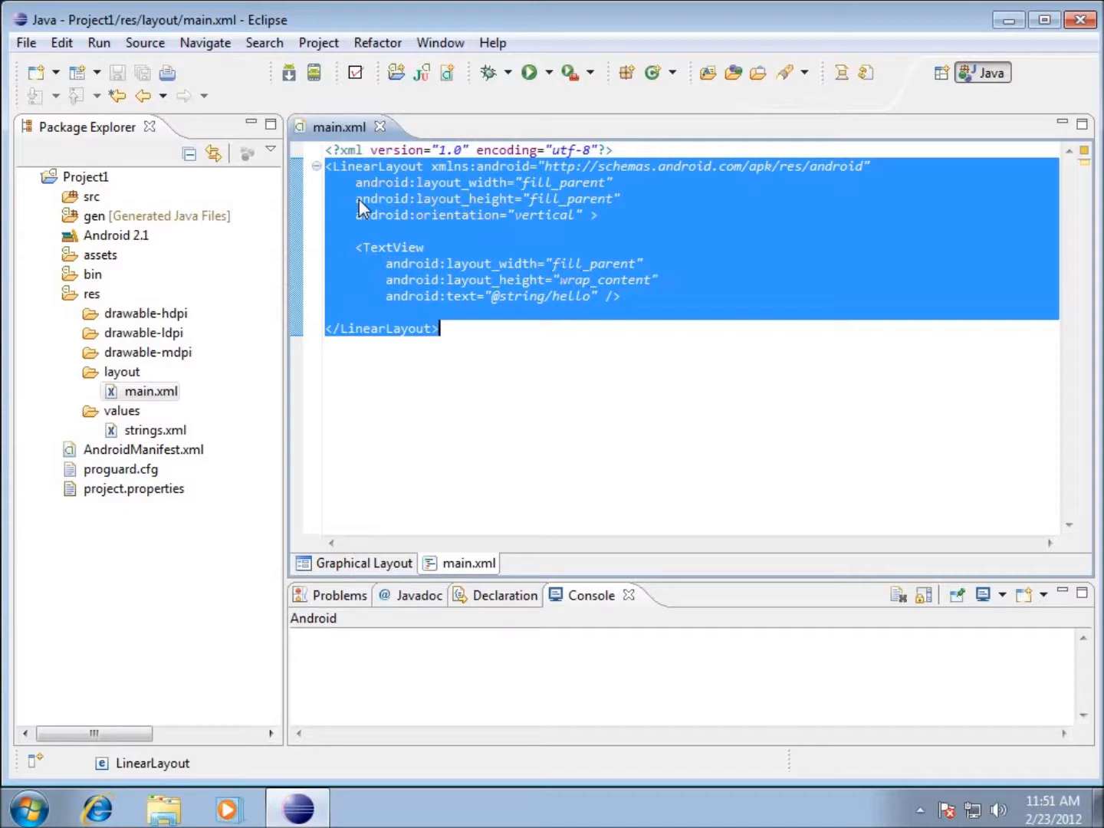
click(356, 199)
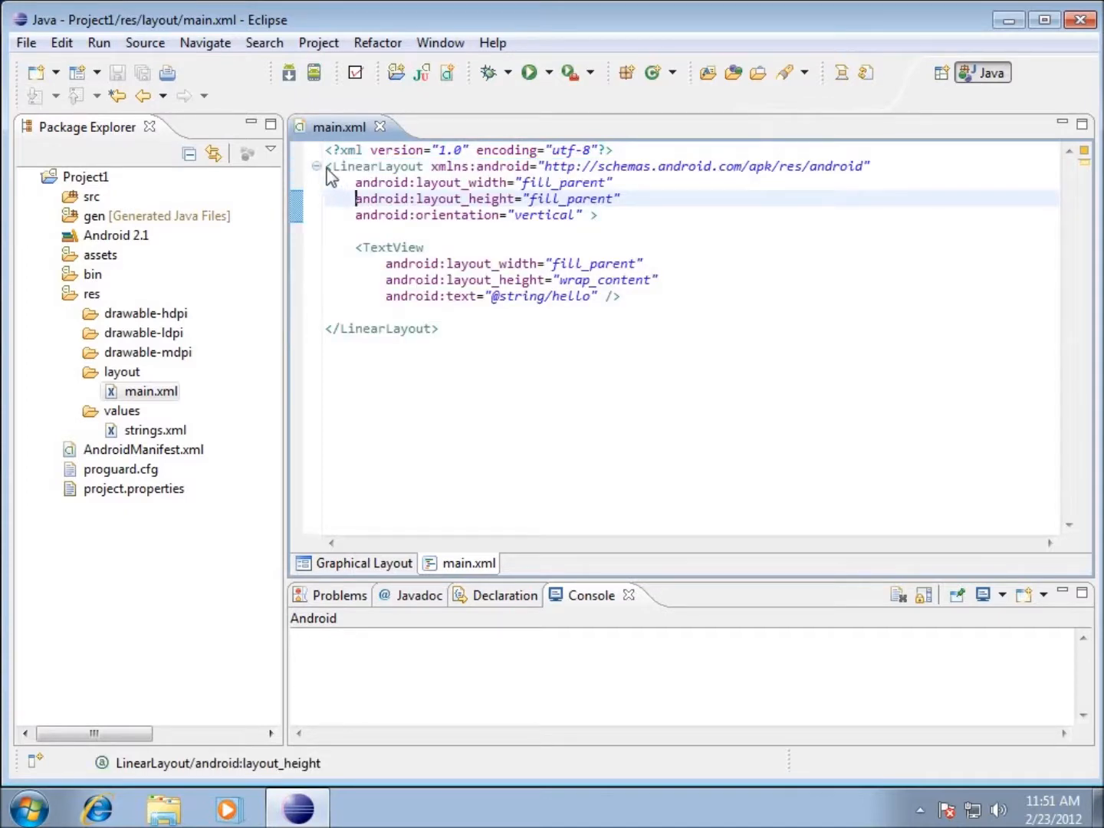
double_click(374, 166)
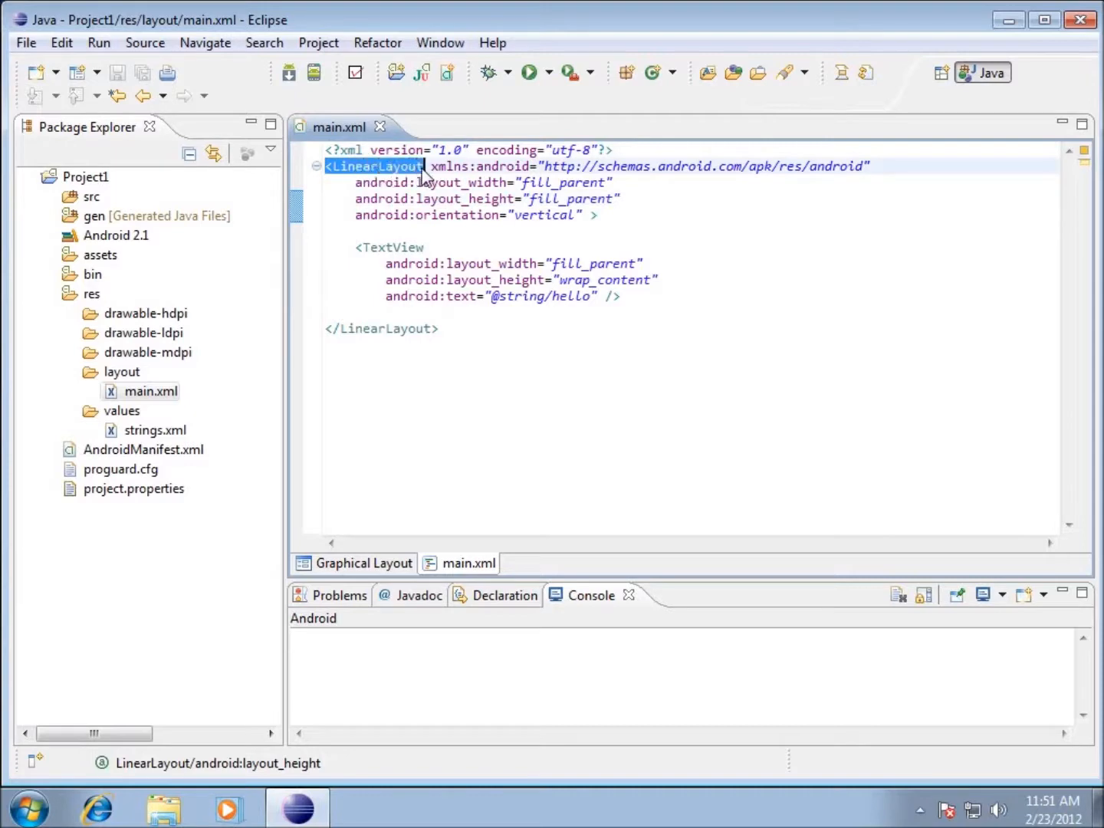
click(595, 215)
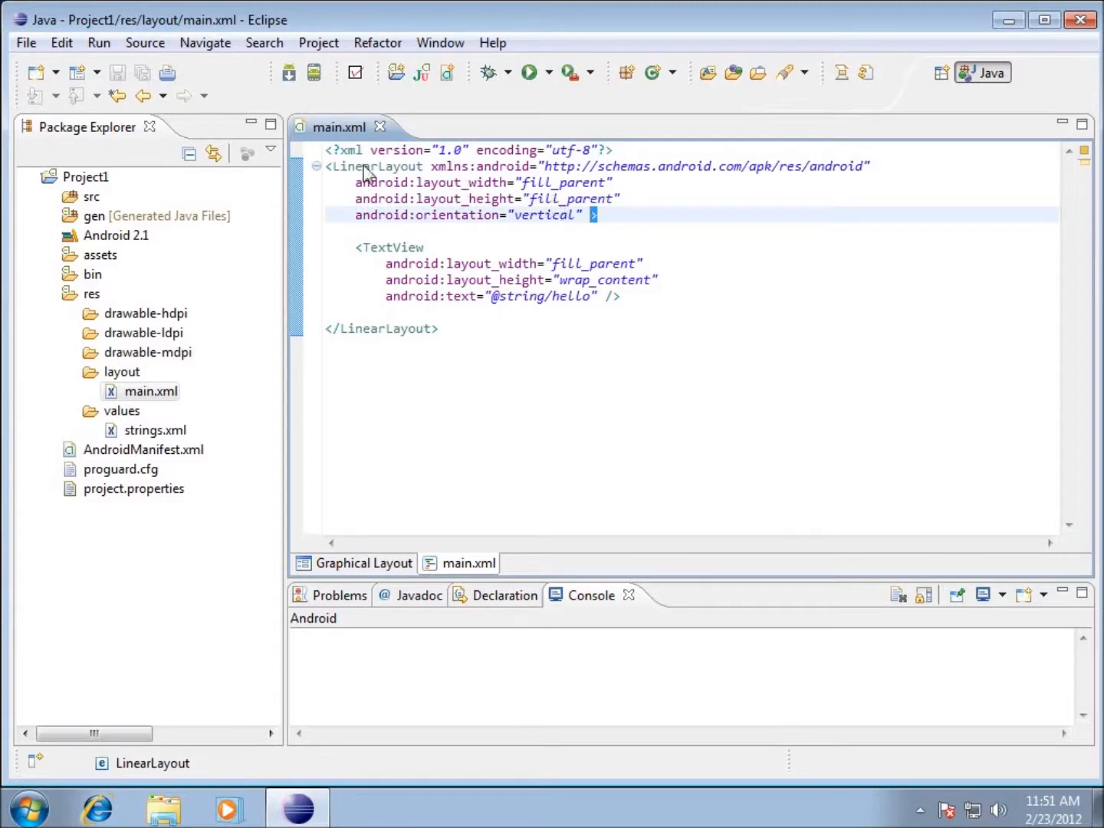
mouse_move(448, 334)
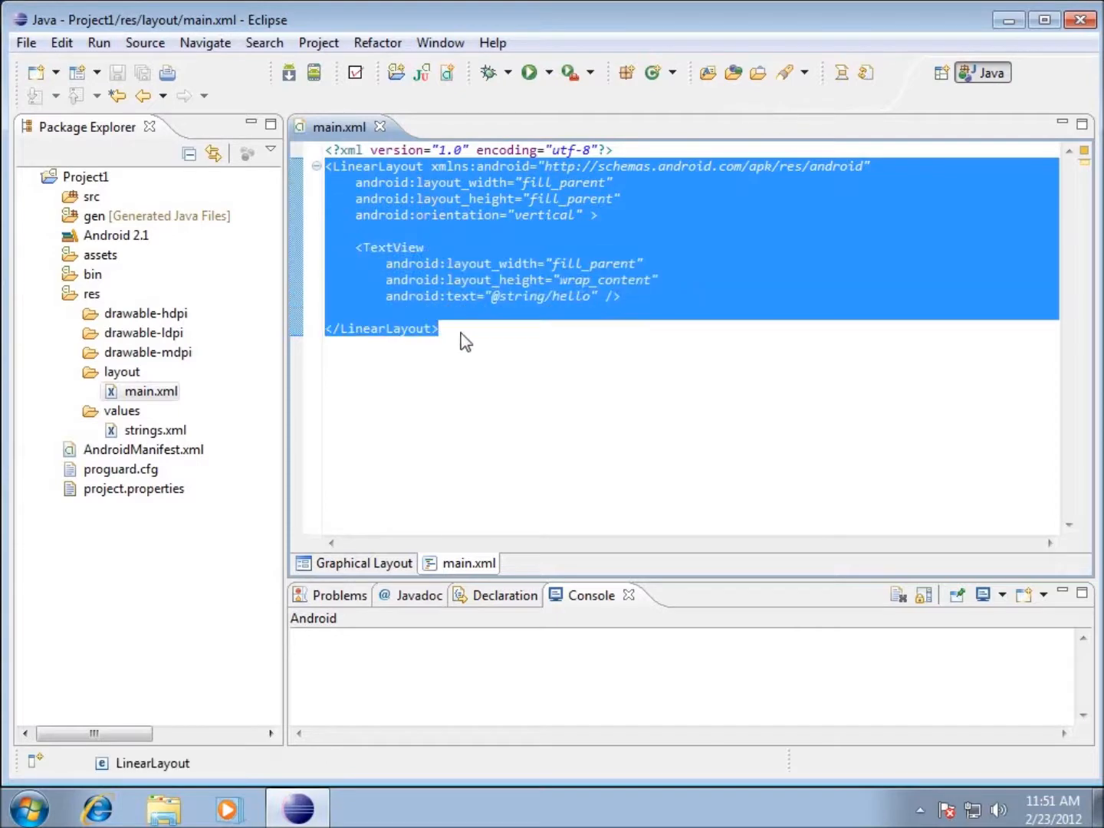
mouse_move(454, 347)
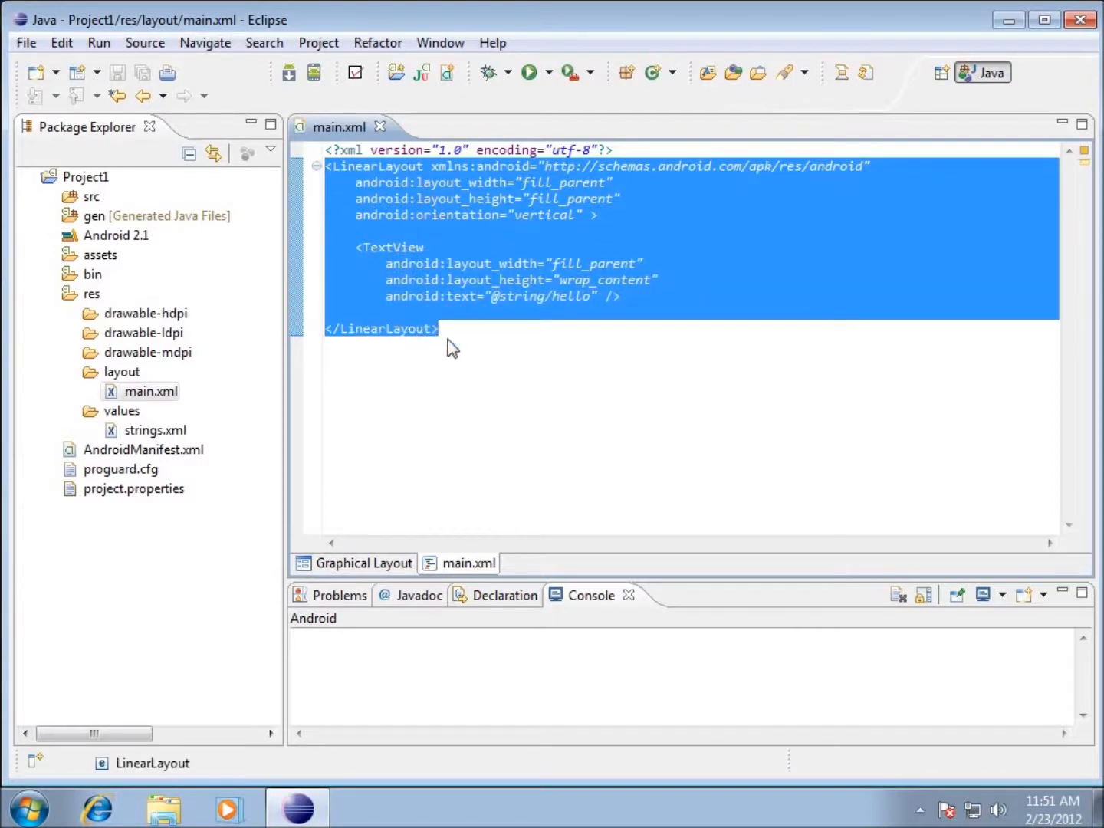
mouse_move(441, 288)
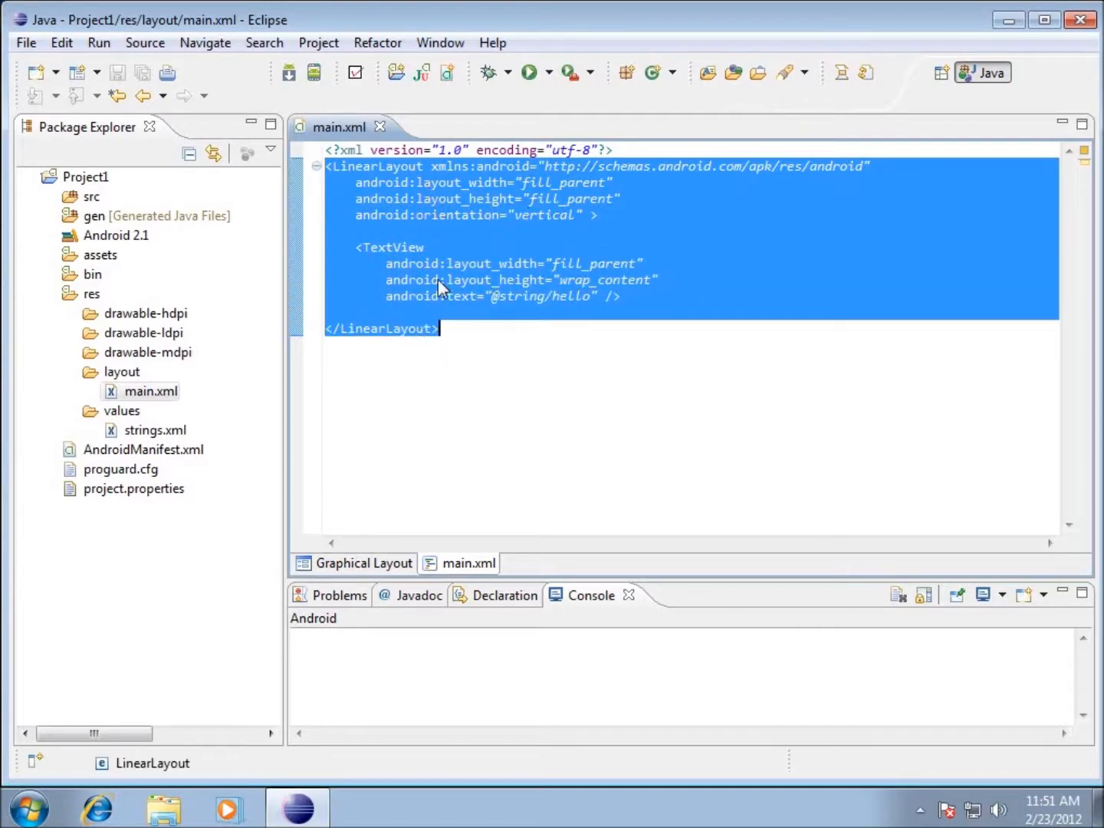
click(452, 230)
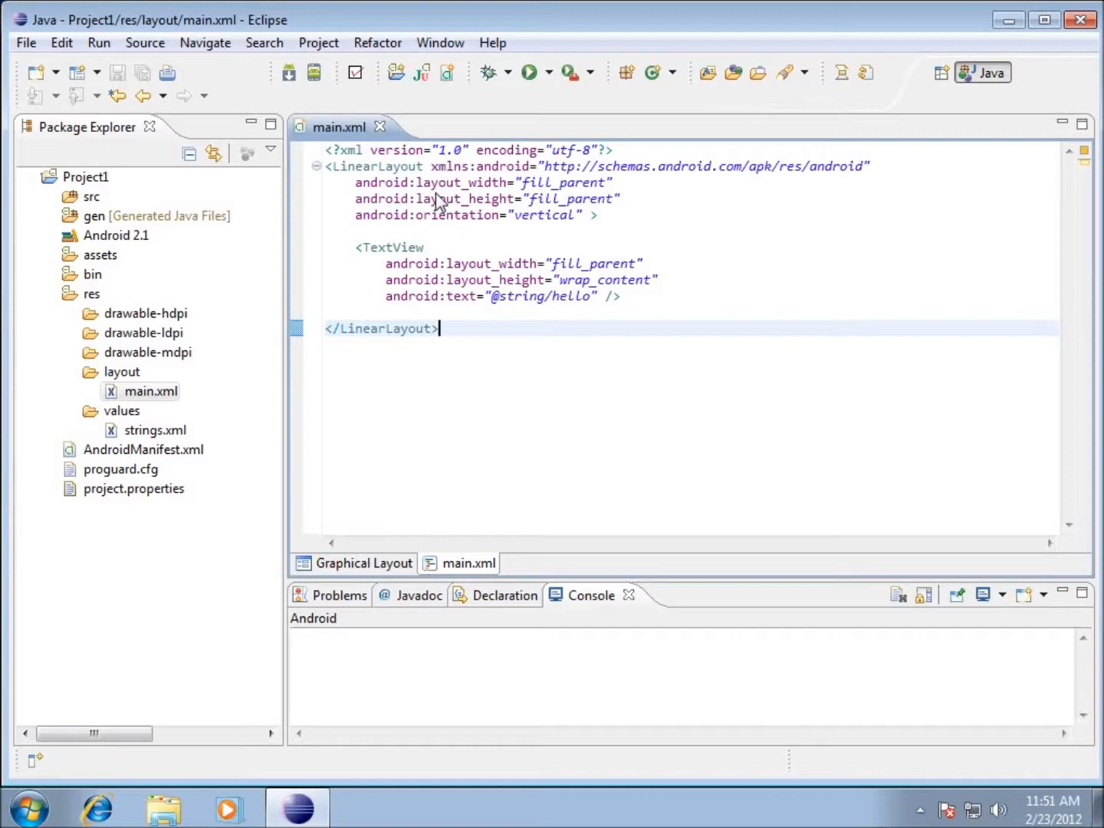
mouse_move(356, 192)
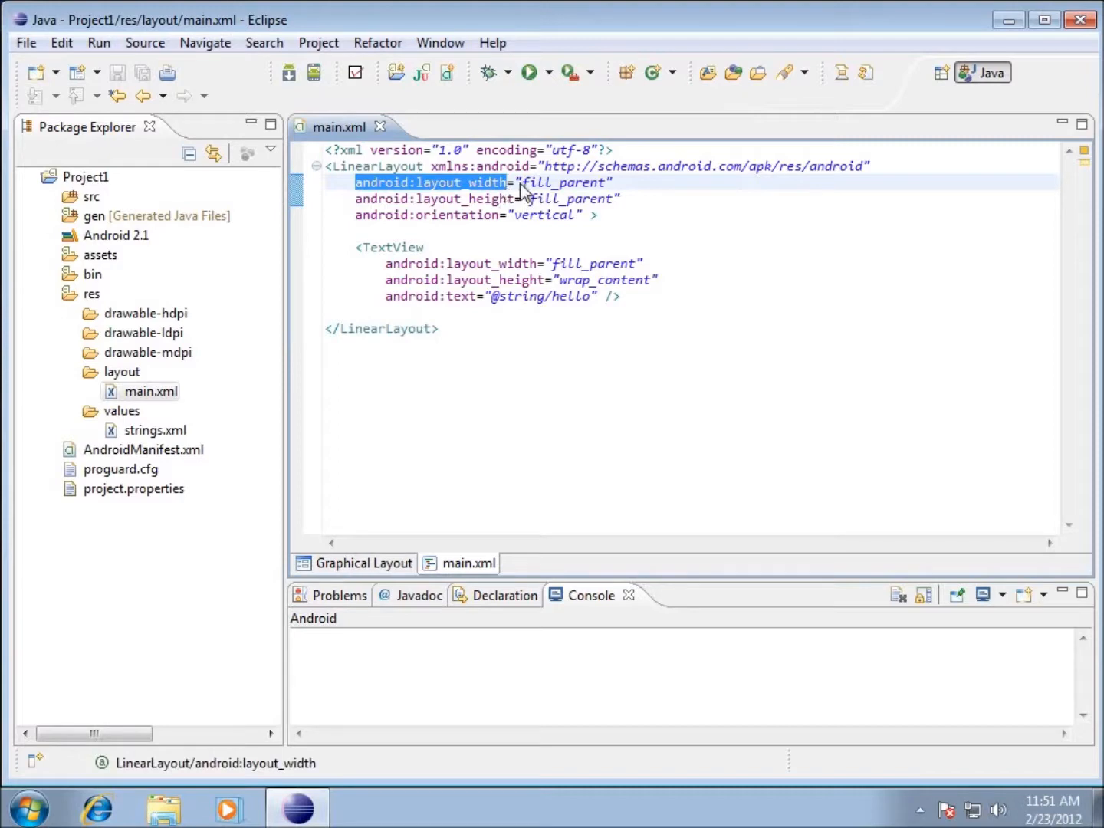
mouse_move(616, 192)
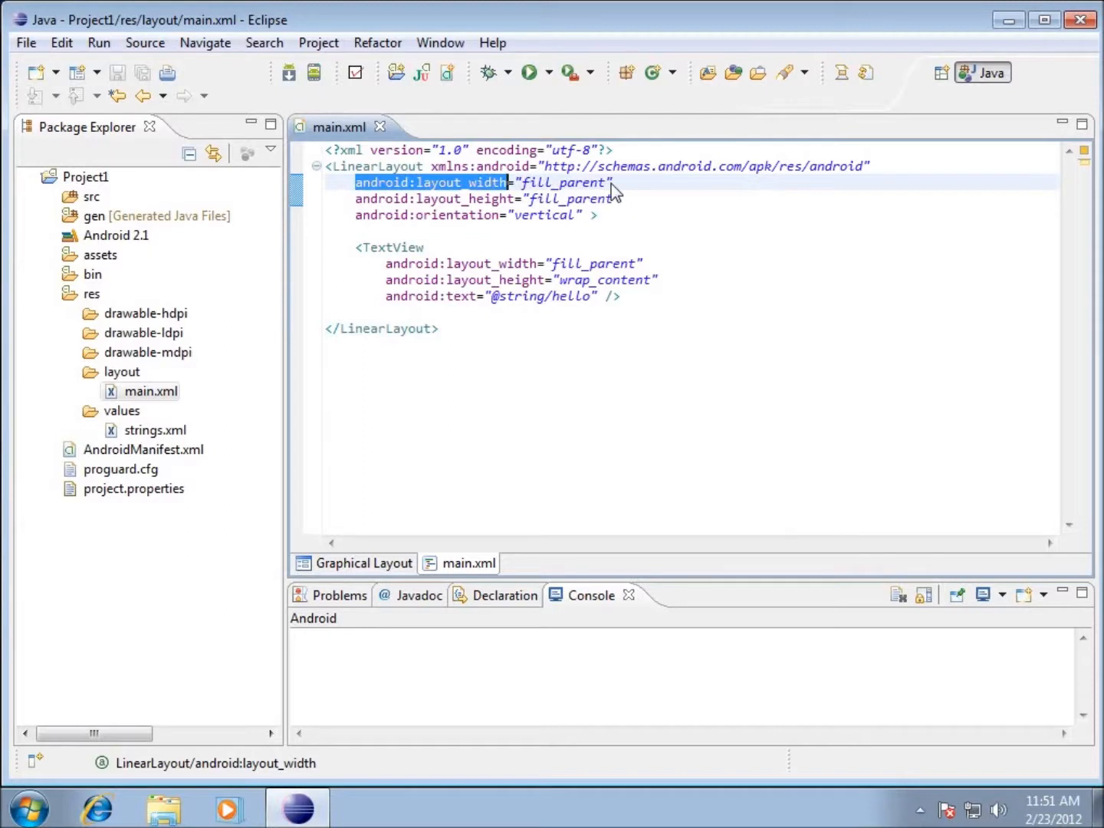
mouse_move(351, 193)
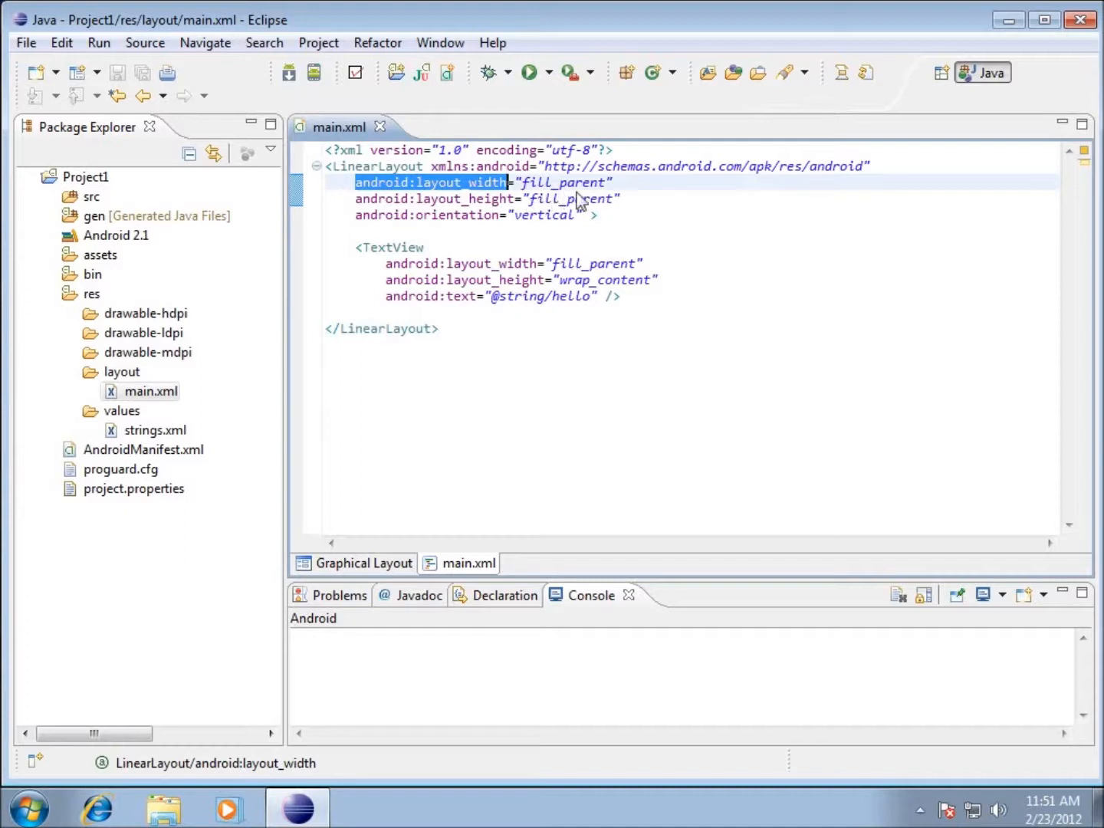
mouse_move(598, 208)
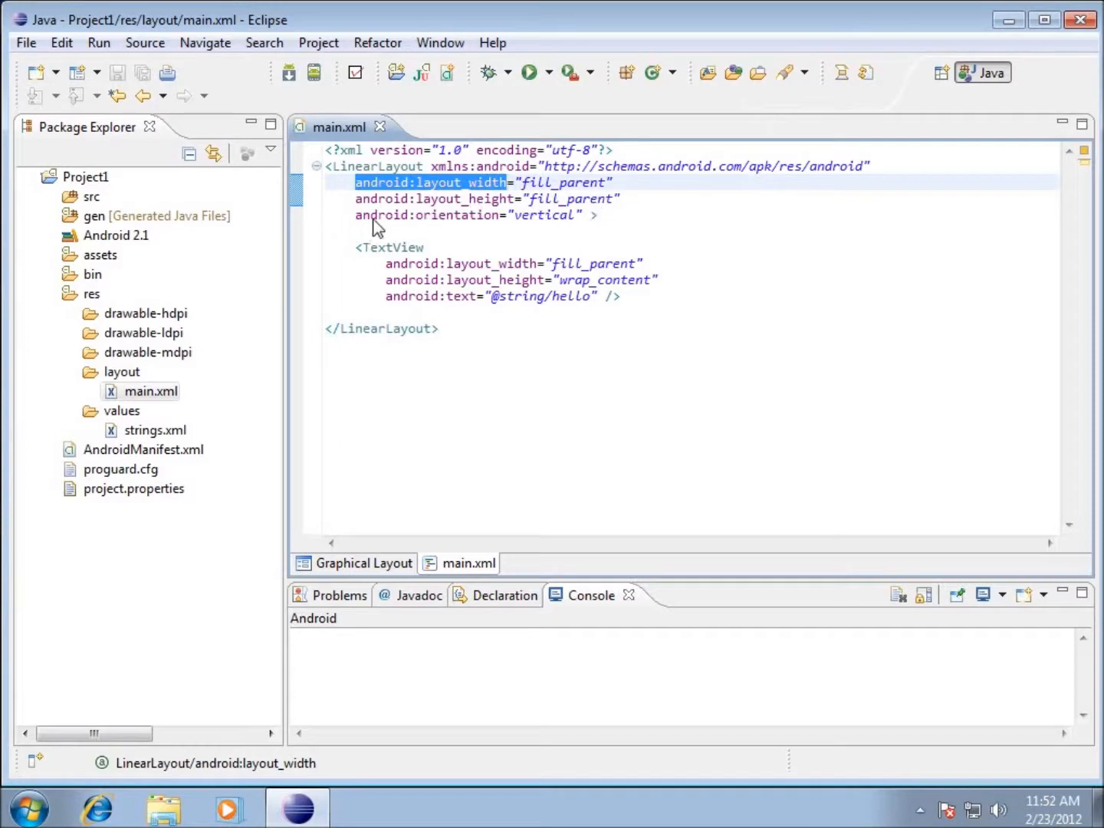
mouse_move(420, 556)
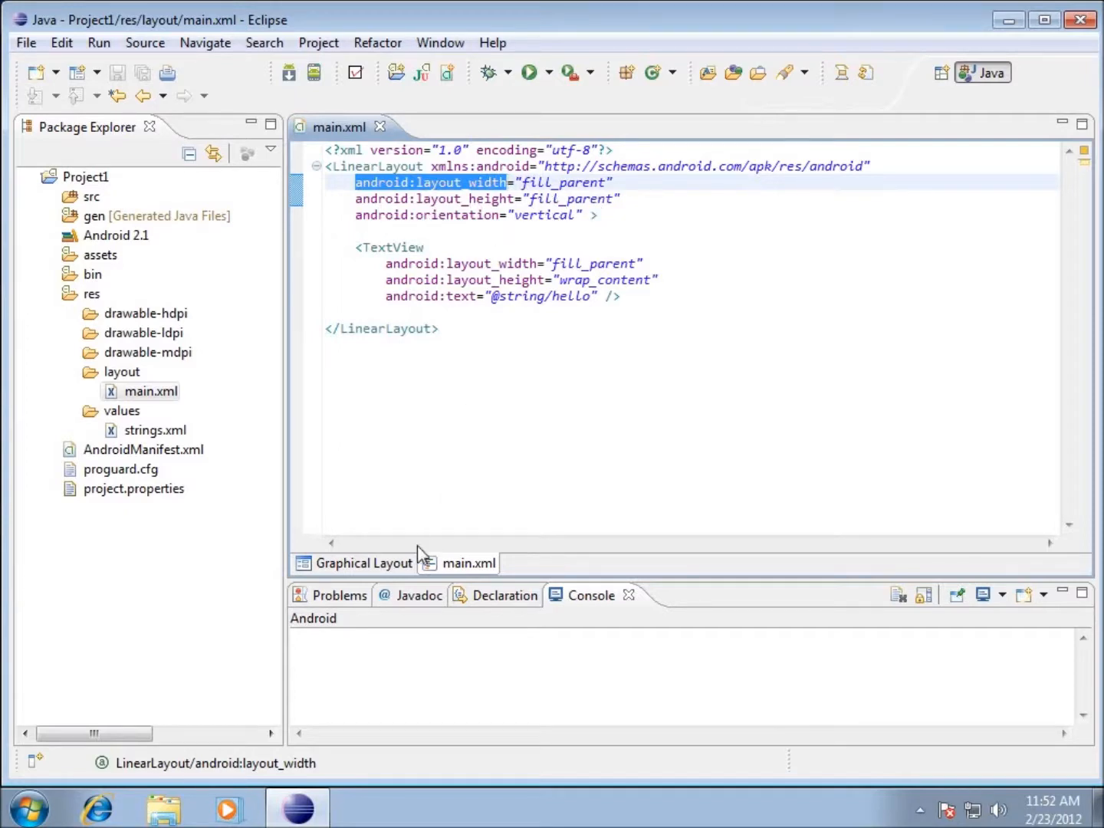
Step: Switch main.xml to the graphical preview showing Hello World, Project1Activity!
click(364, 563)
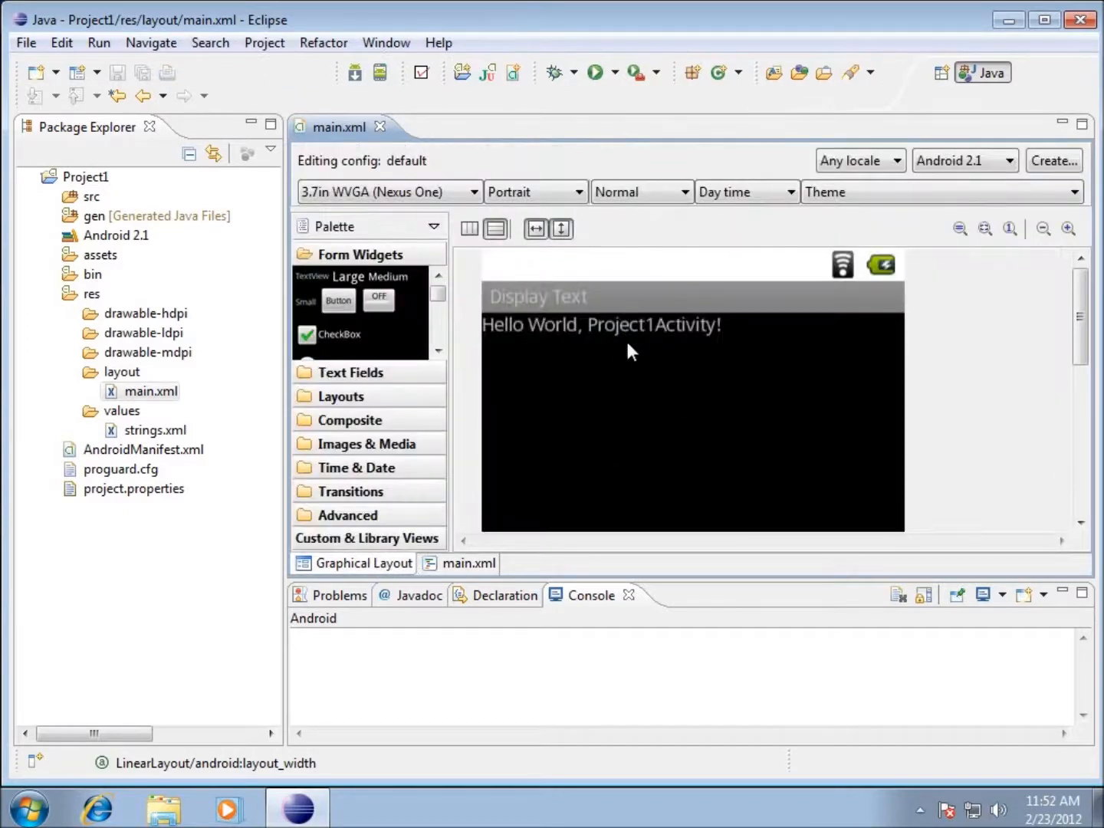
scroll(down, 3)
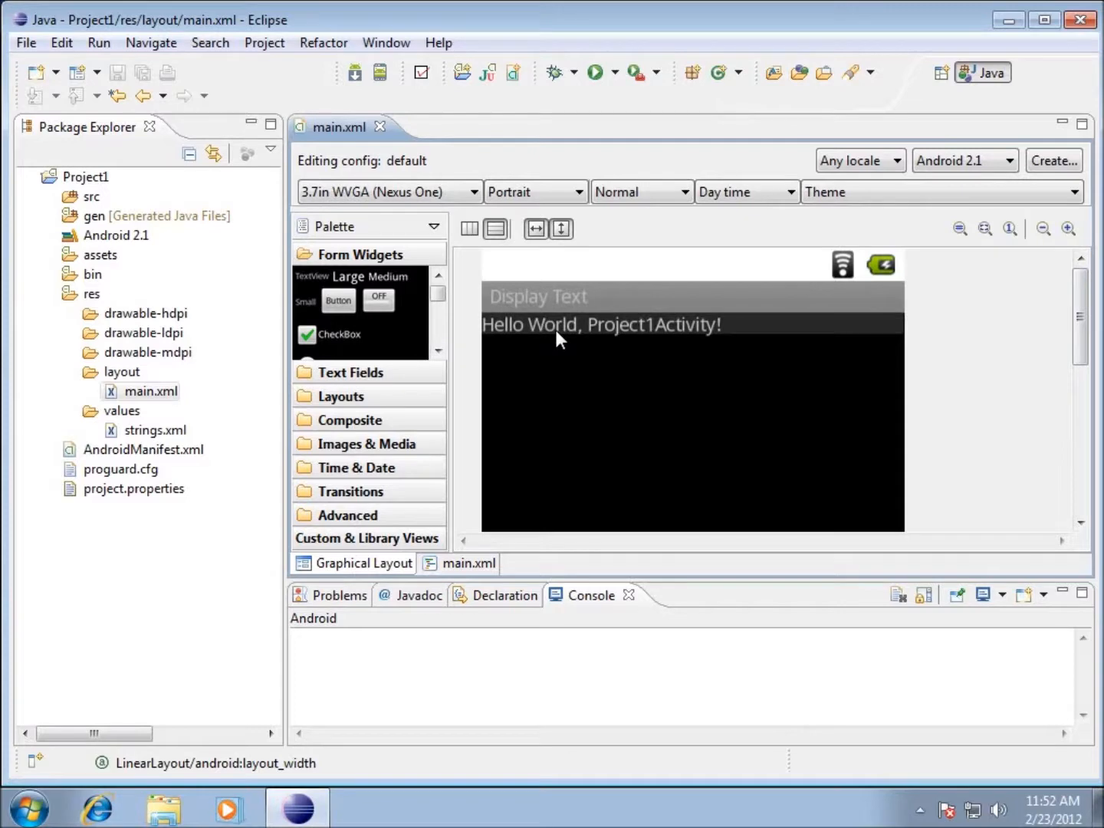
mouse_move(667, 328)
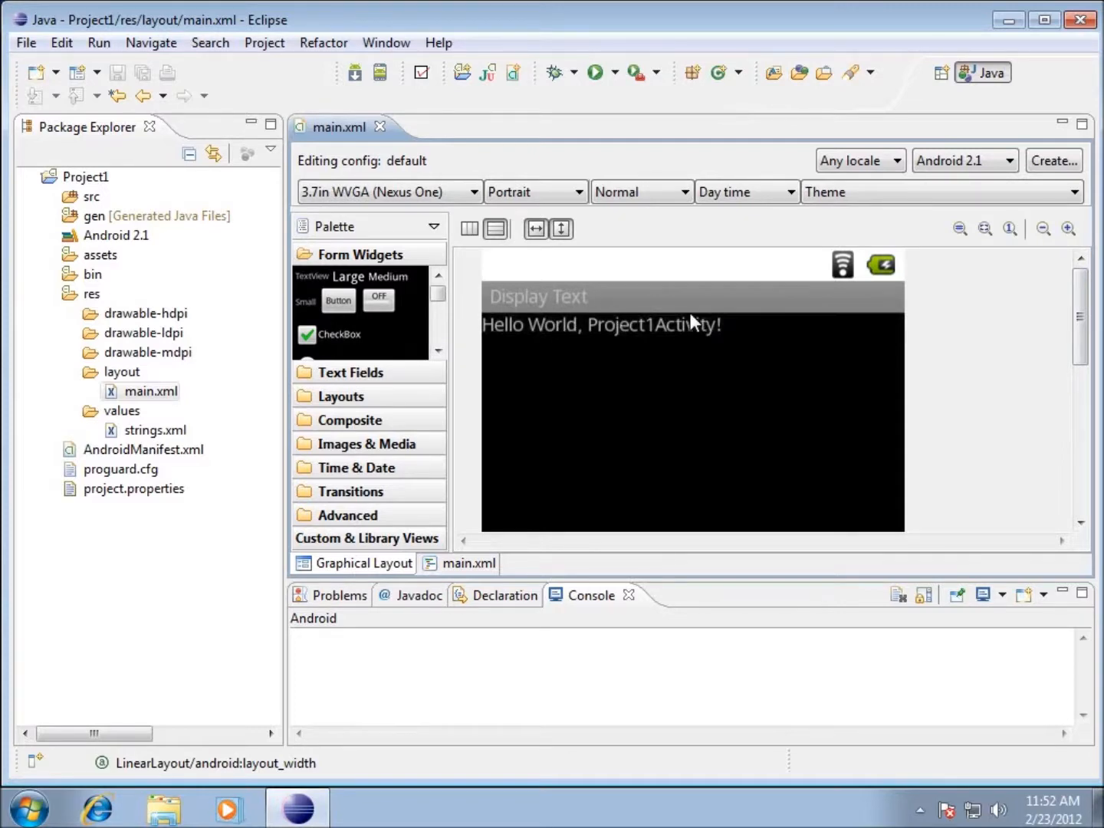
mouse_move(654, 365)
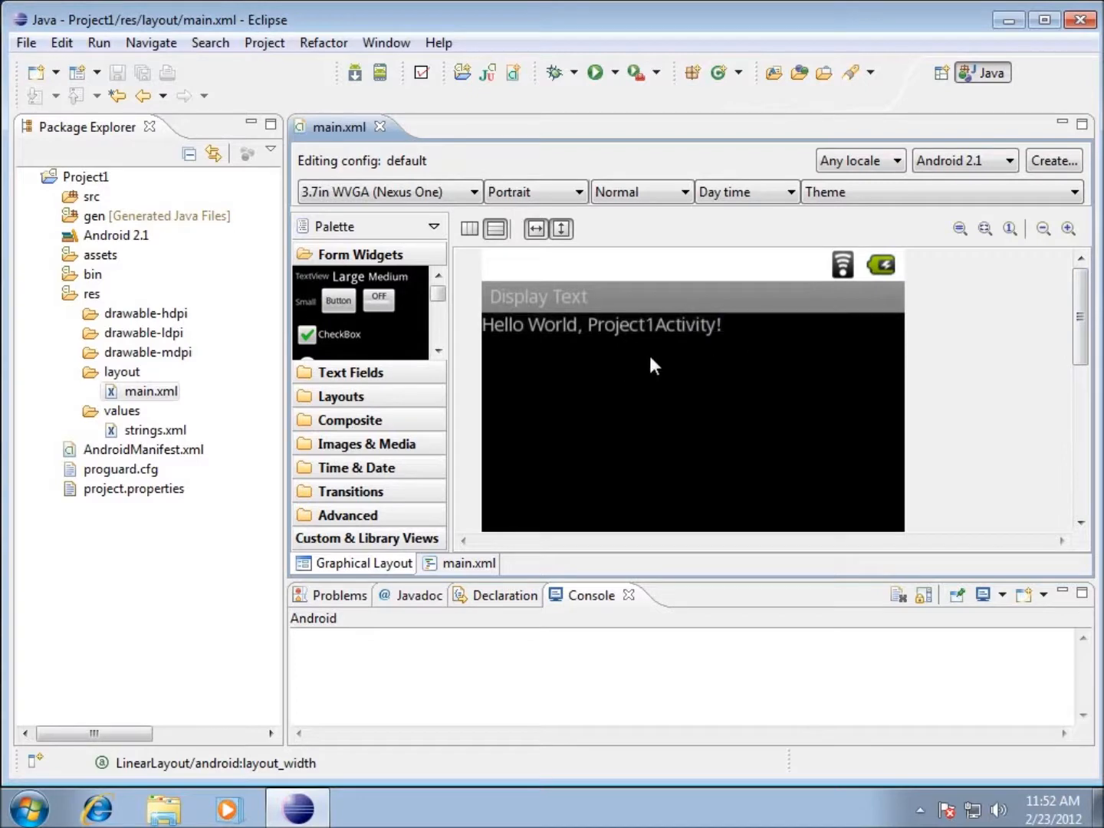
mouse_move(663, 525)
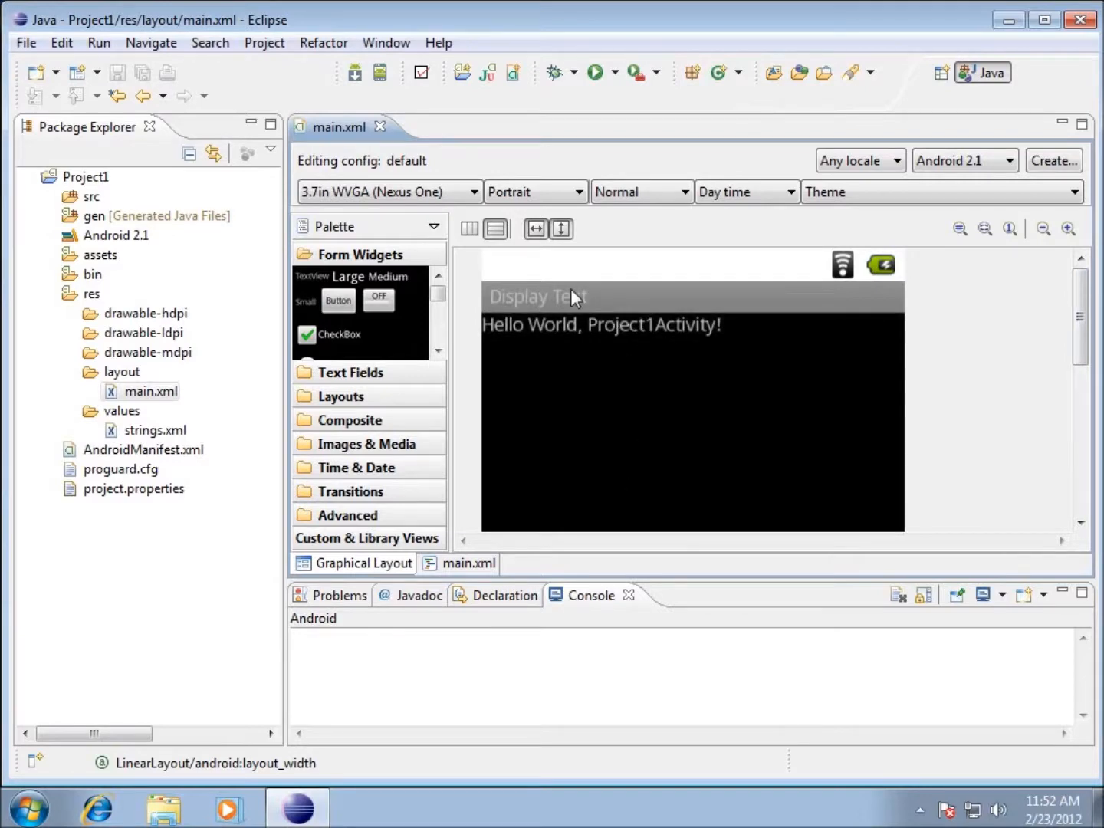
click(469, 562)
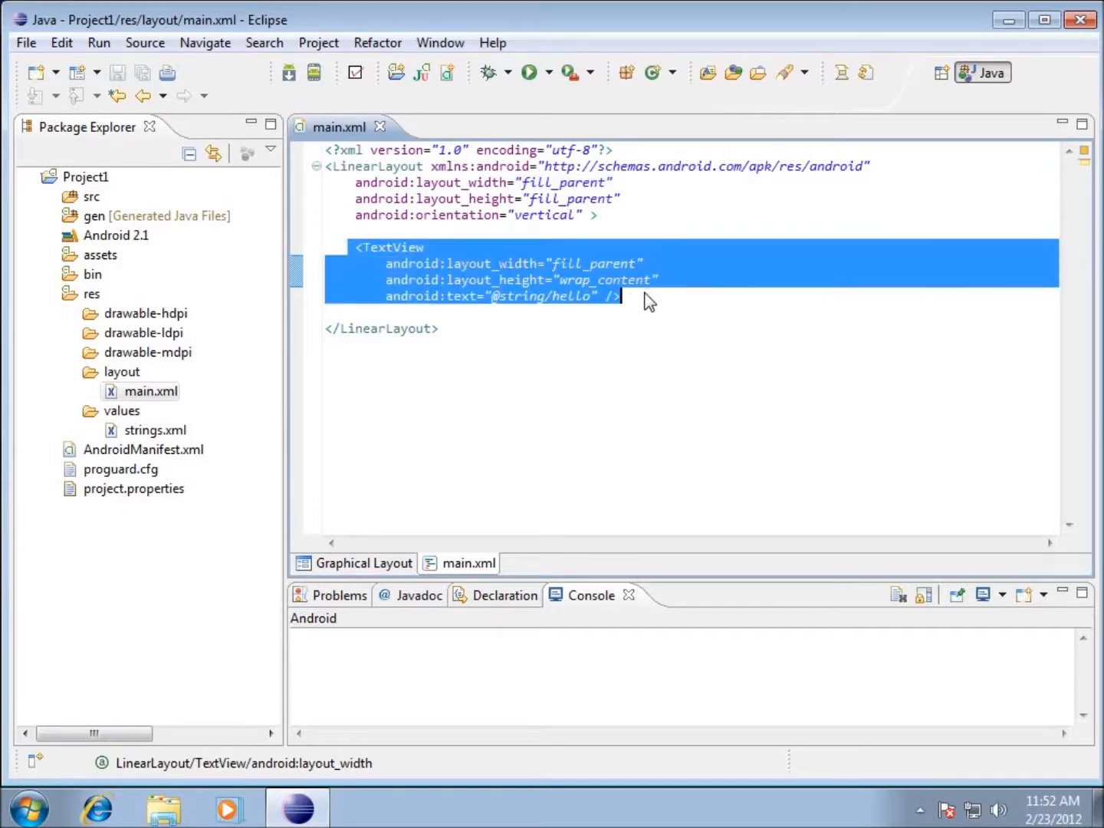
mouse_move(445, 253)
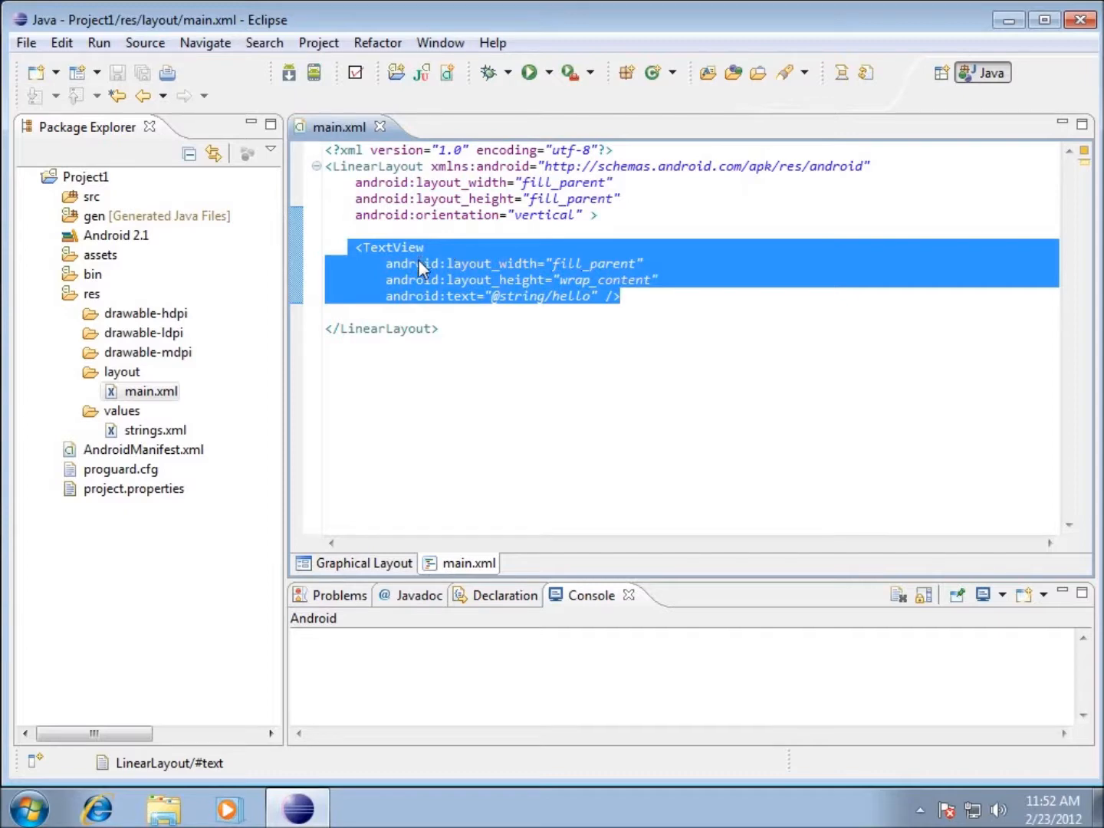
click(399, 263)
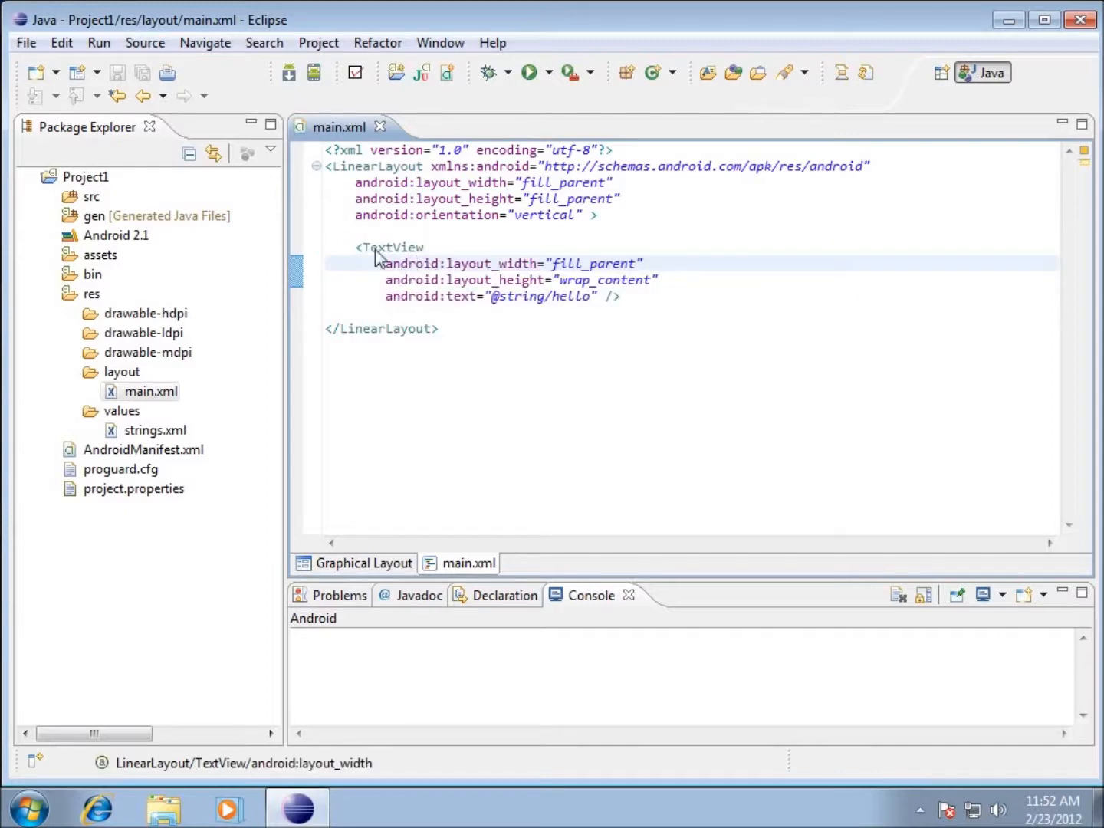
mouse_move(429, 255)
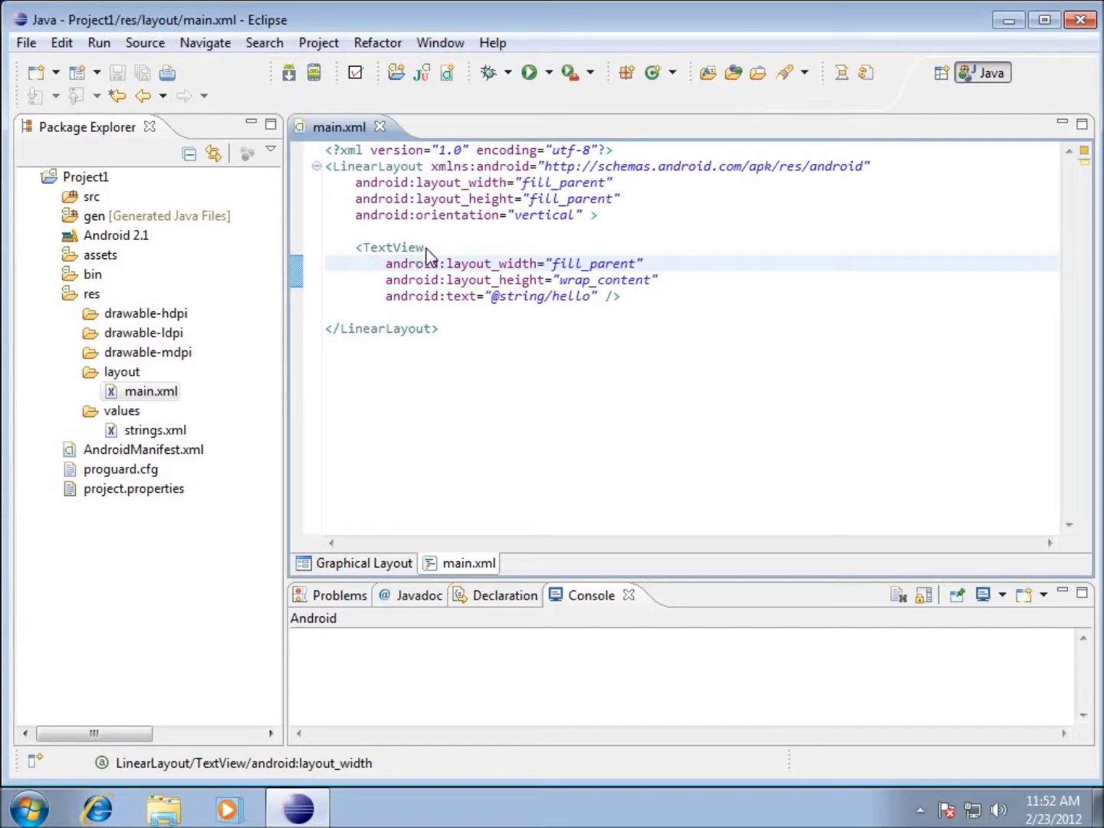
mouse_move(395, 251)
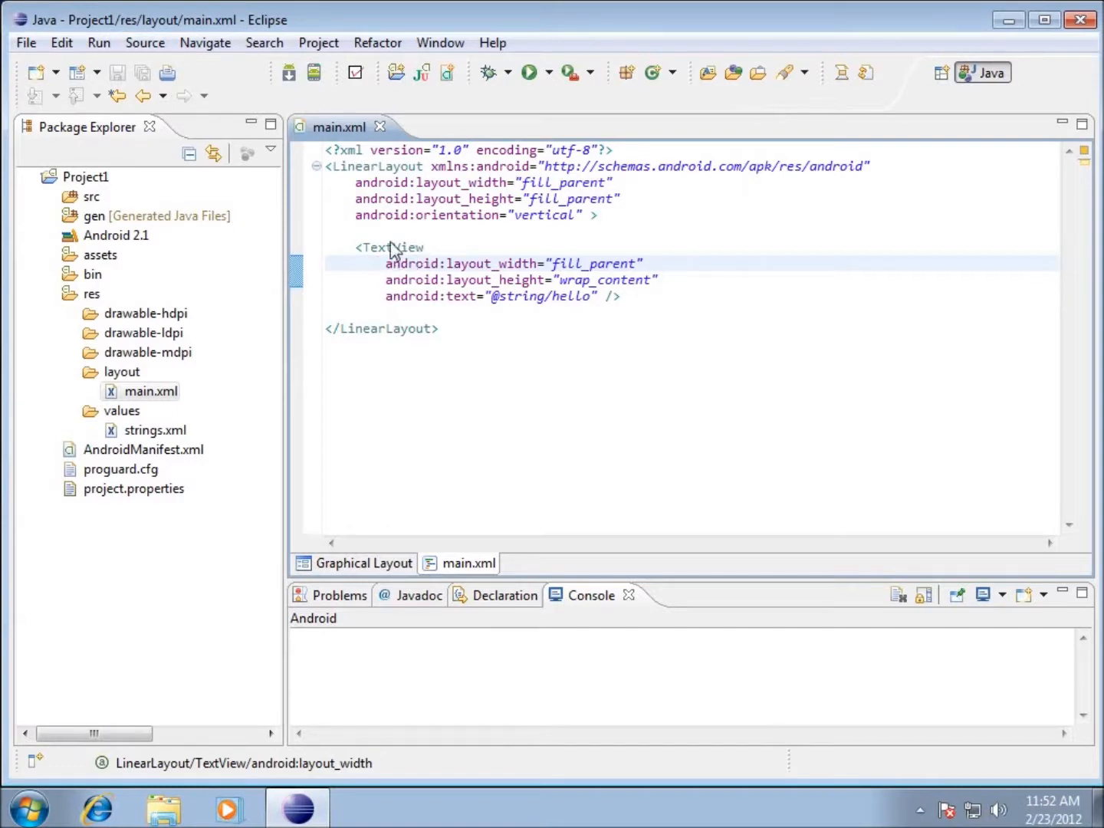
double_click(418, 263)
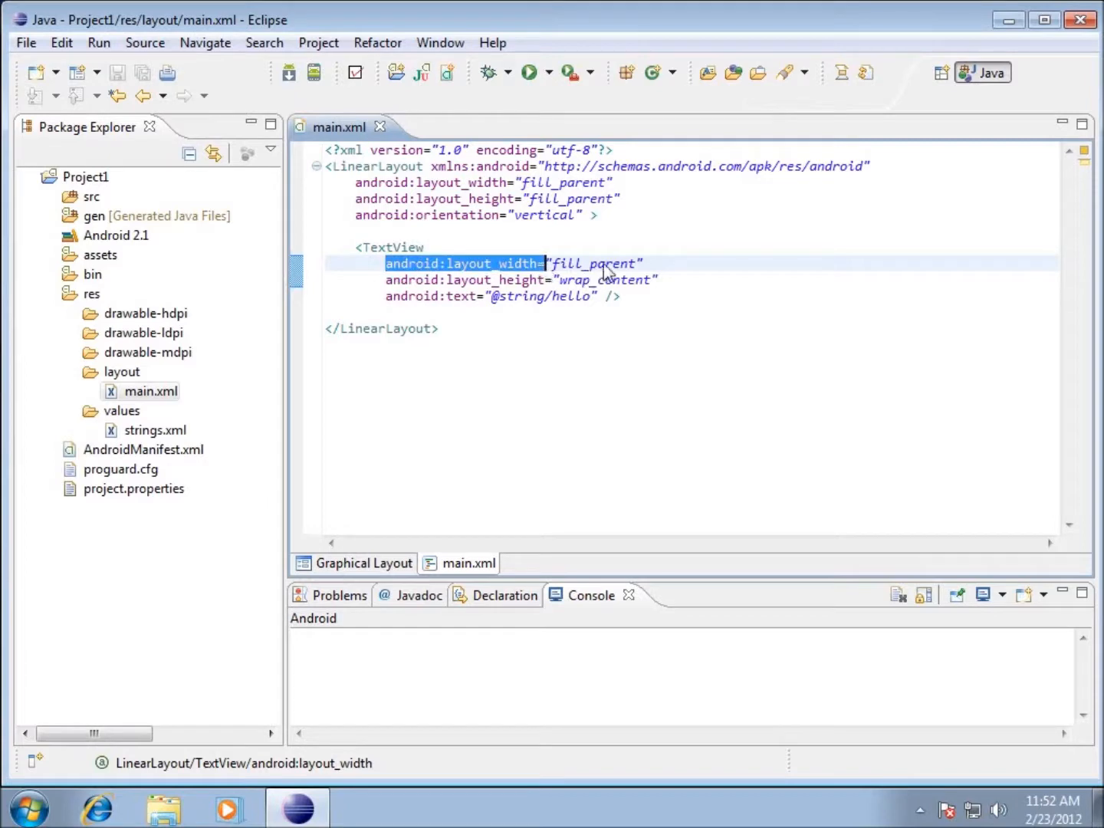
mouse_move(617, 283)
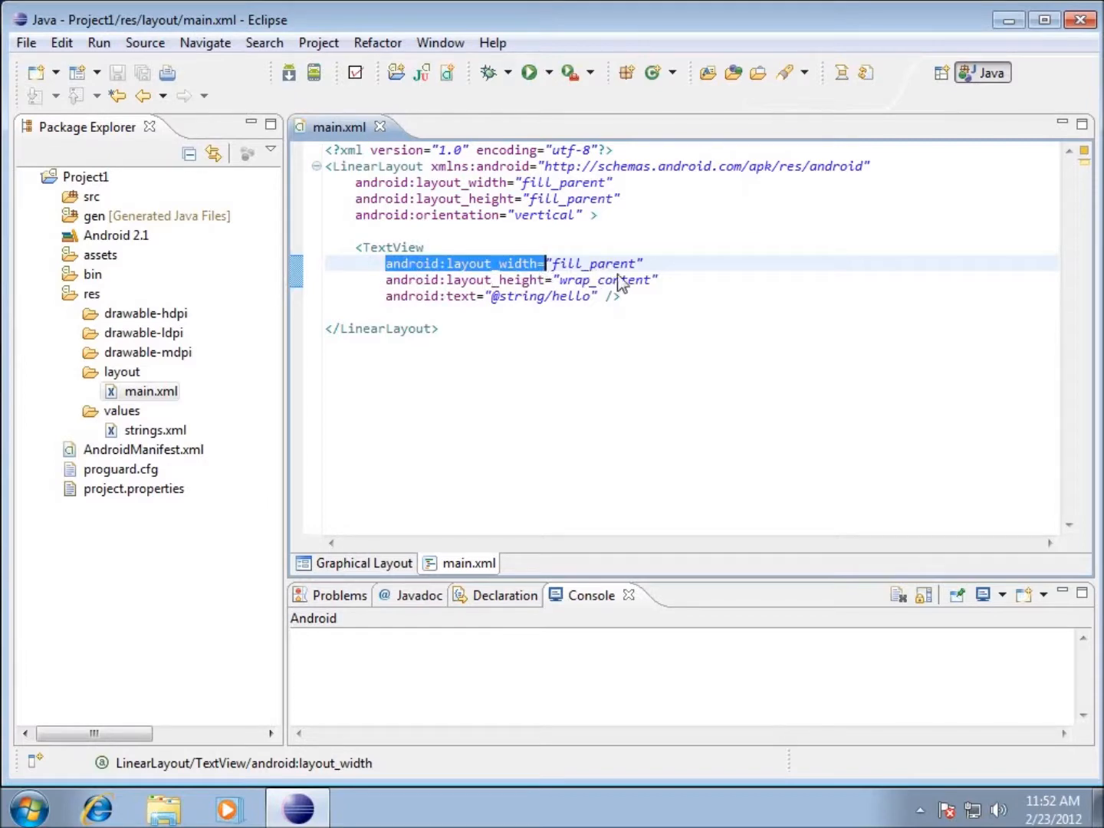
mouse_move(575, 291)
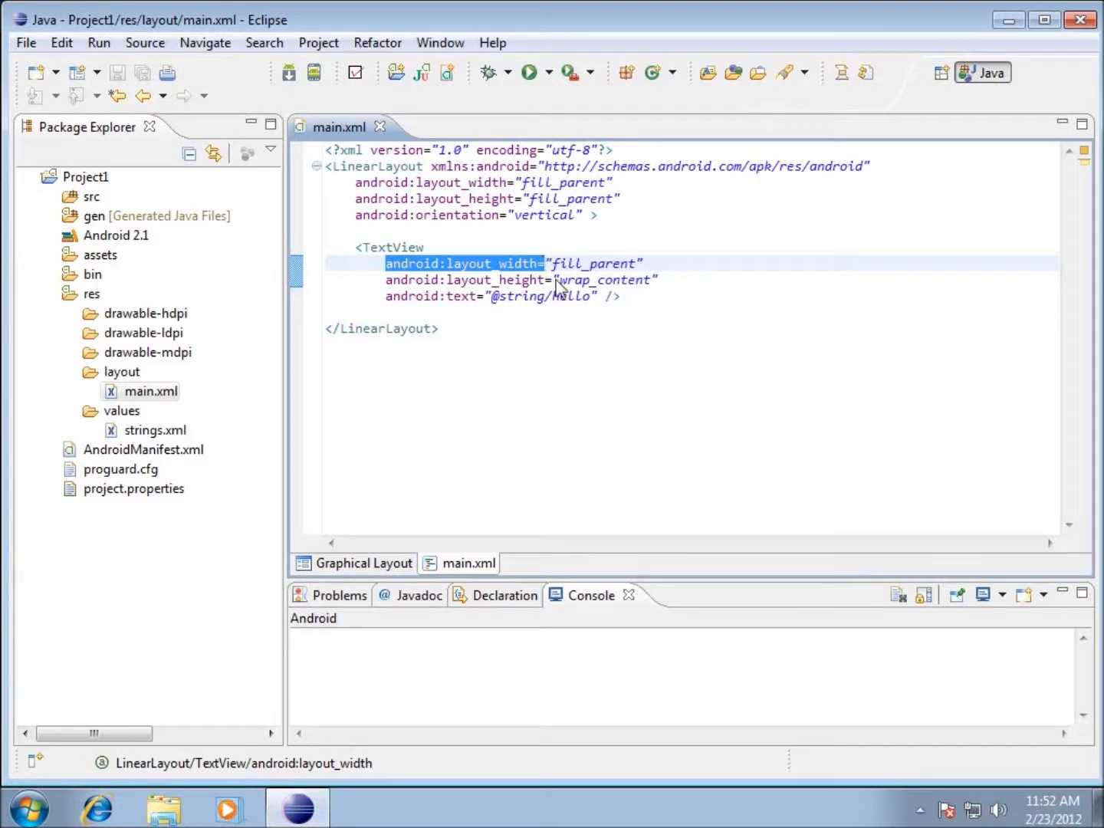
mouse_move(592, 295)
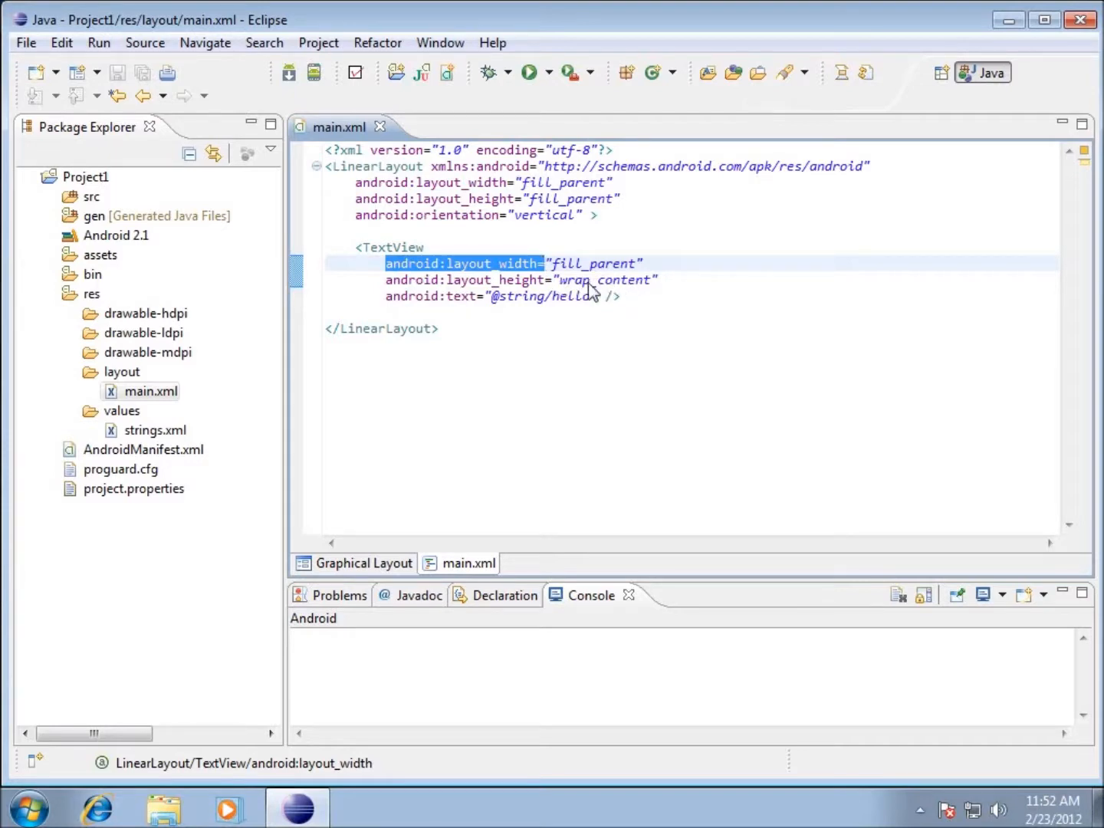
mouse_move(623, 322)
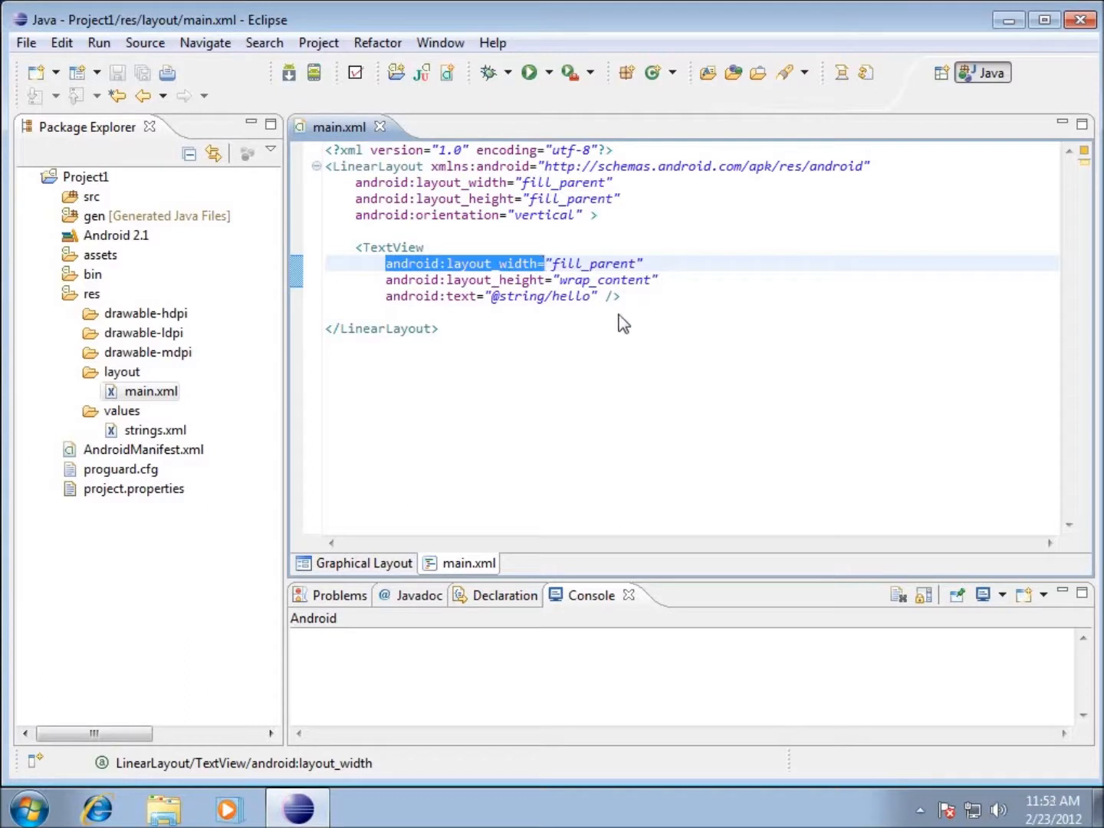
mouse_move(392, 300)
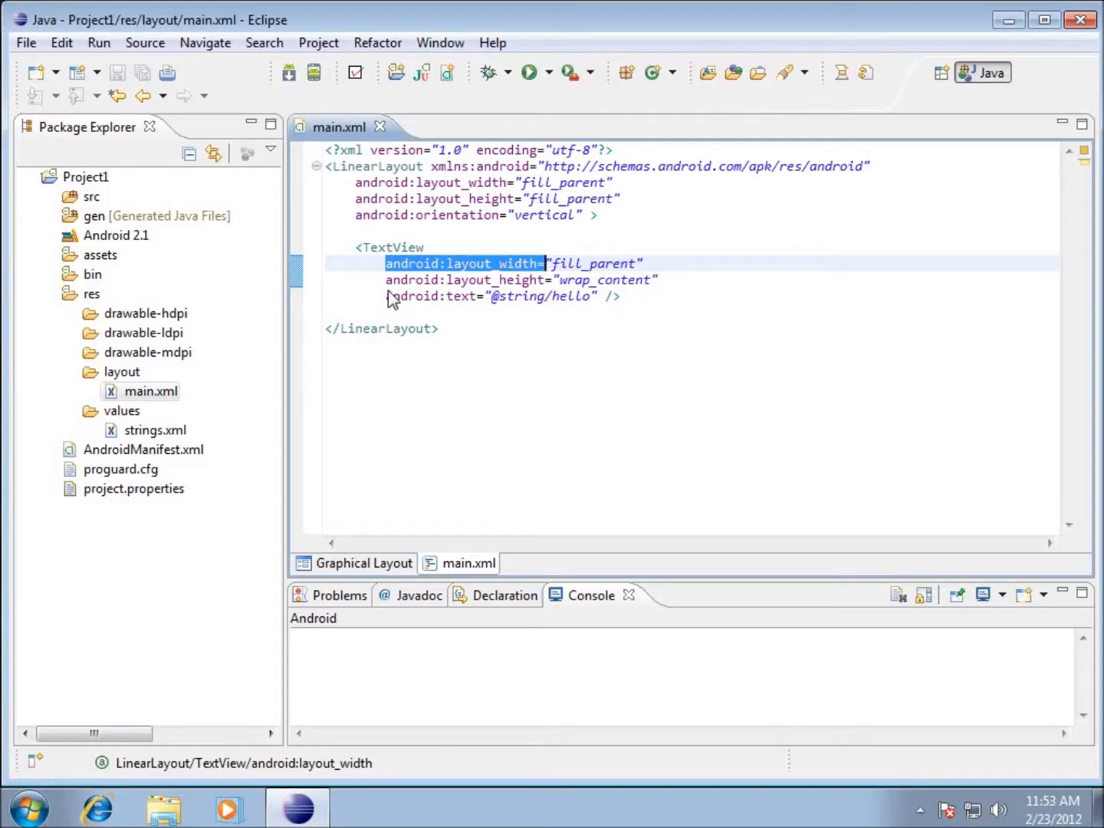
click(432, 296)
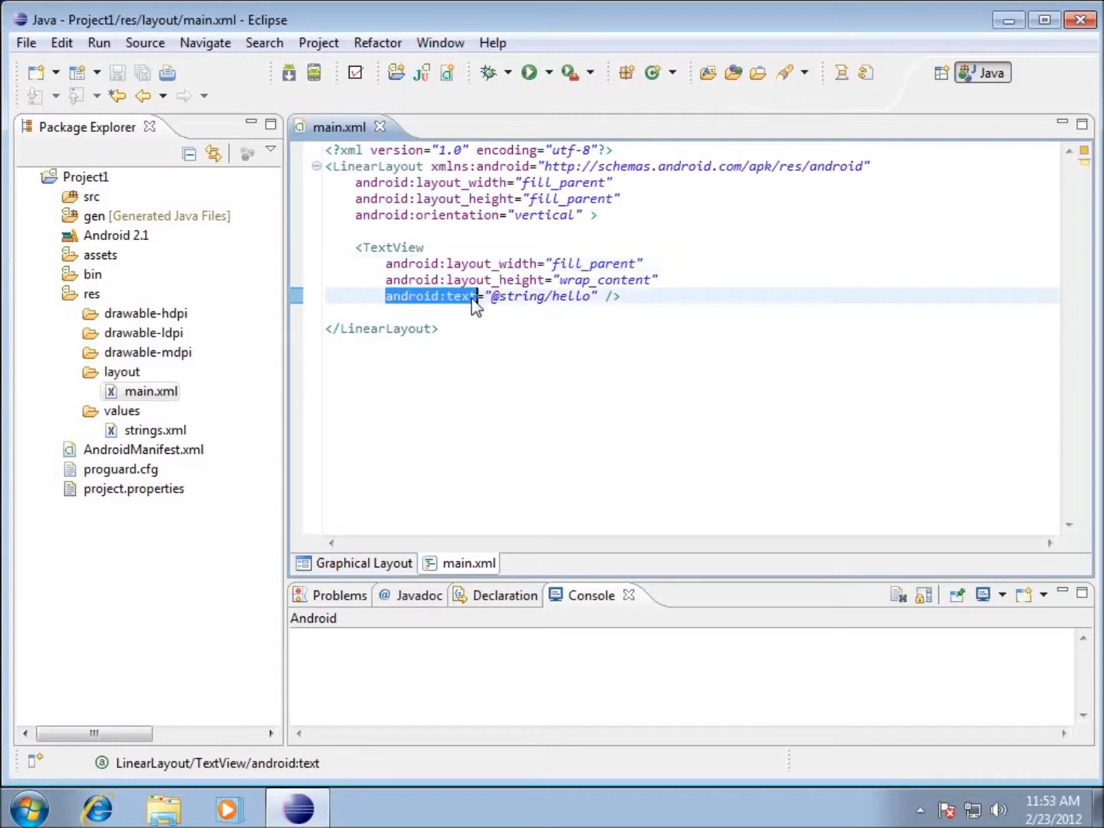
mouse_move(426, 299)
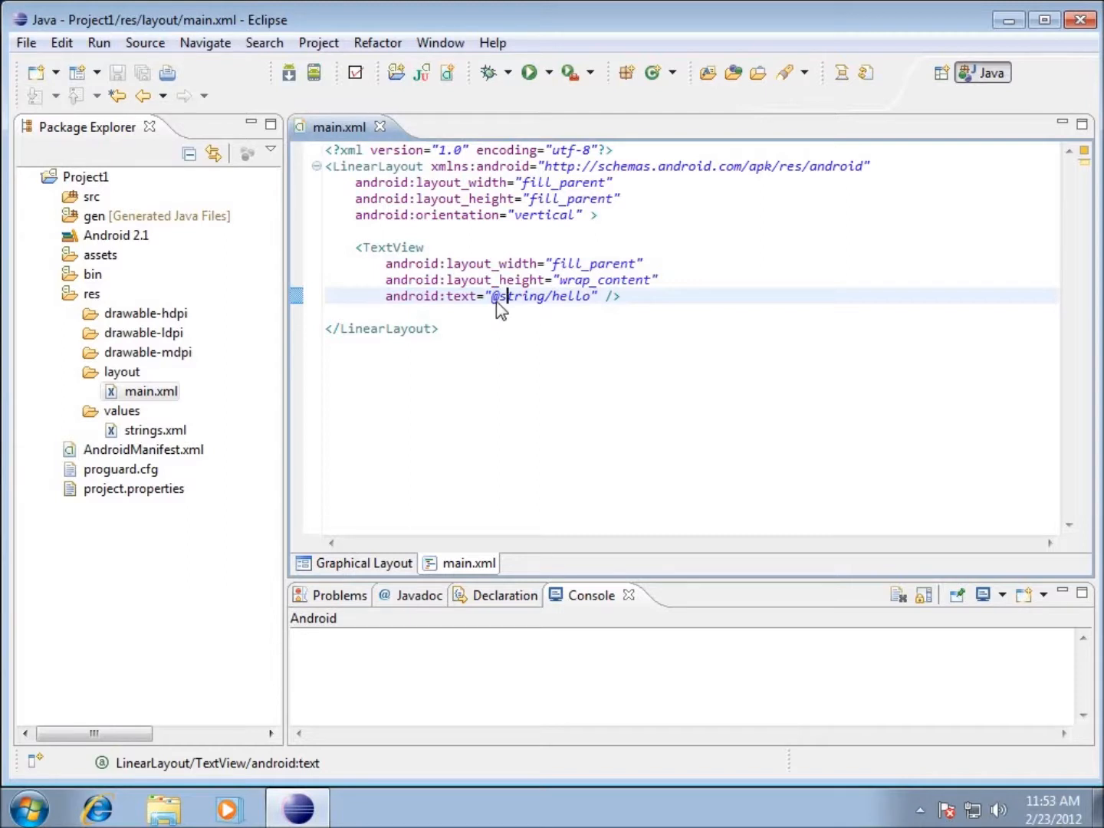
double_click(515, 296)
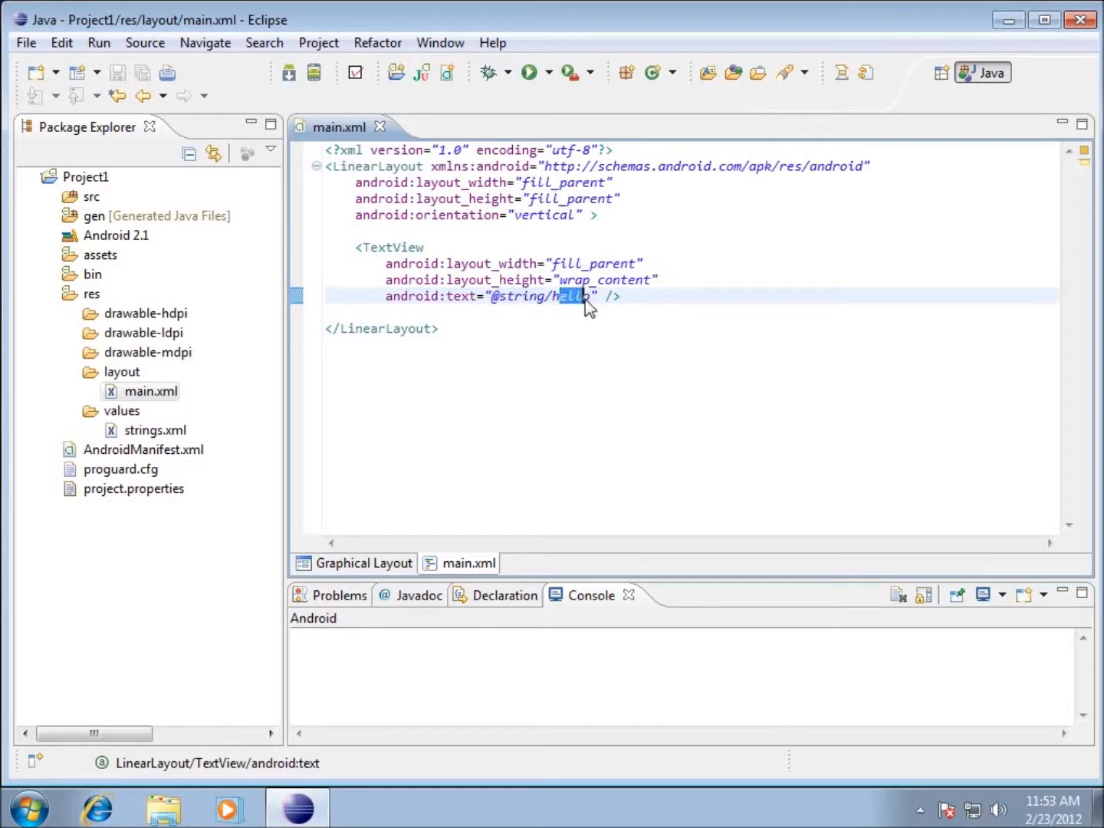
click(537, 312)
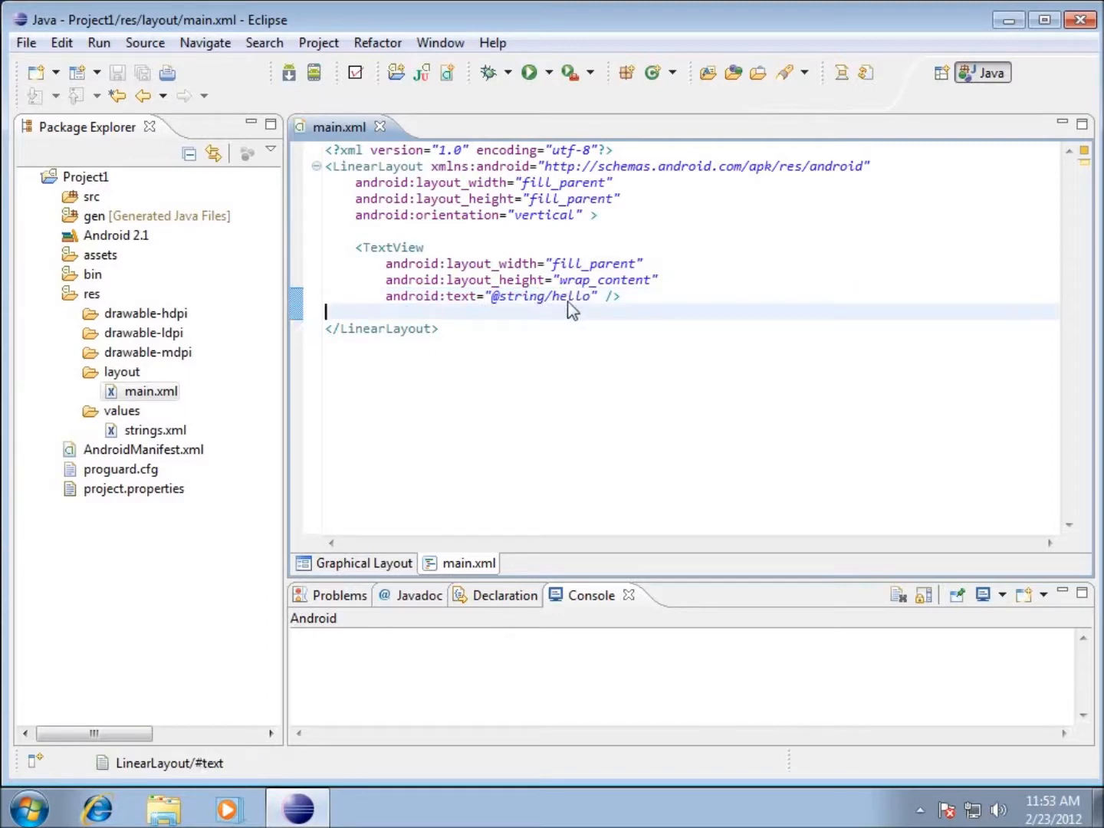
mouse_move(549, 308)
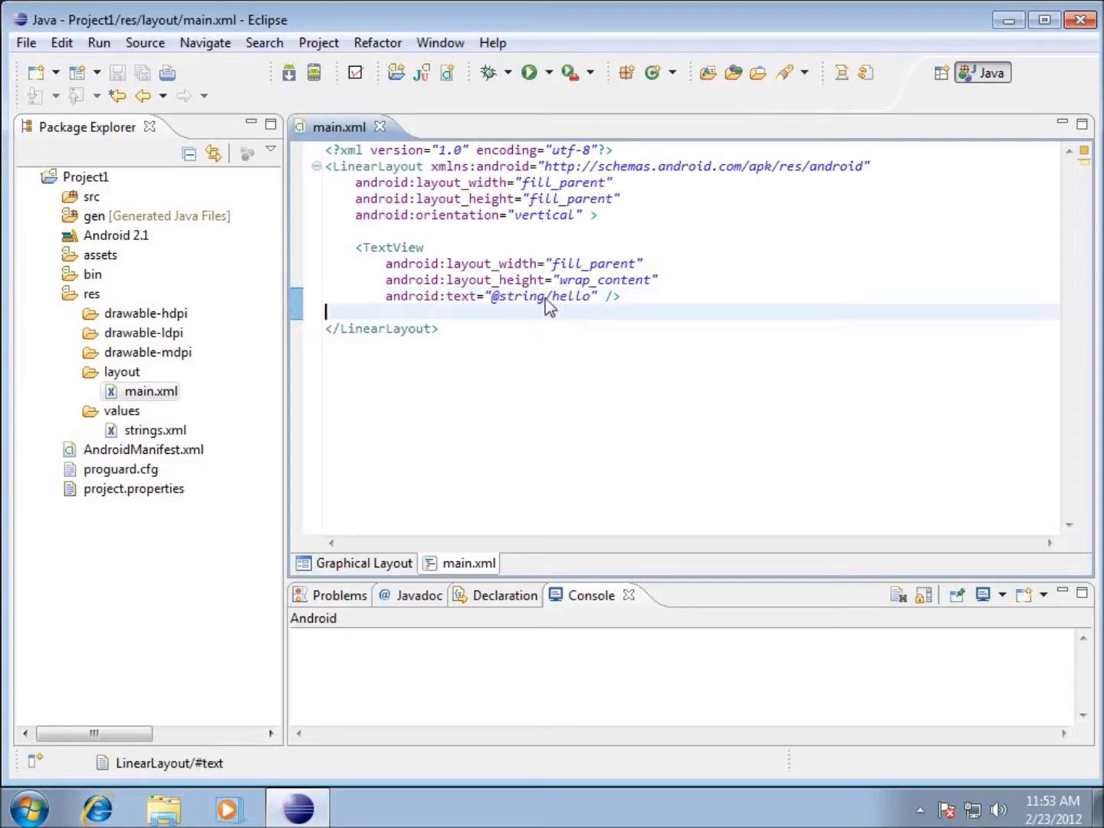
mouse_move(574, 290)
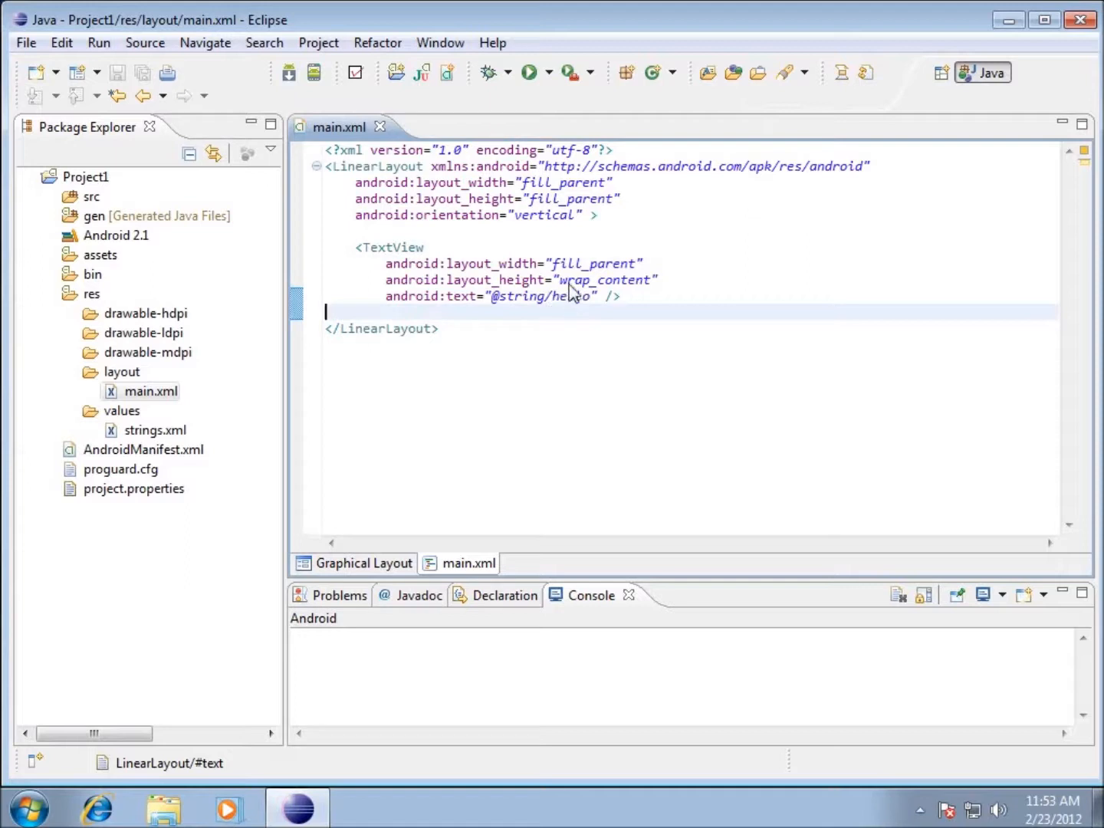
mouse_move(181, 310)
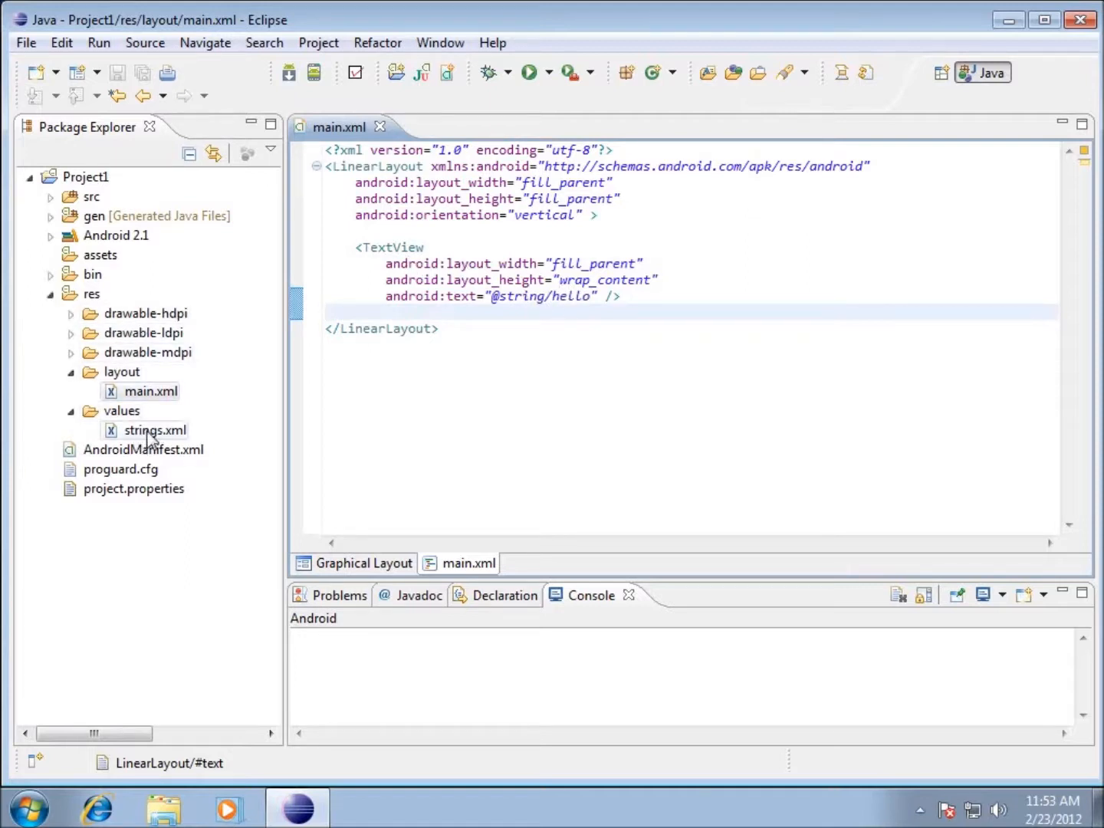
Step: Open strings.xml from res/values and select the hello string to show its name and value
double_click(157, 429)
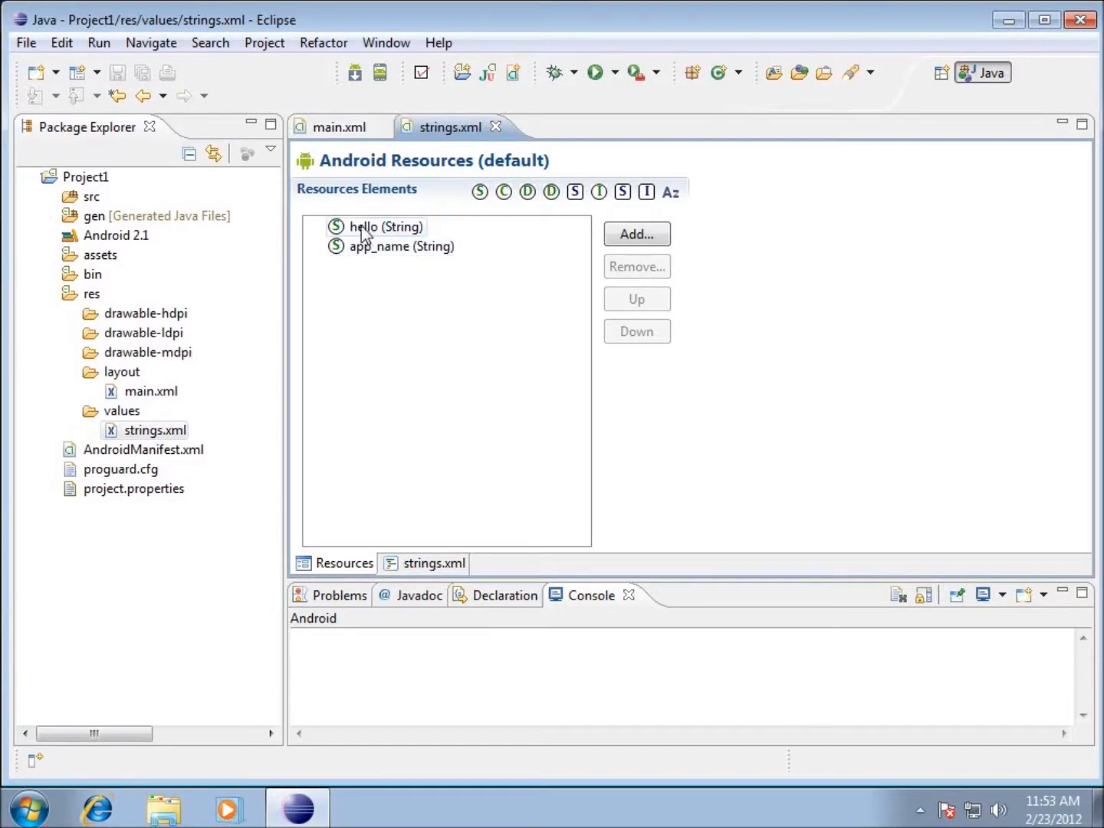
click(387, 227)
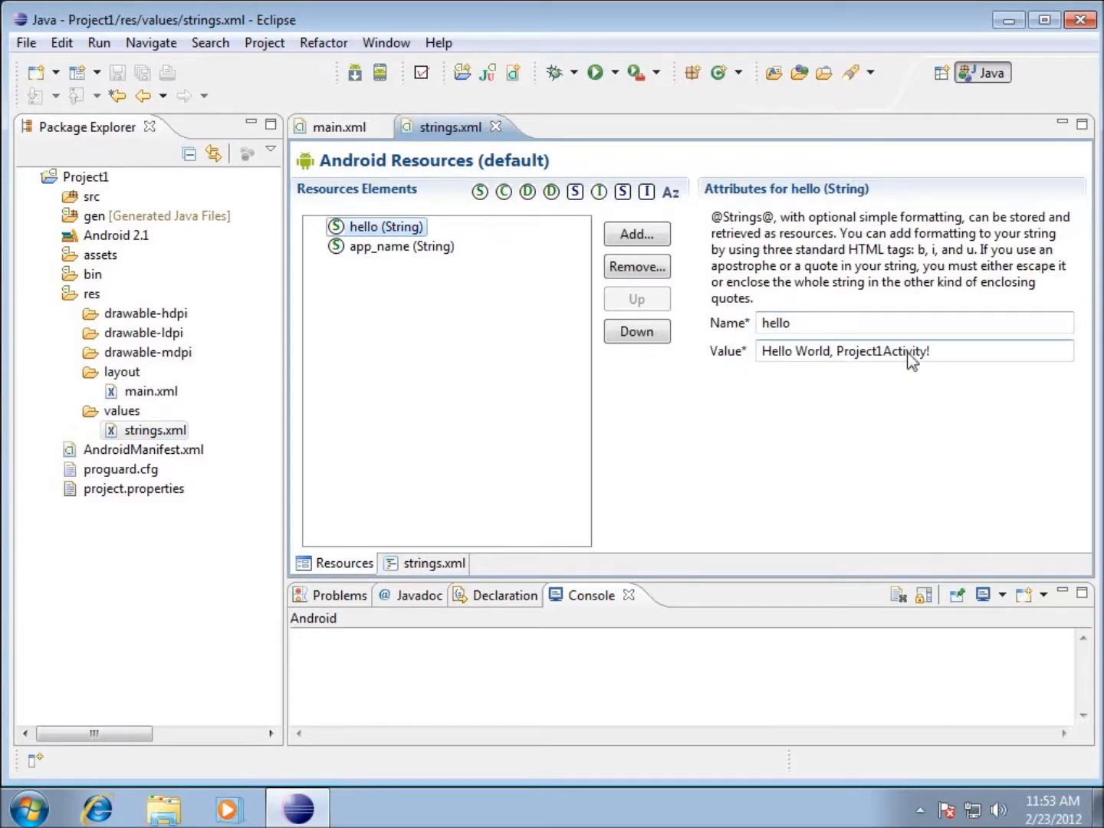
mouse_move(840, 361)
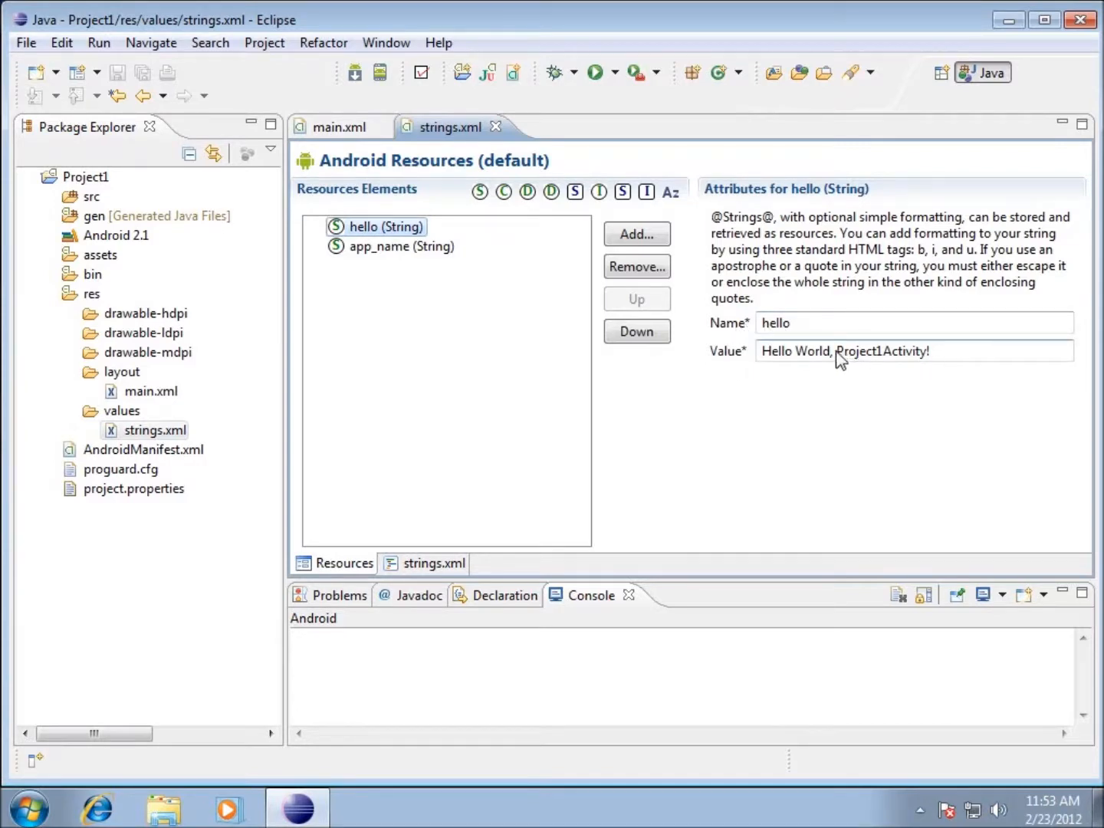
Step: Replace Project1Activity! in the hello value so it reads Hello World, My First Project!
double_click(882, 351)
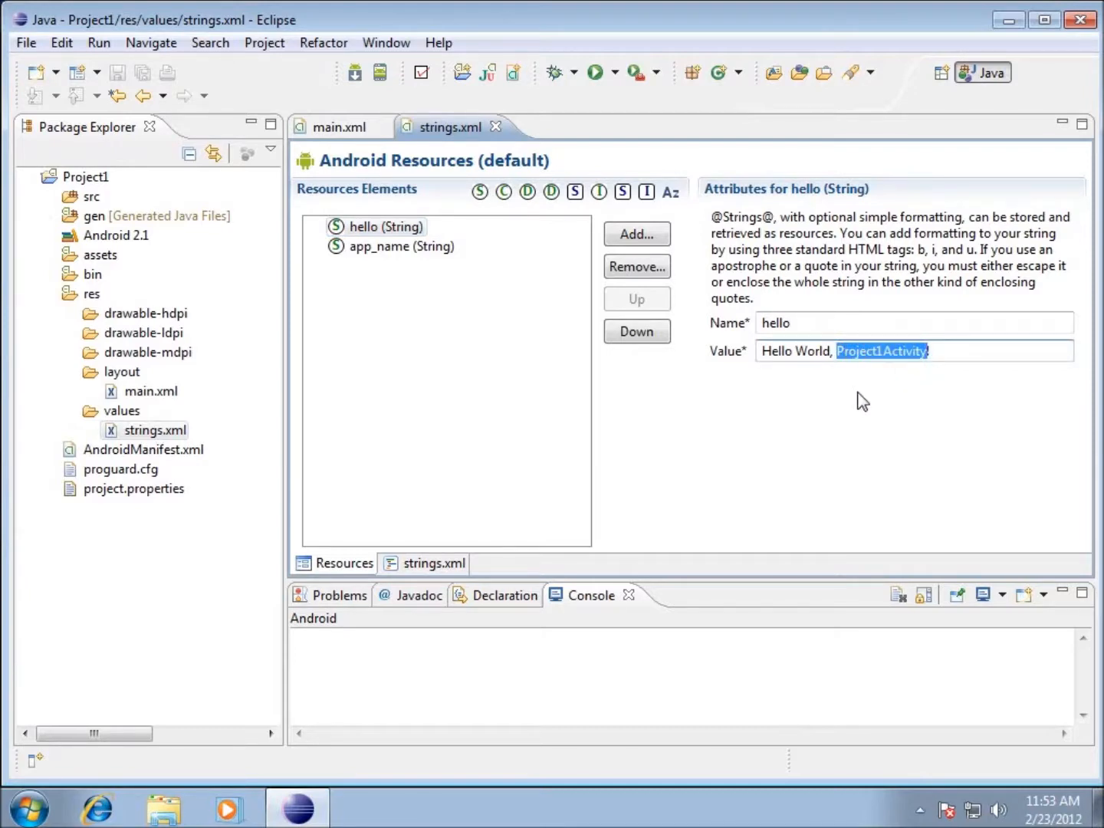
text(Myu)
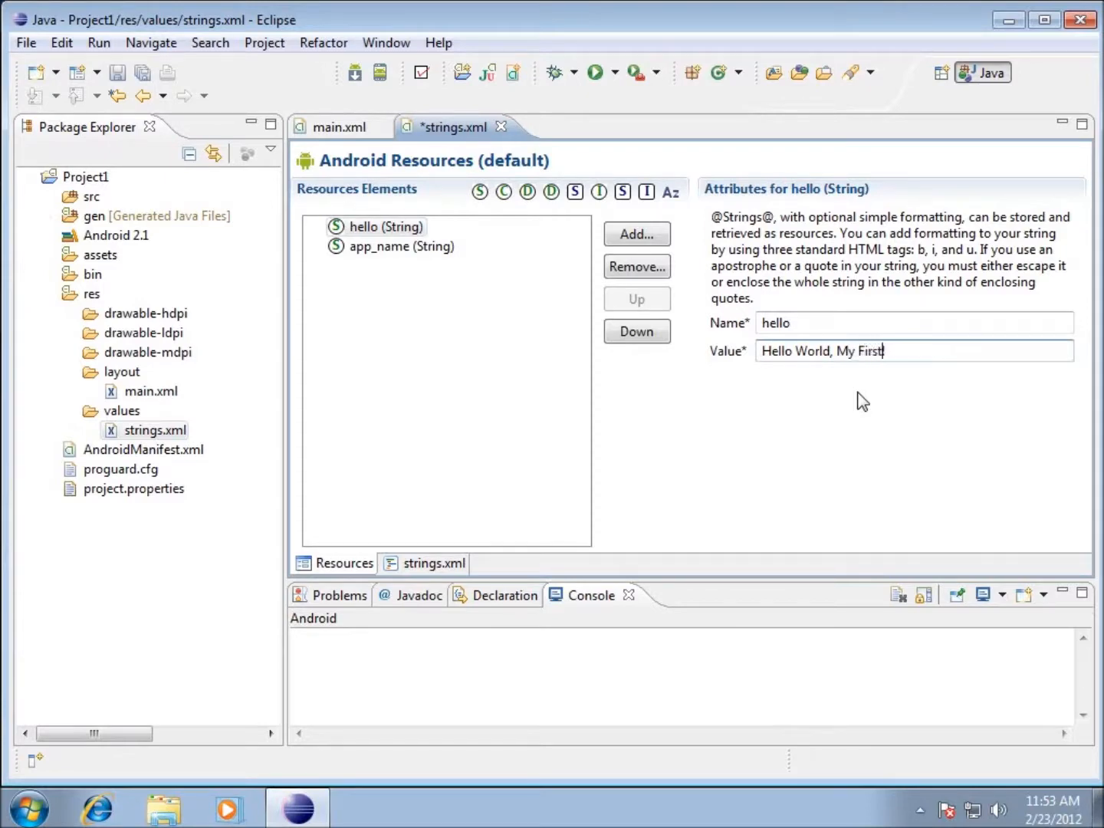
text(Project!)
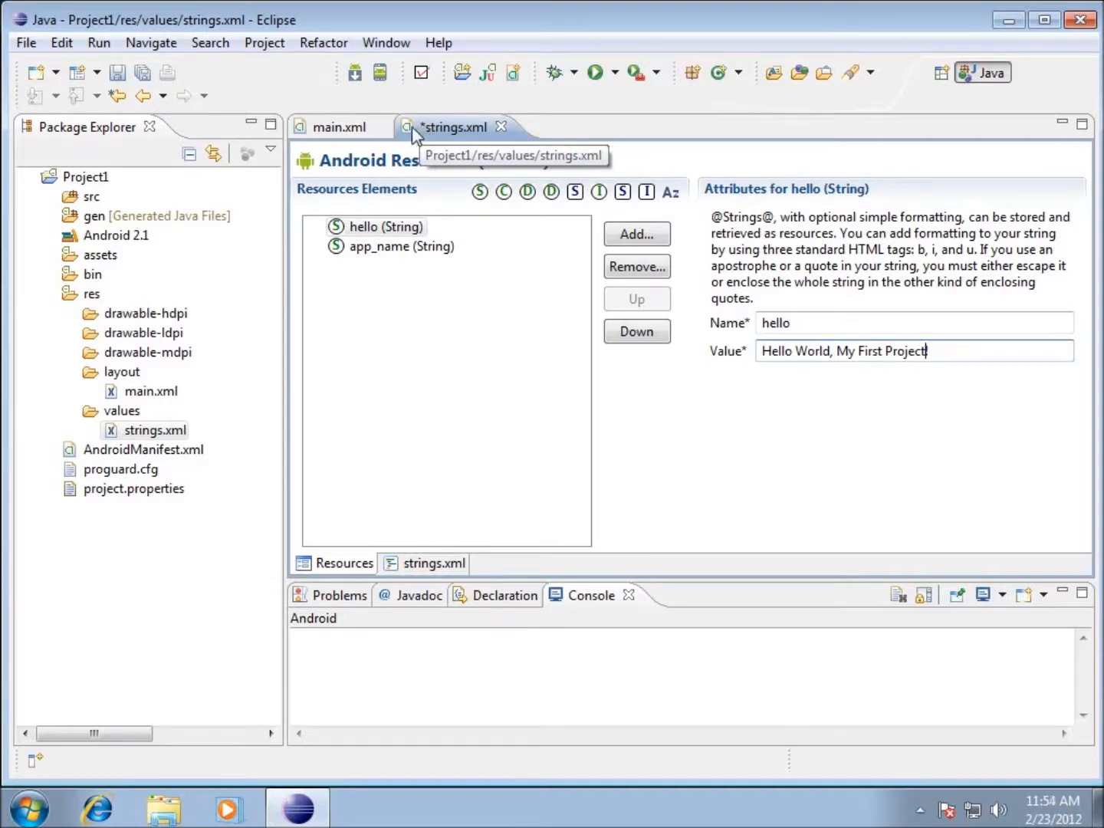
Step: Save strings.xml via File > Save and switch back to the main.xml editor
click(24, 43)
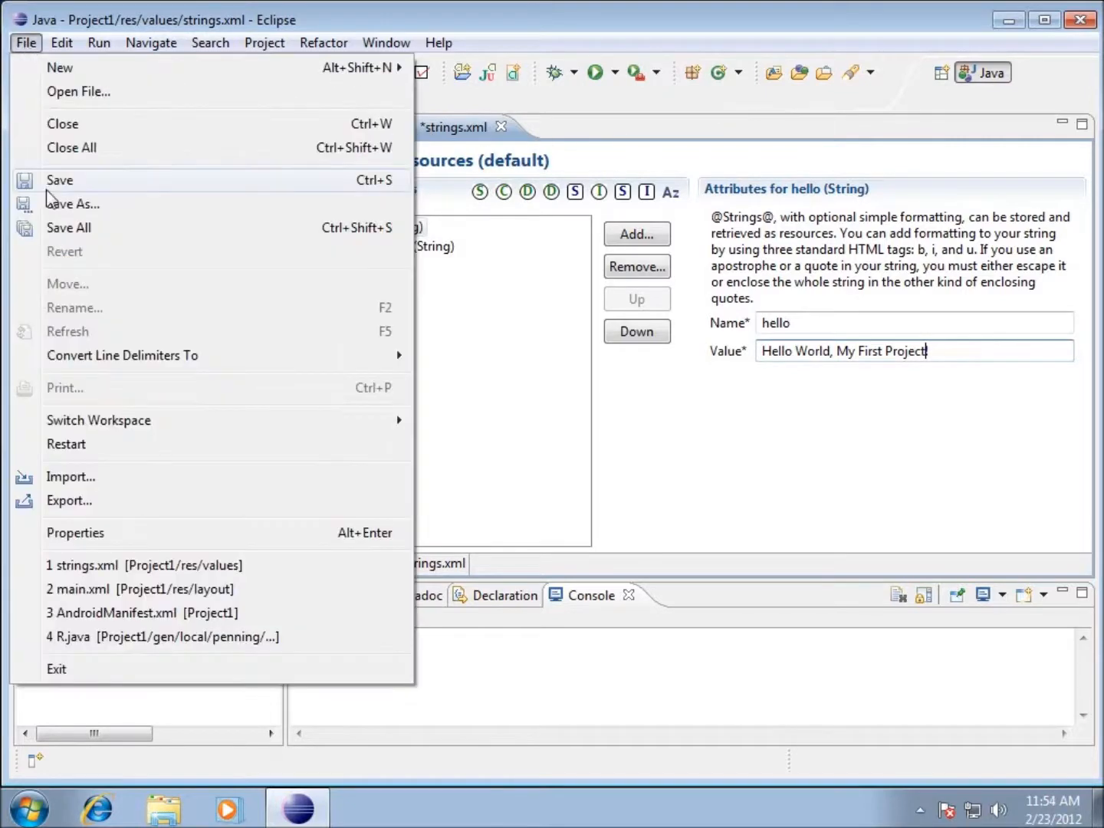
click(58, 179)
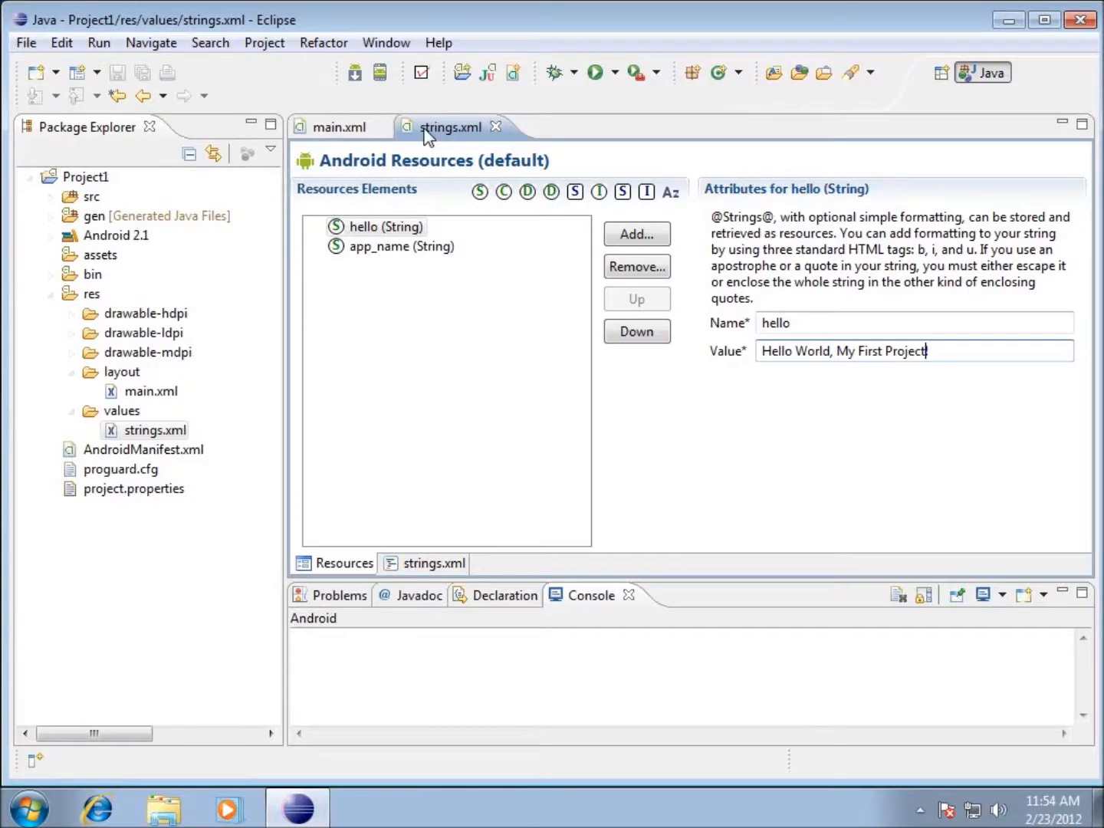
click(340, 126)
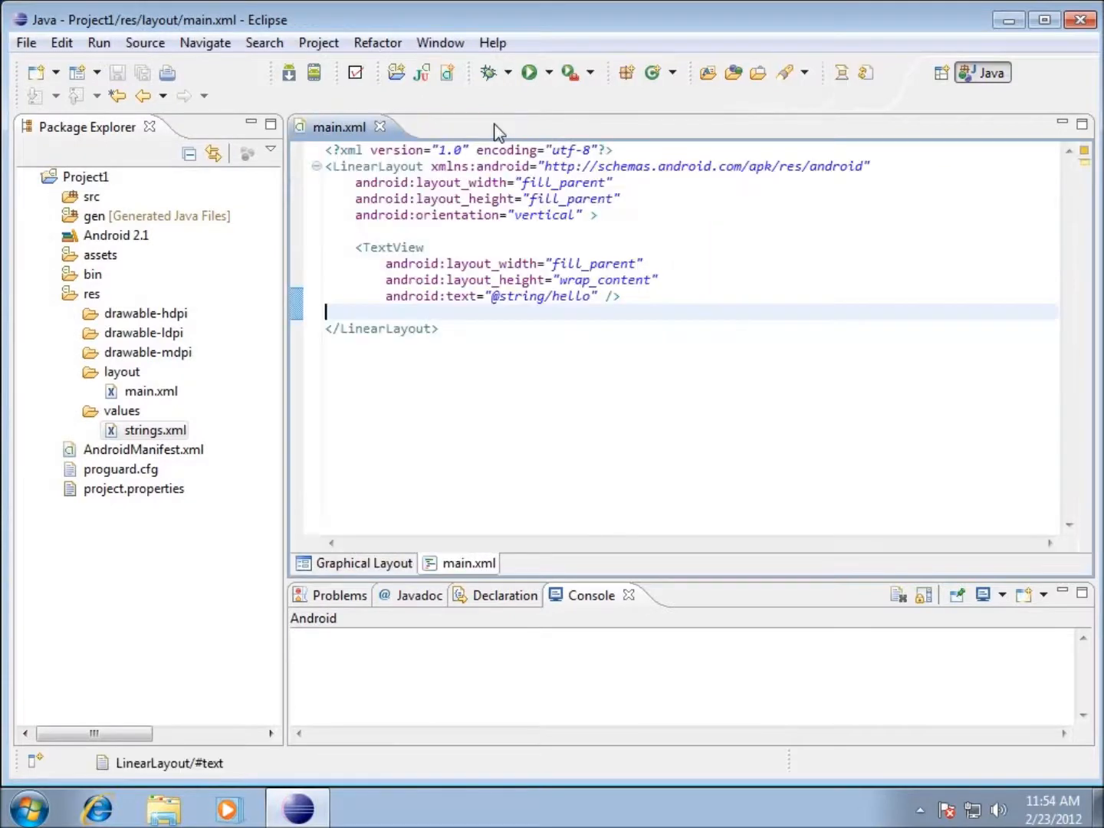
mouse_move(543, 279)
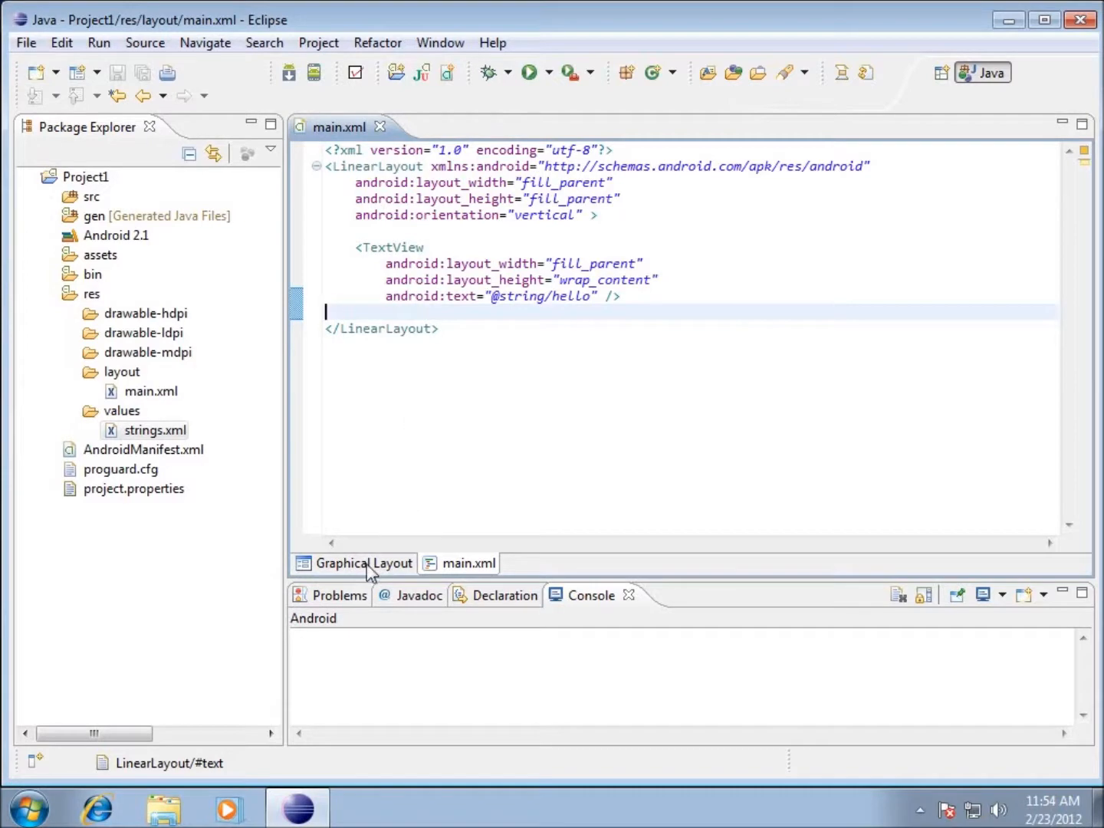
Step: Show the graphical preview of main.xml, now rendering Hello World, My First Project!
click(364, 563)
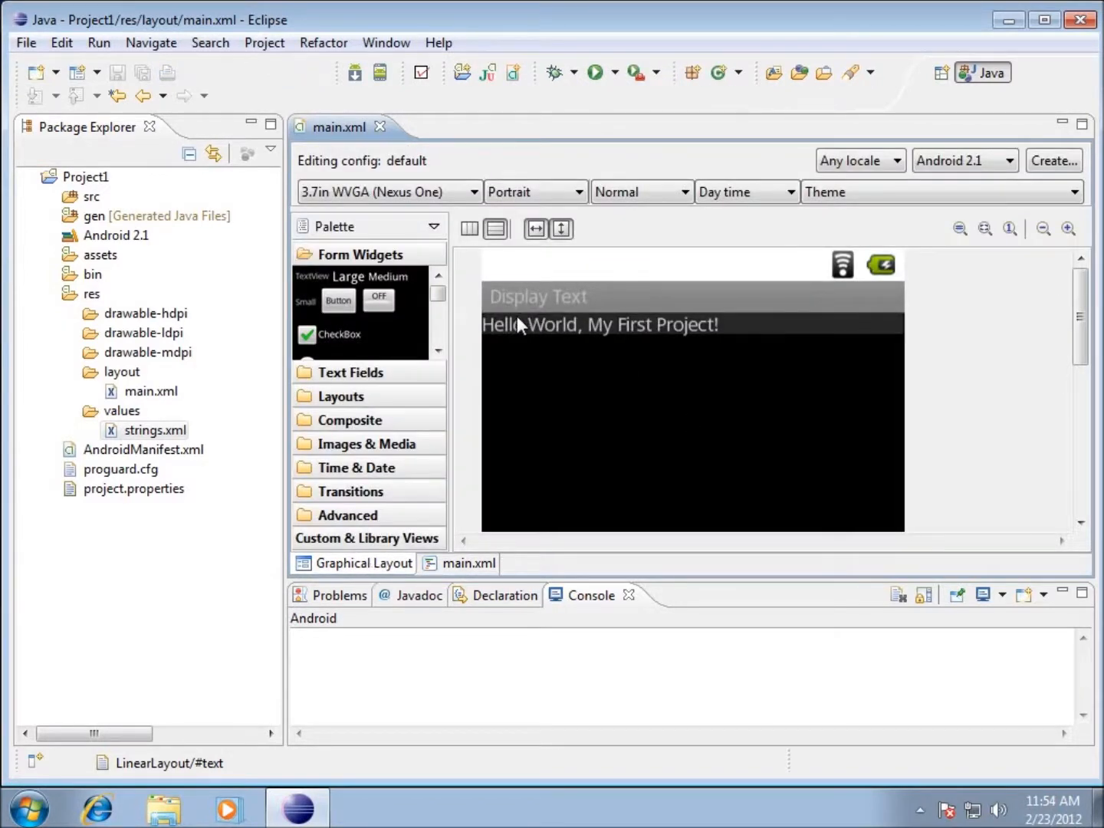
mouse_move(620, 338)
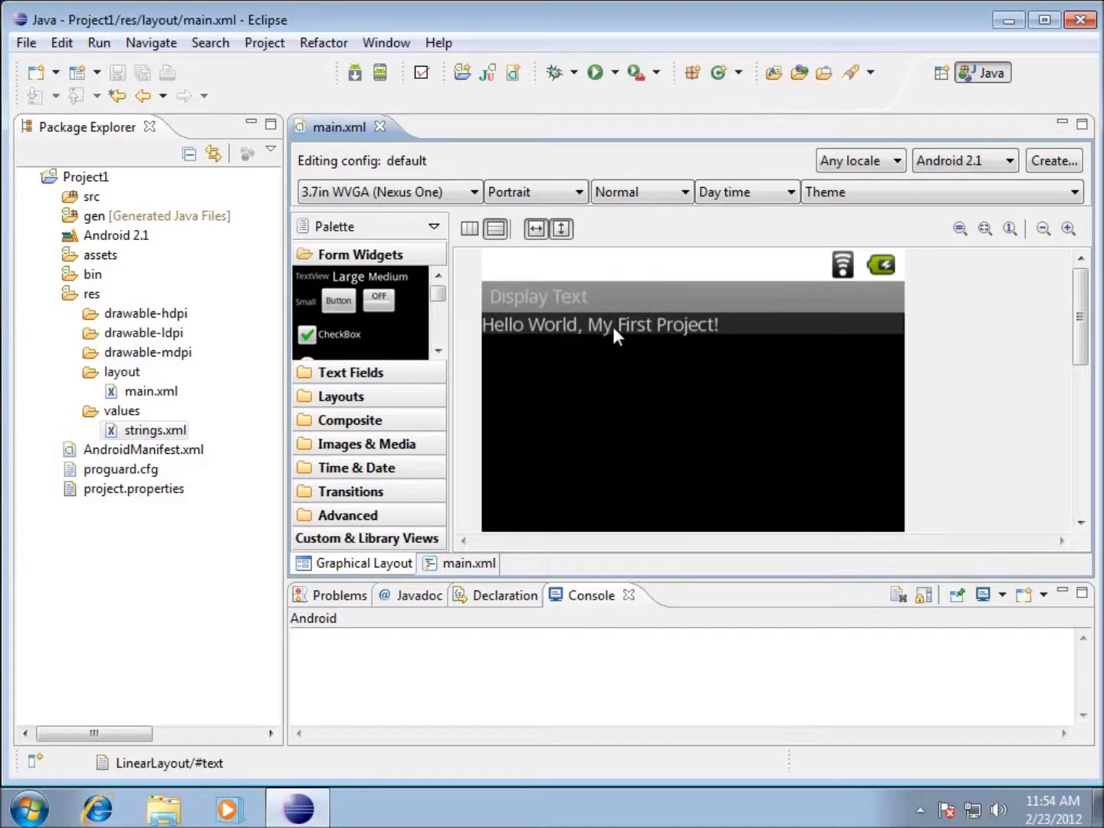
mouse_move(436, 395)
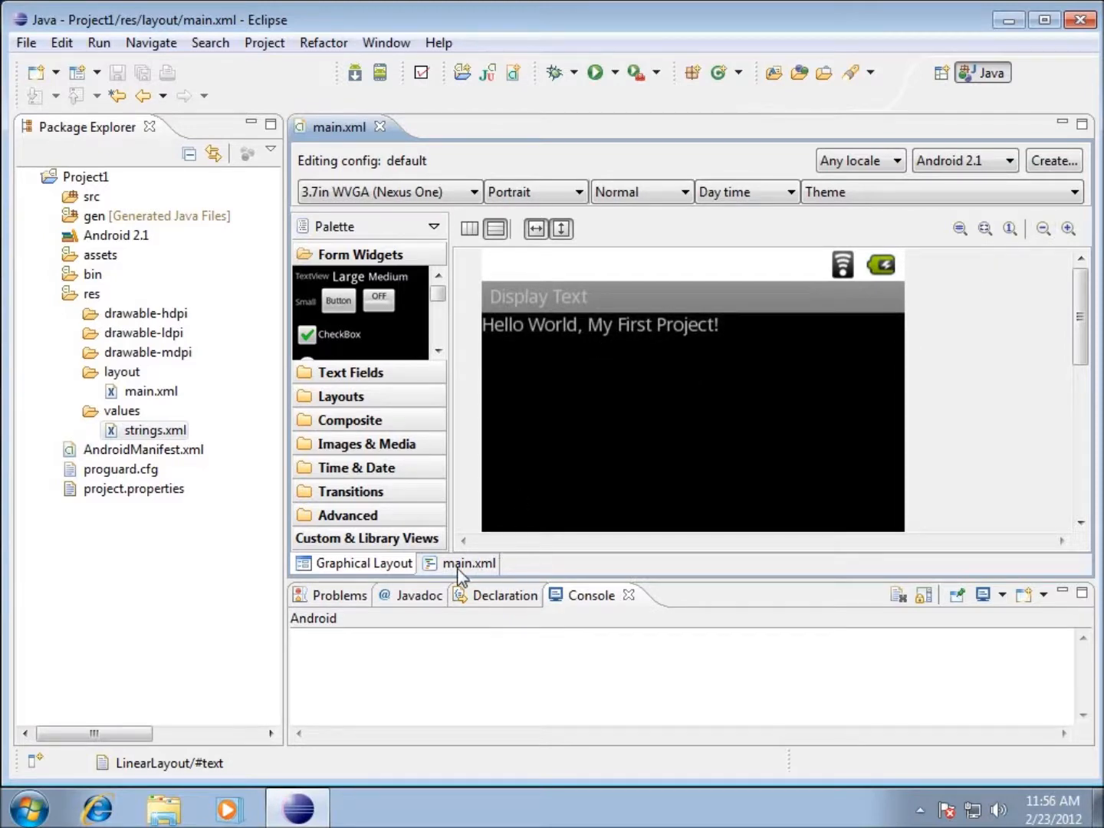
Step: Check the preview again, then in the XML source add a blank line below the TextView
click(469, 563)
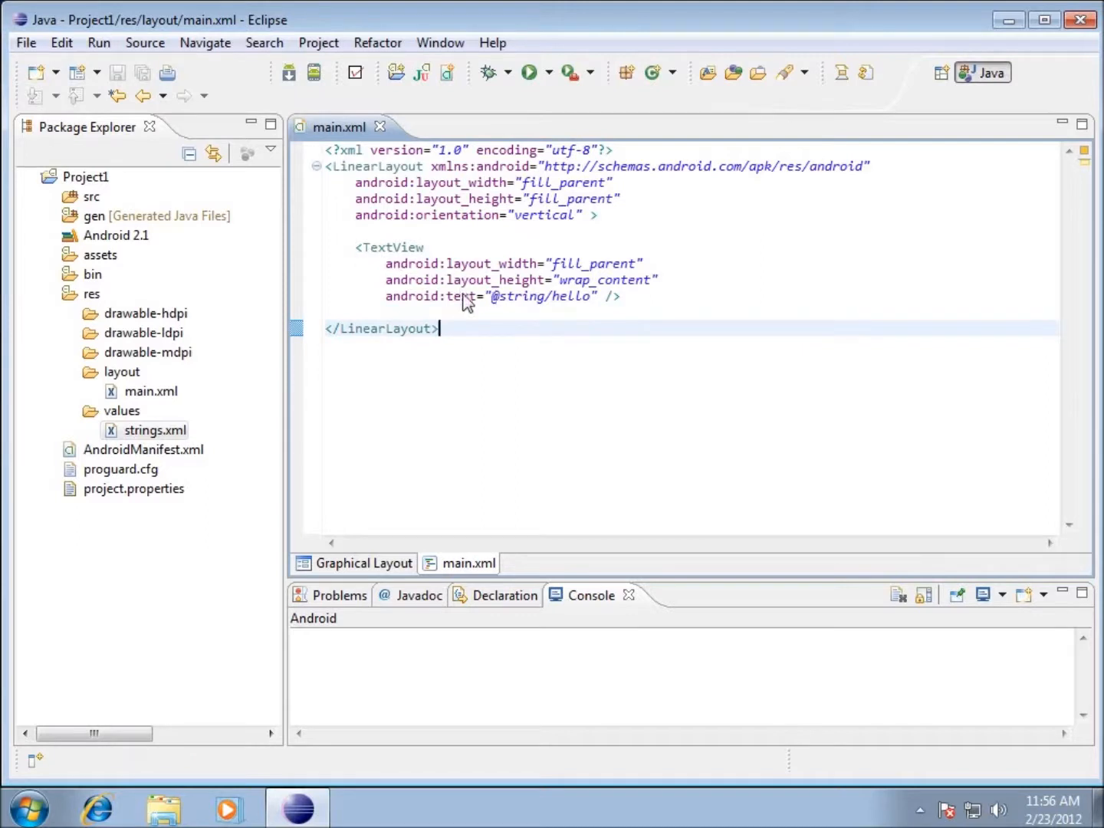
mouse_move(568, 310)
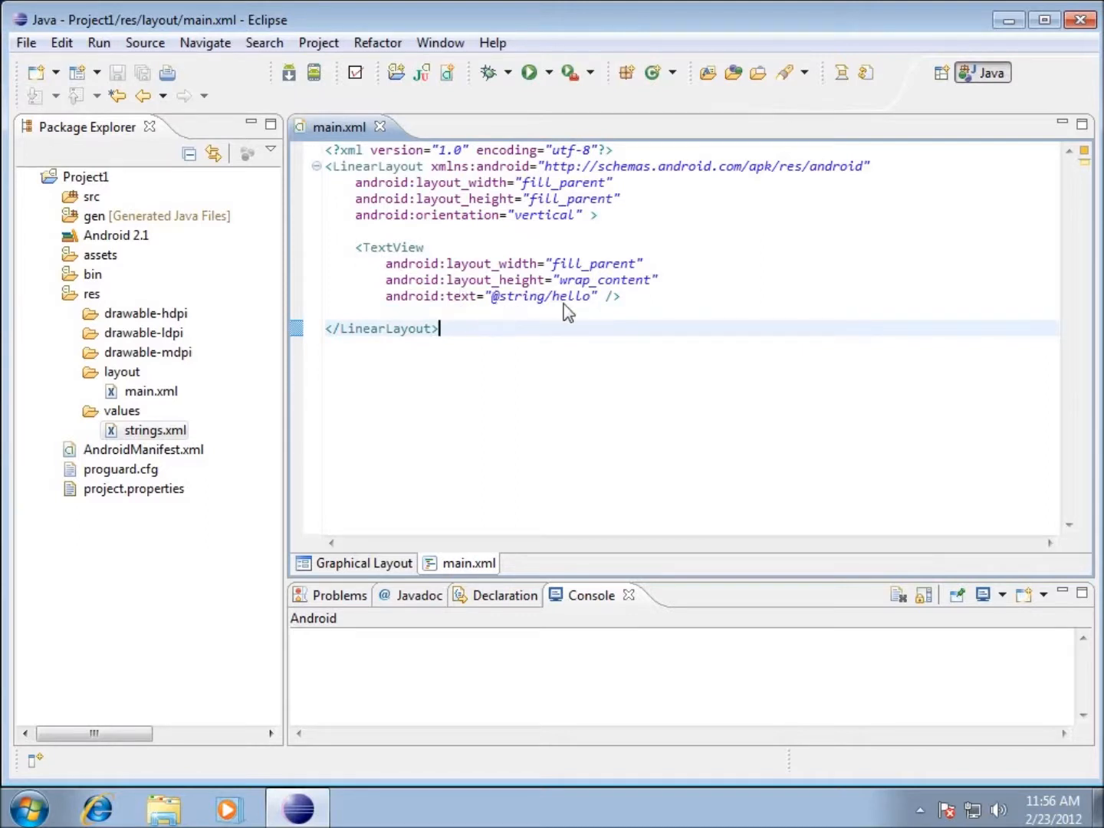
mouse_move(591, 310)
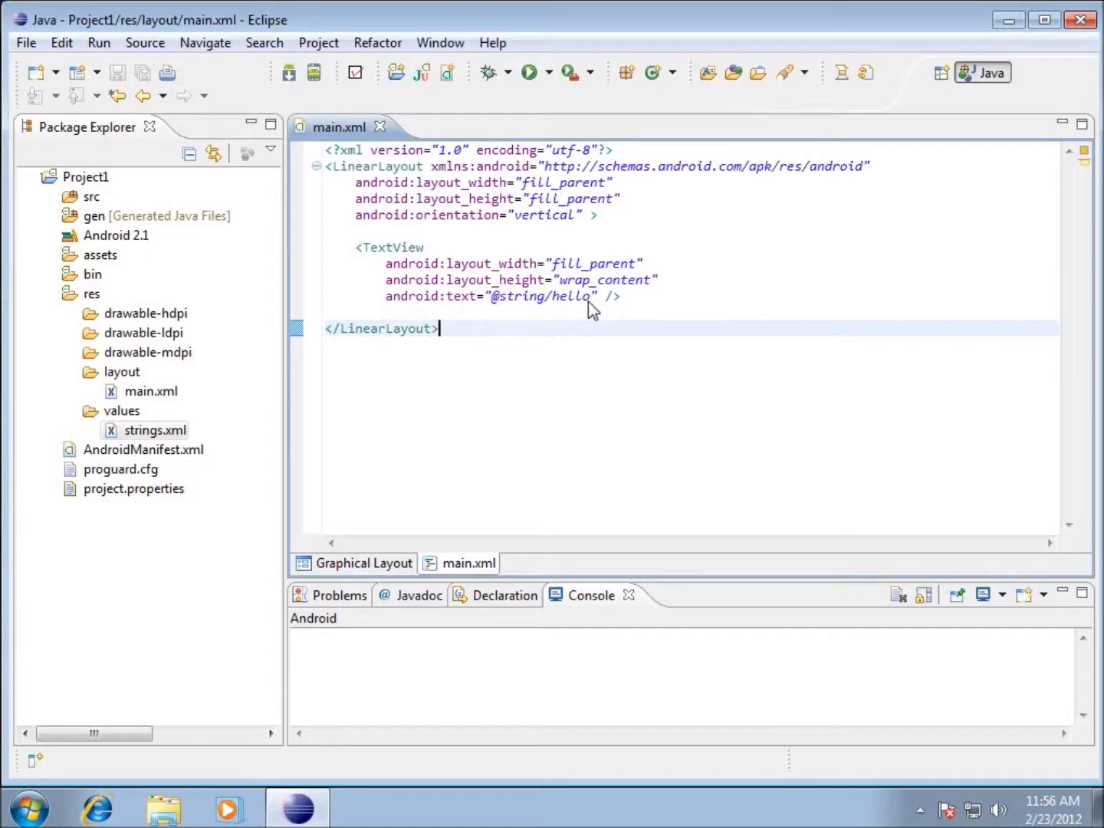
mouse_move(544, 305)
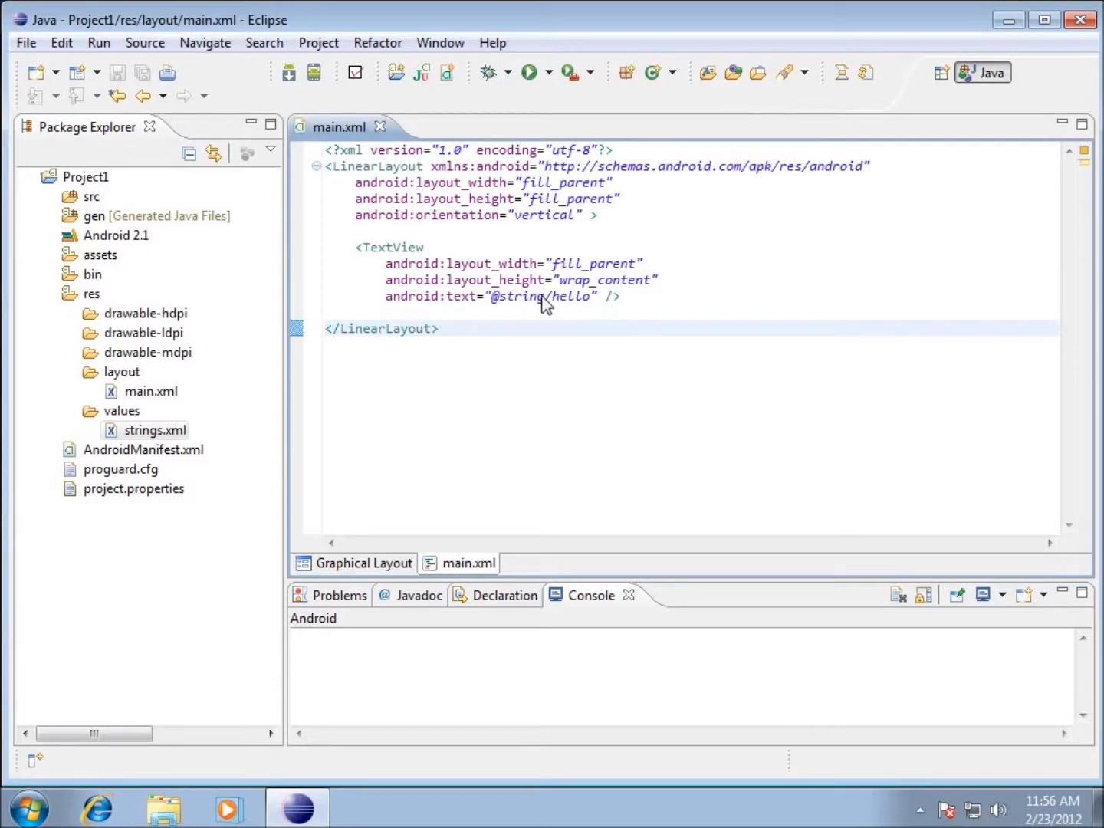
mouse_move(621, 314)
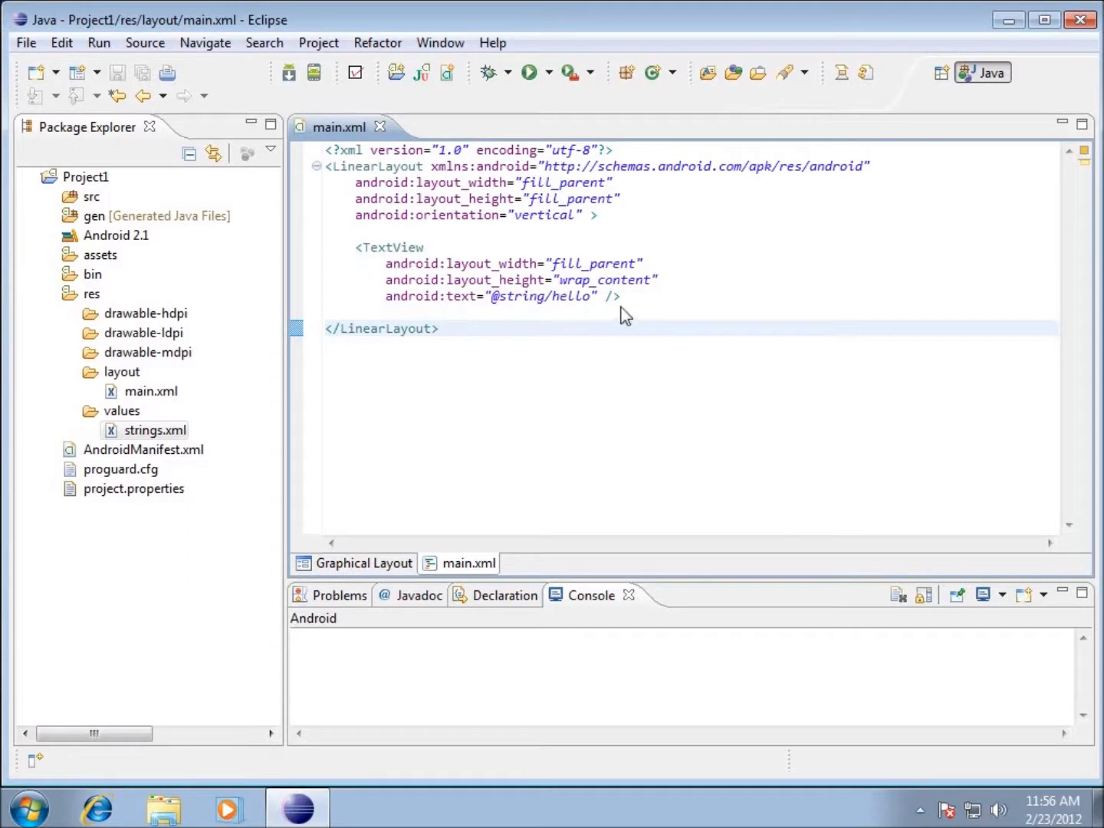
mouse_move(567, 307)
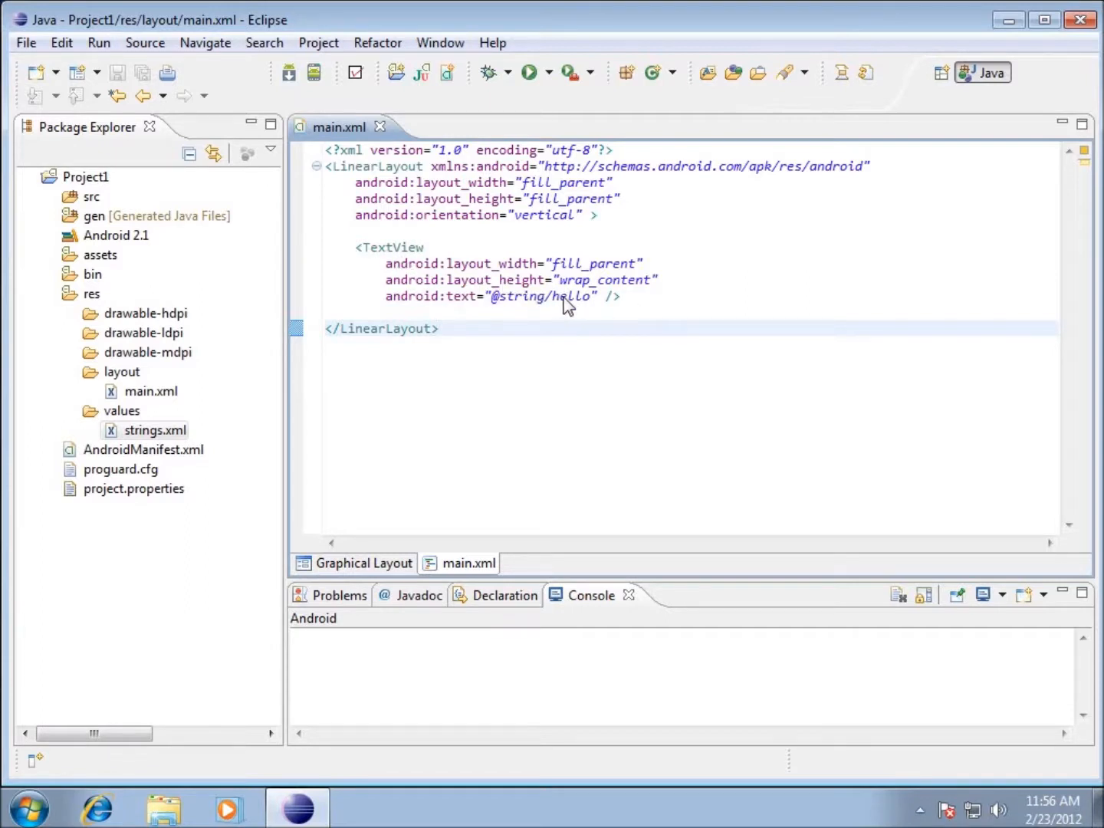
mouse_move(408, 267)
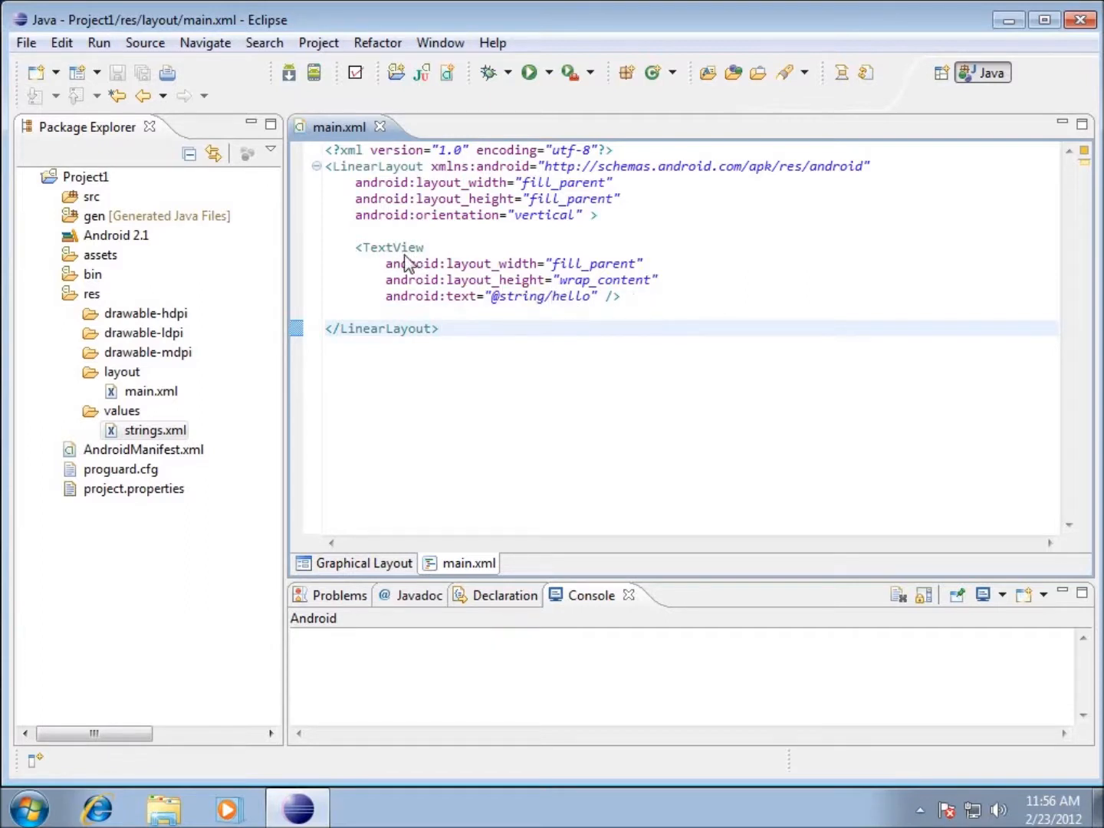
click(439, 328)
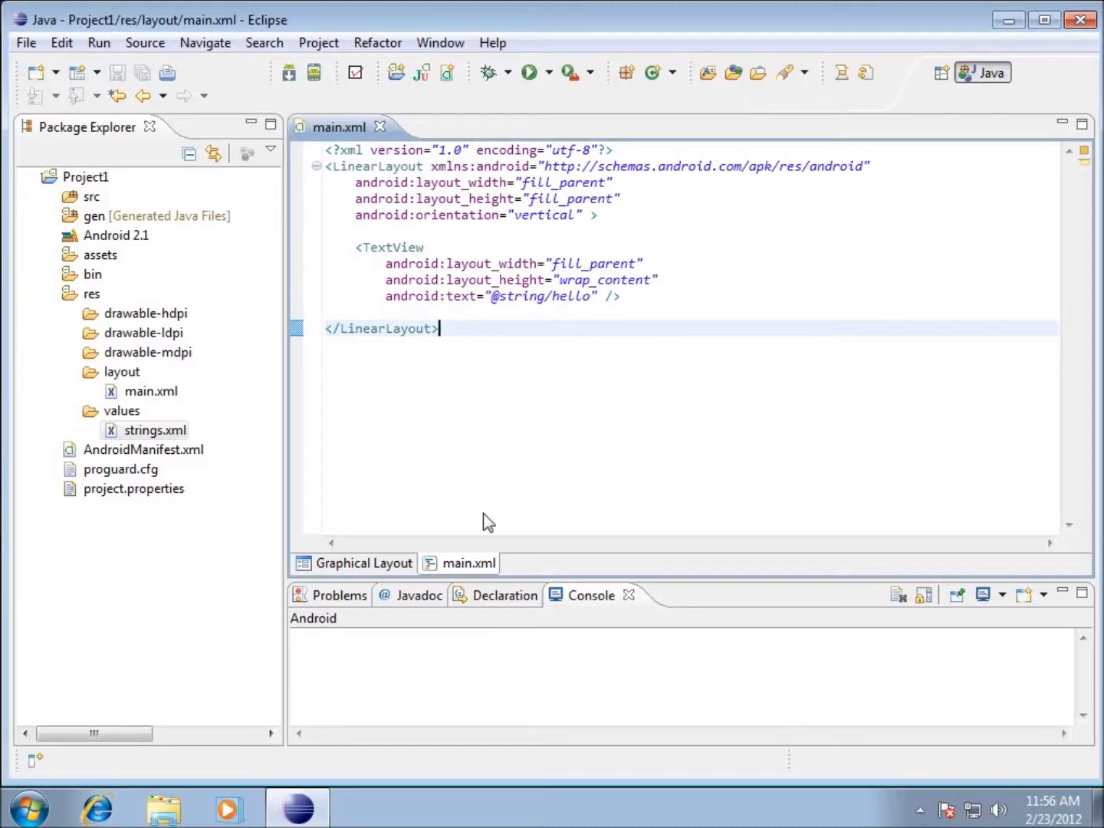
click(362, 563)
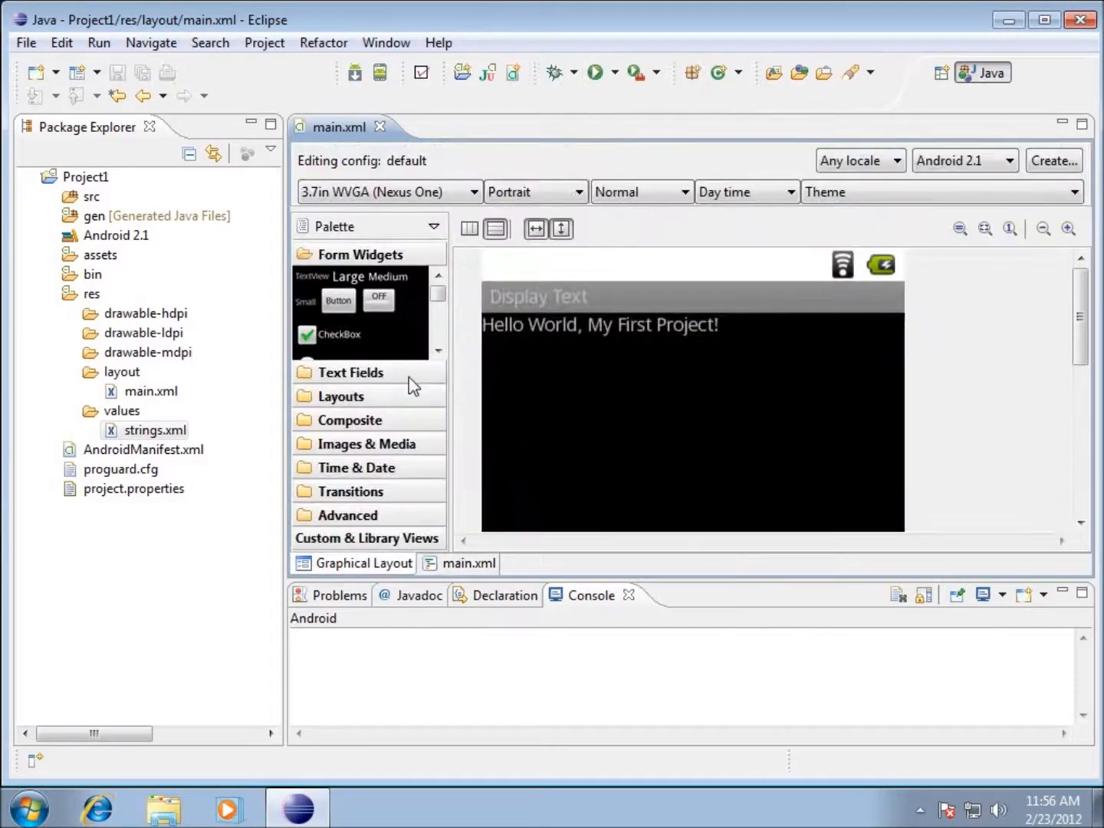
mouse_move(560, 389)
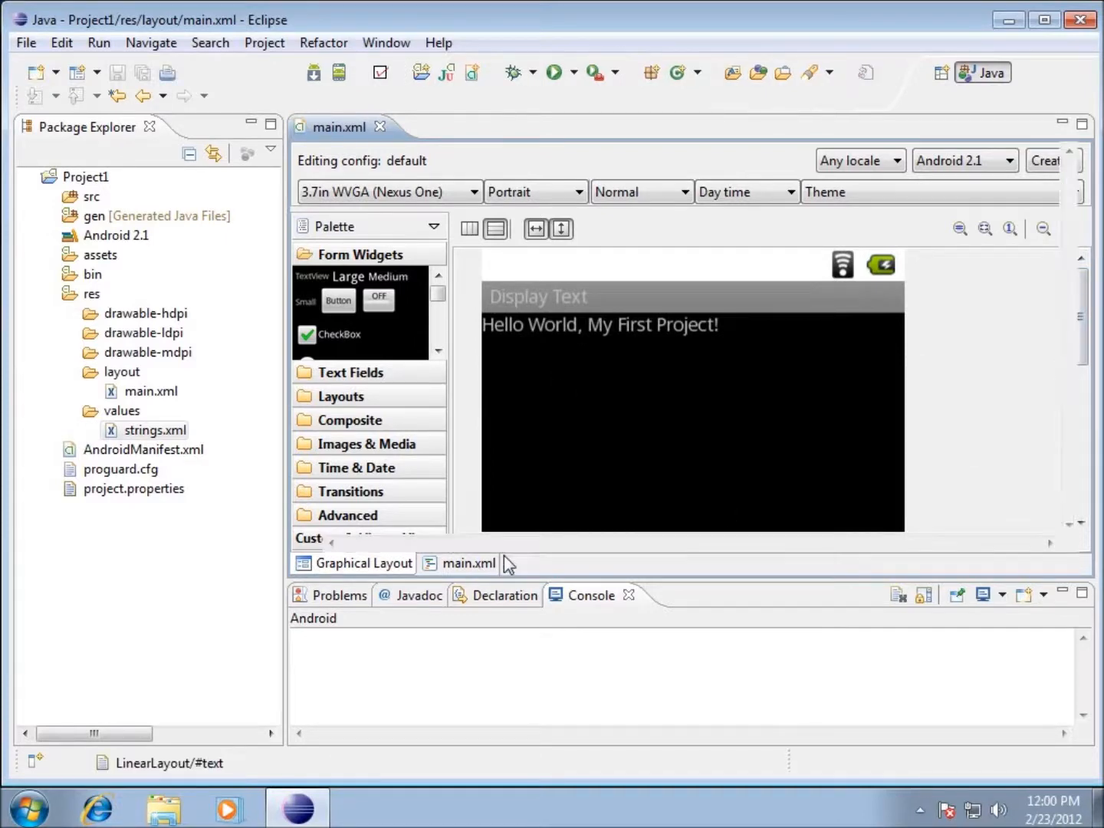
click(468, 563)
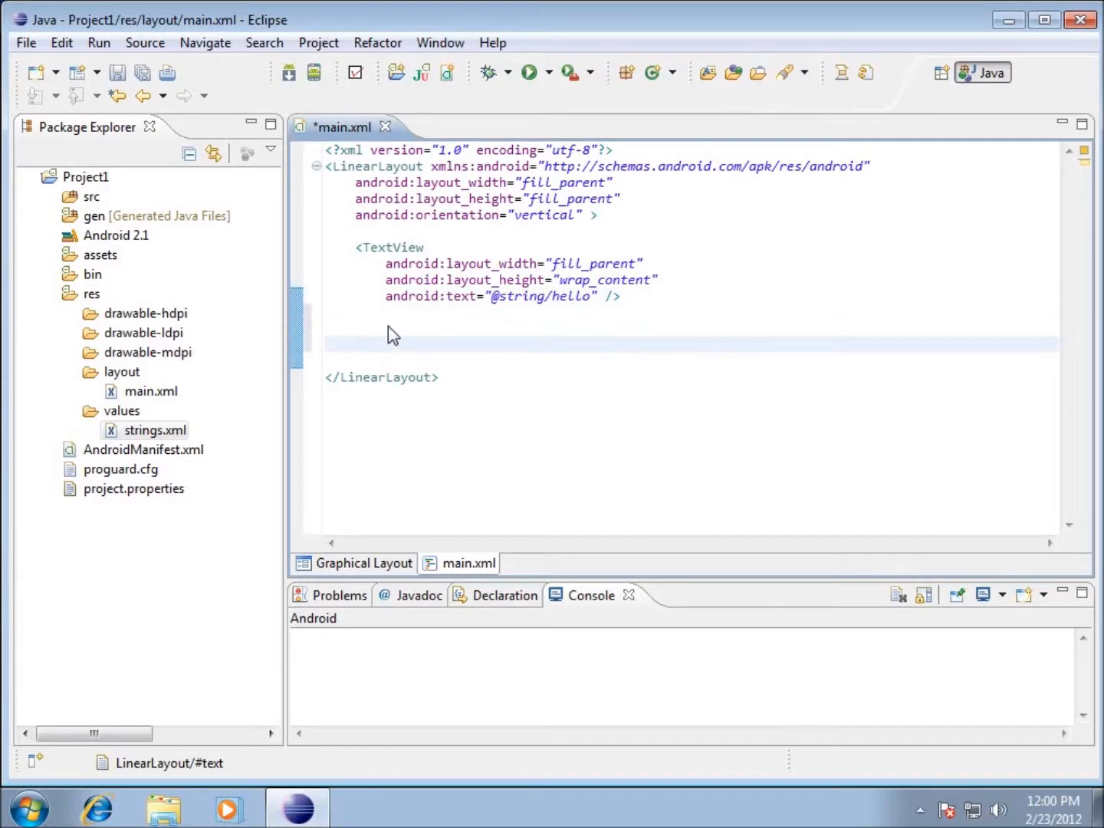
right_click(393, 334)
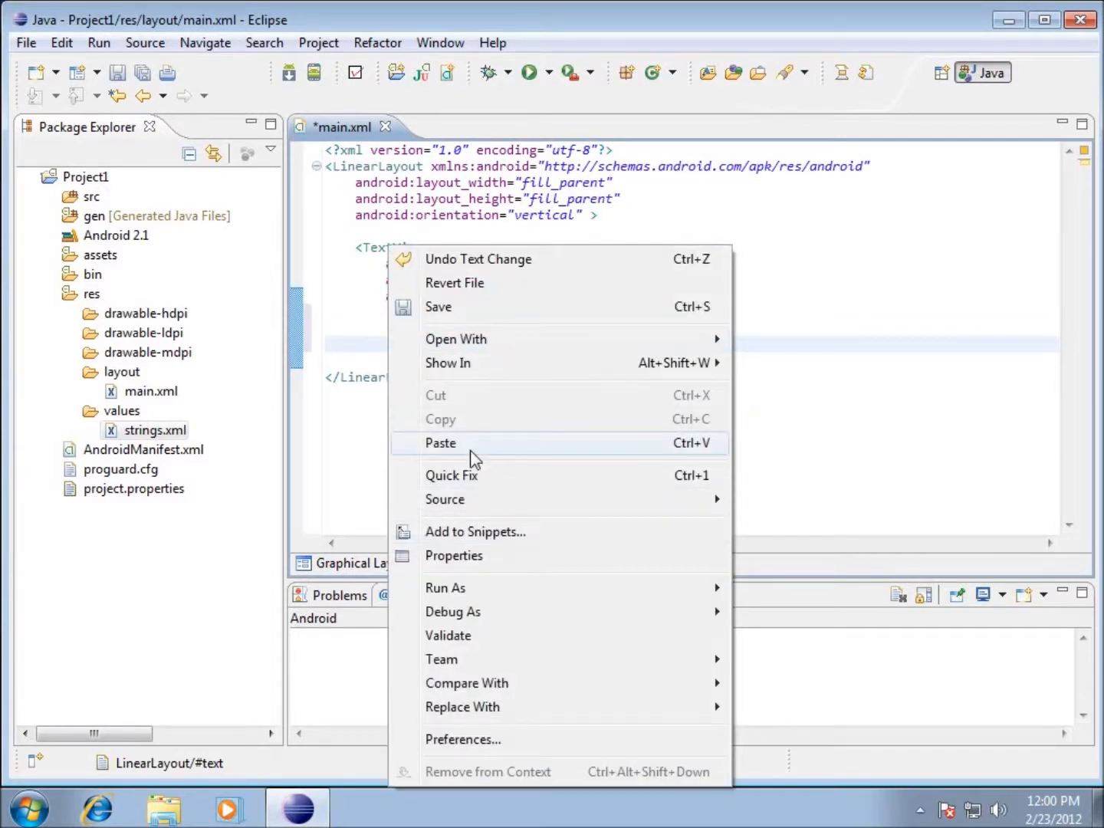
click(440, 442)
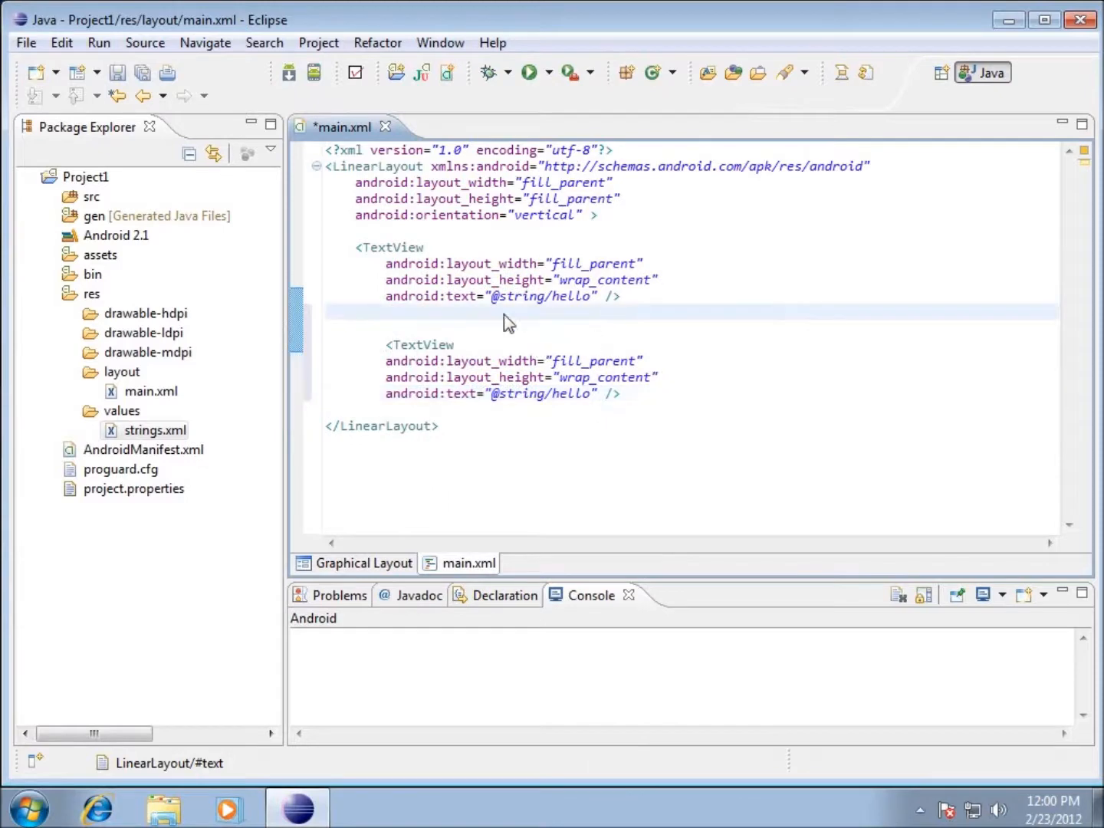
mouse_move(432, 284)
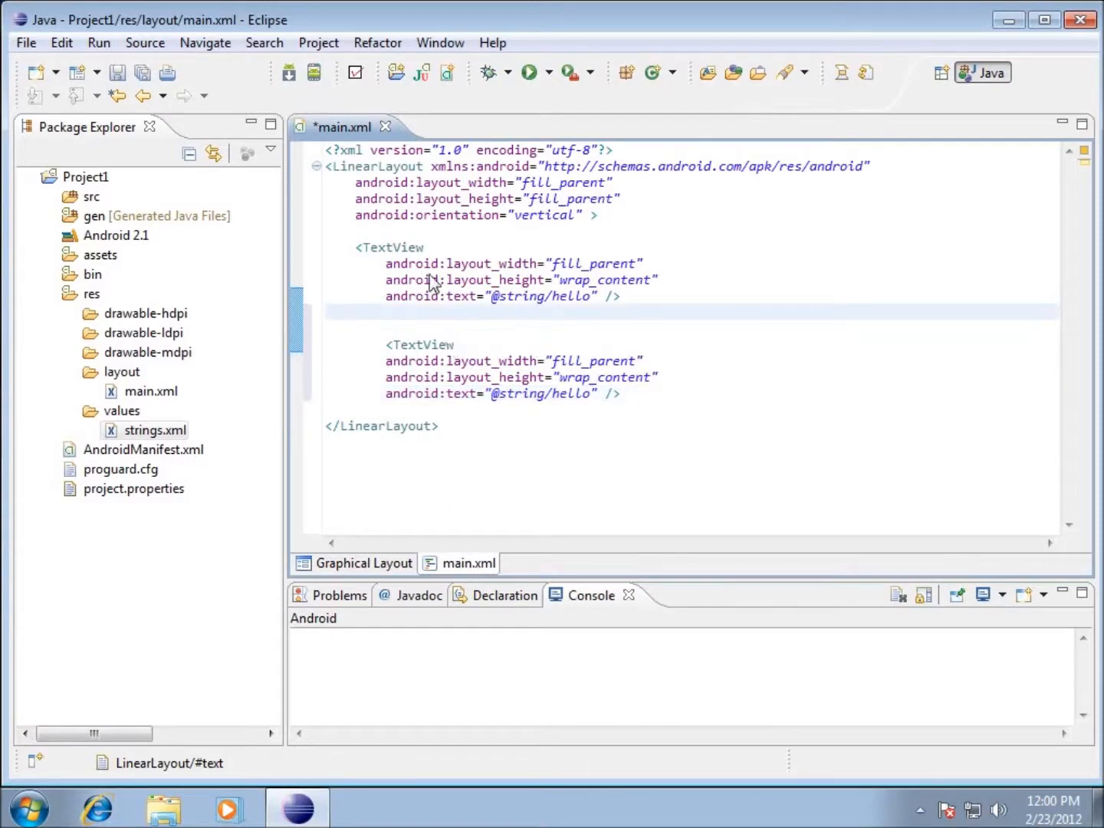
mouse_move(472, 350)
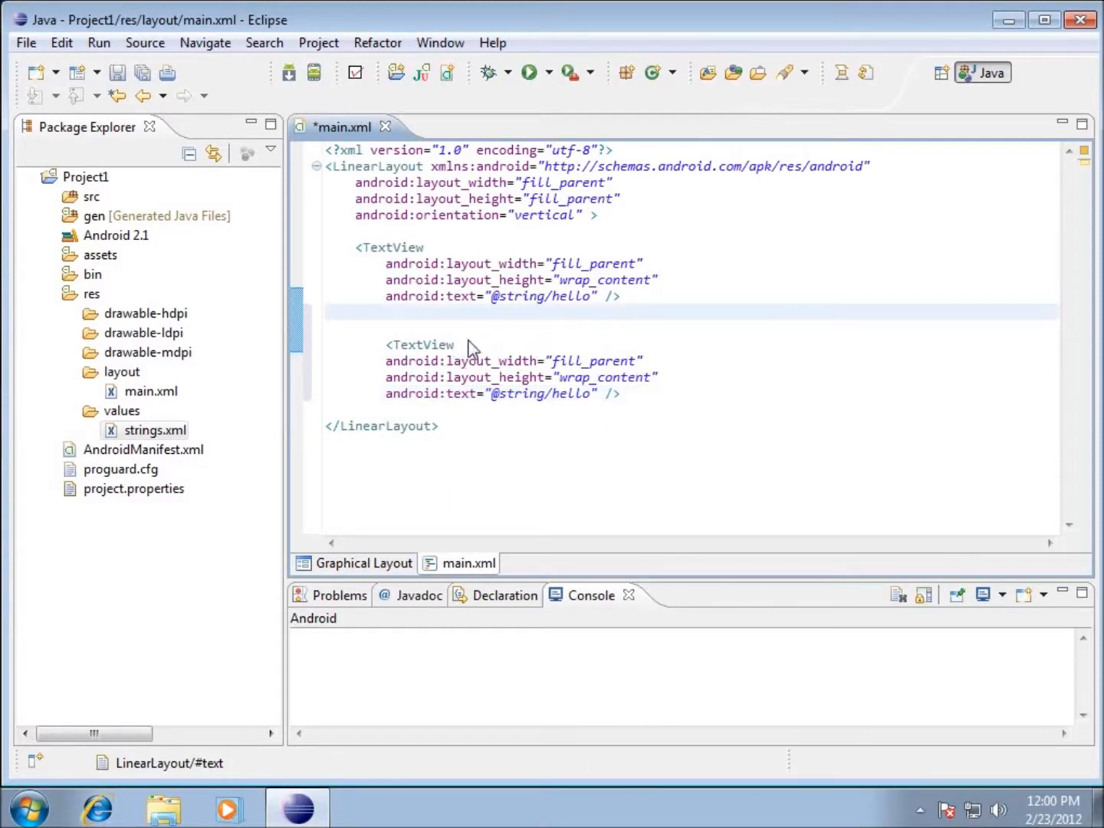
click(356, 313)
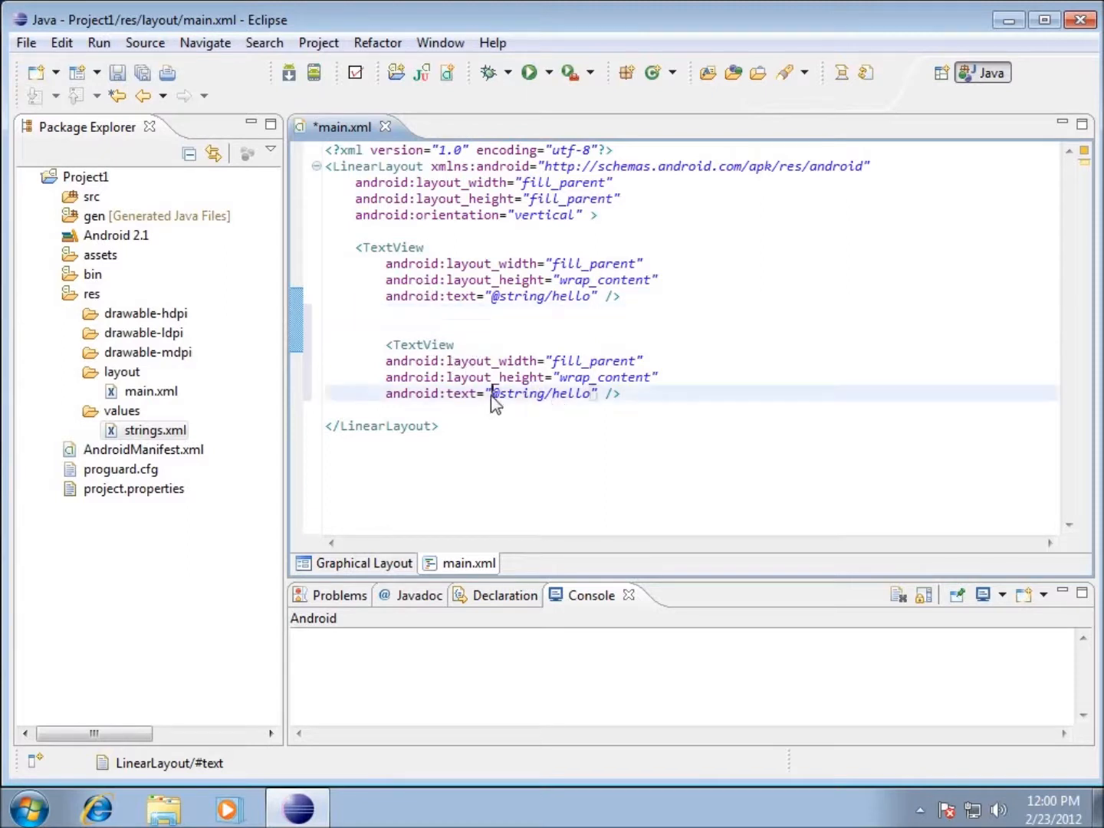
double_click(543, 393)
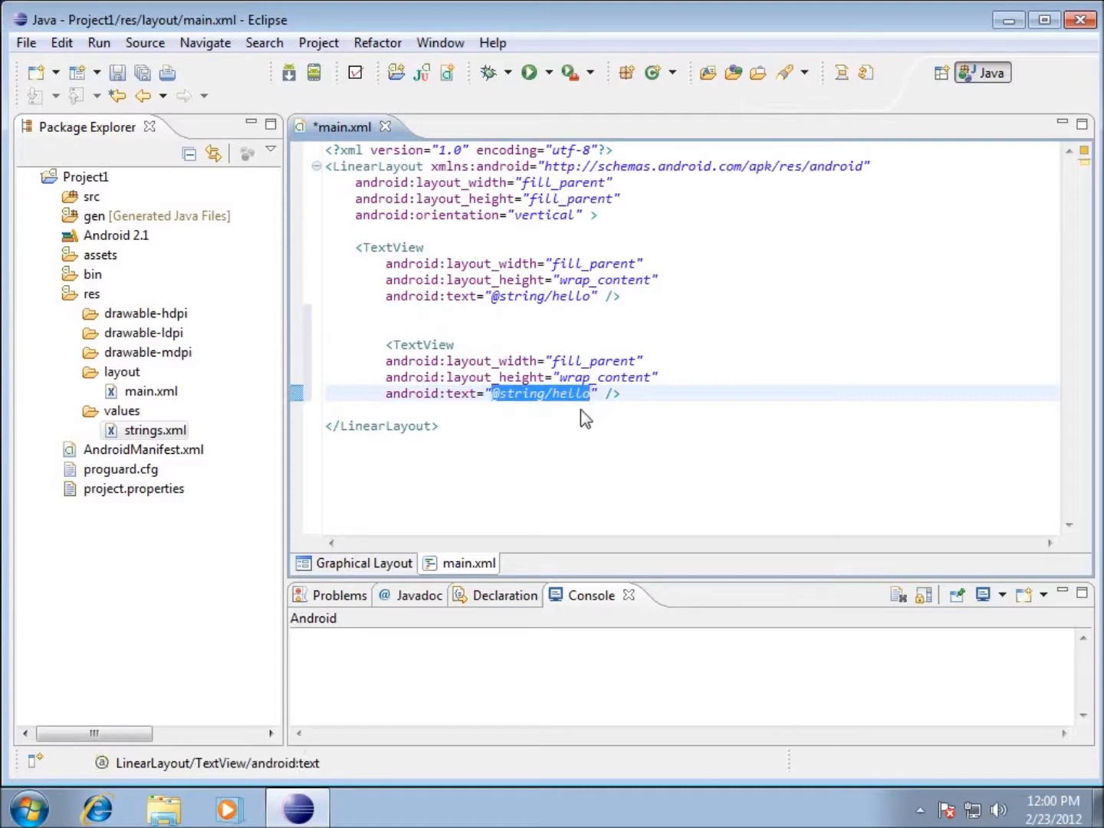
key(Delete)
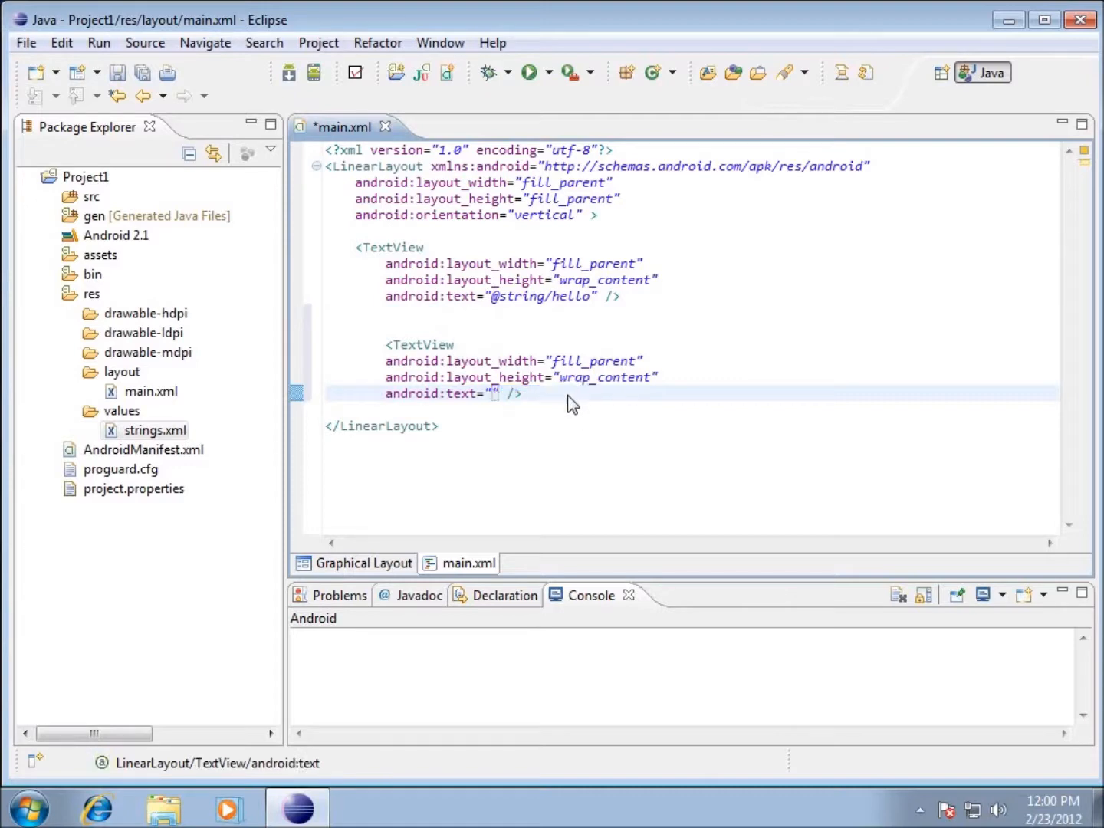
mouse_move(491, 433)
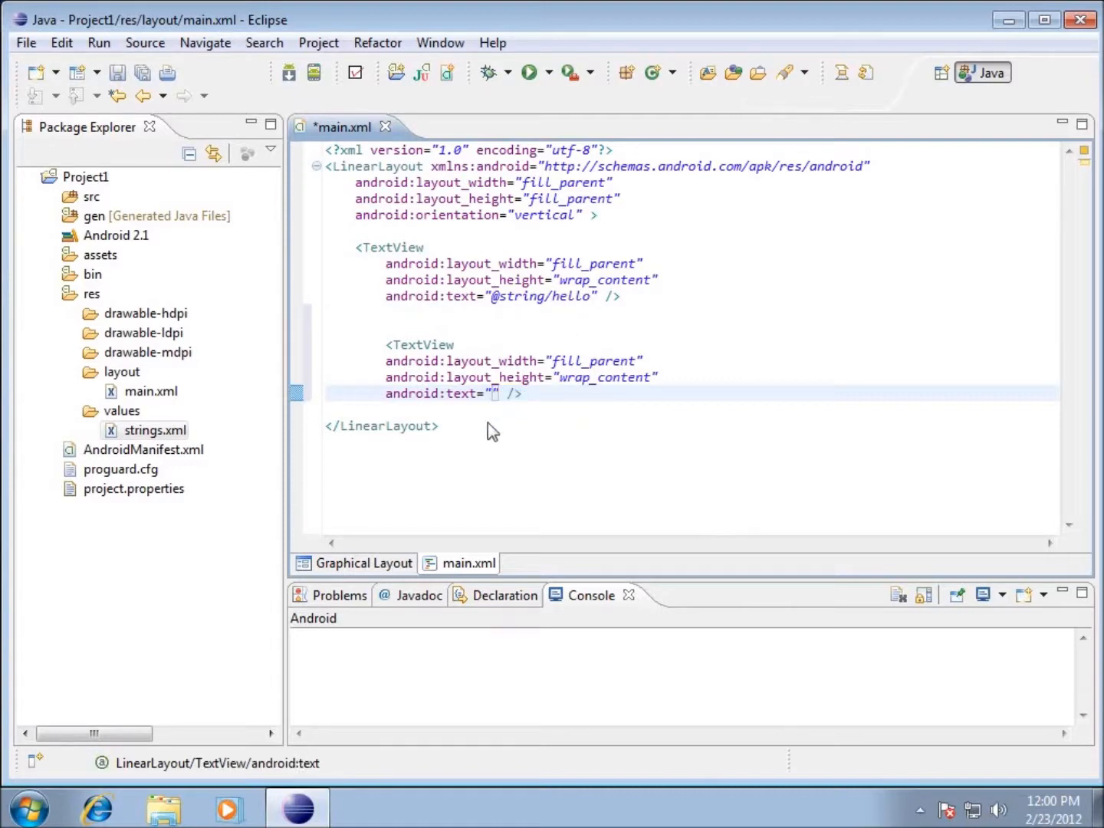
mouse_move(537, 421)
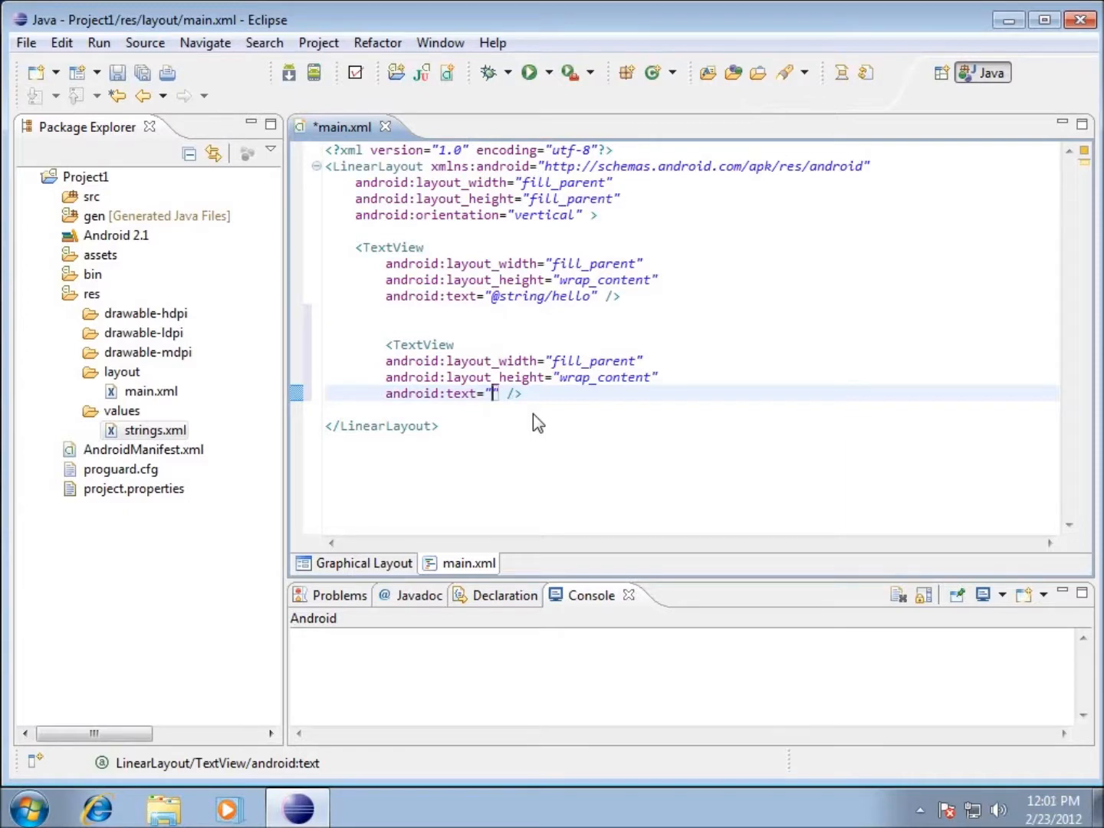
text(by Matthew)
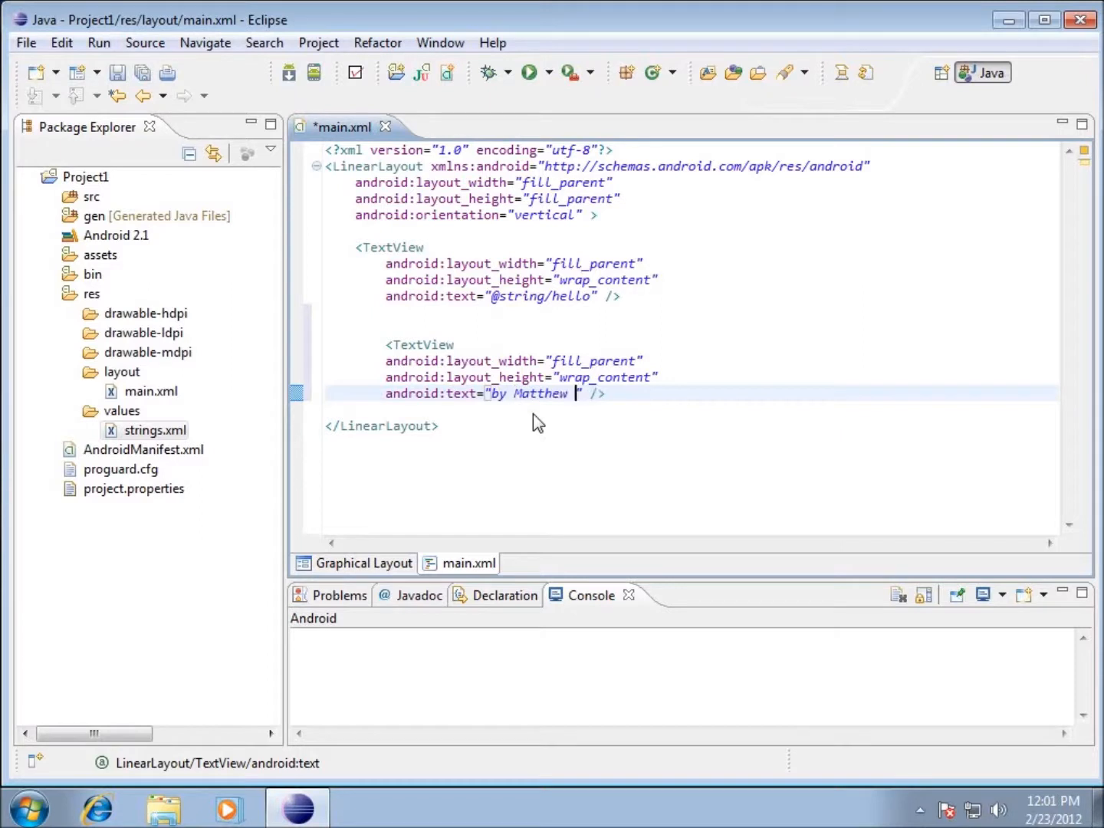
text(Penning)
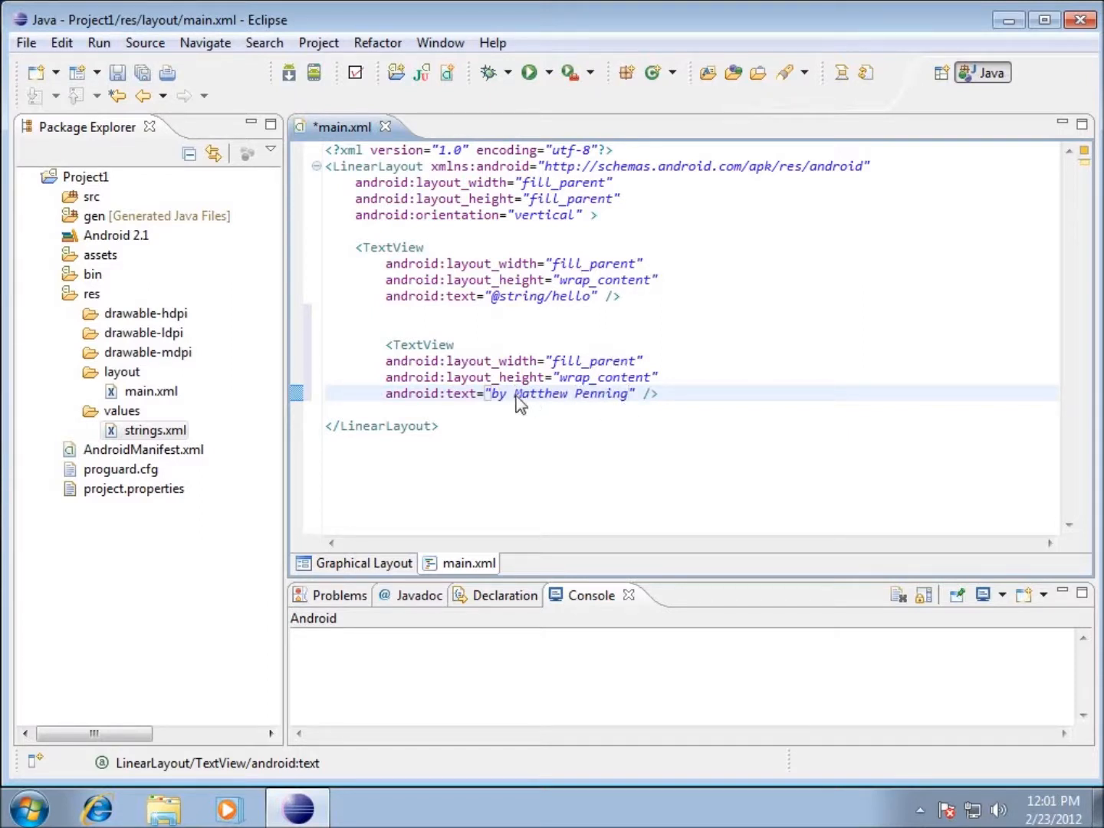
mouse_move(748, 307)
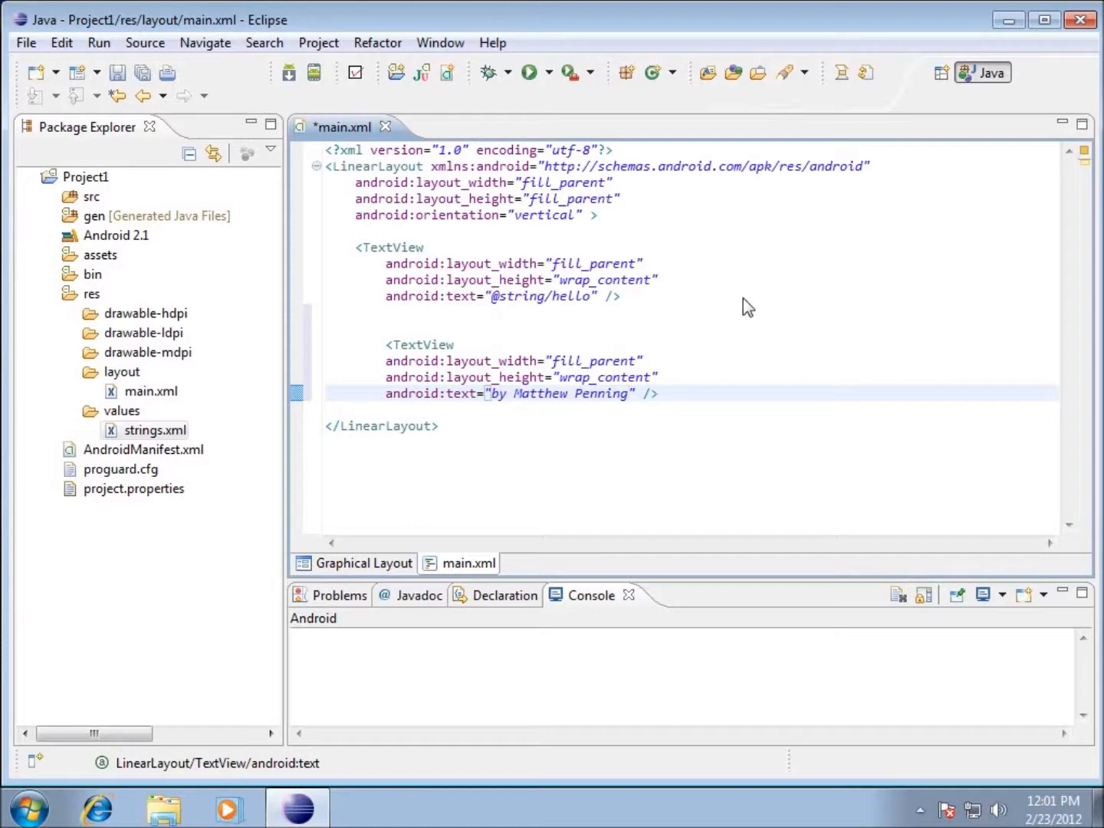
Step: Save main.xml, confirm the Graphical Layout shows both text lines, and return to the XML source
click(25, 43)
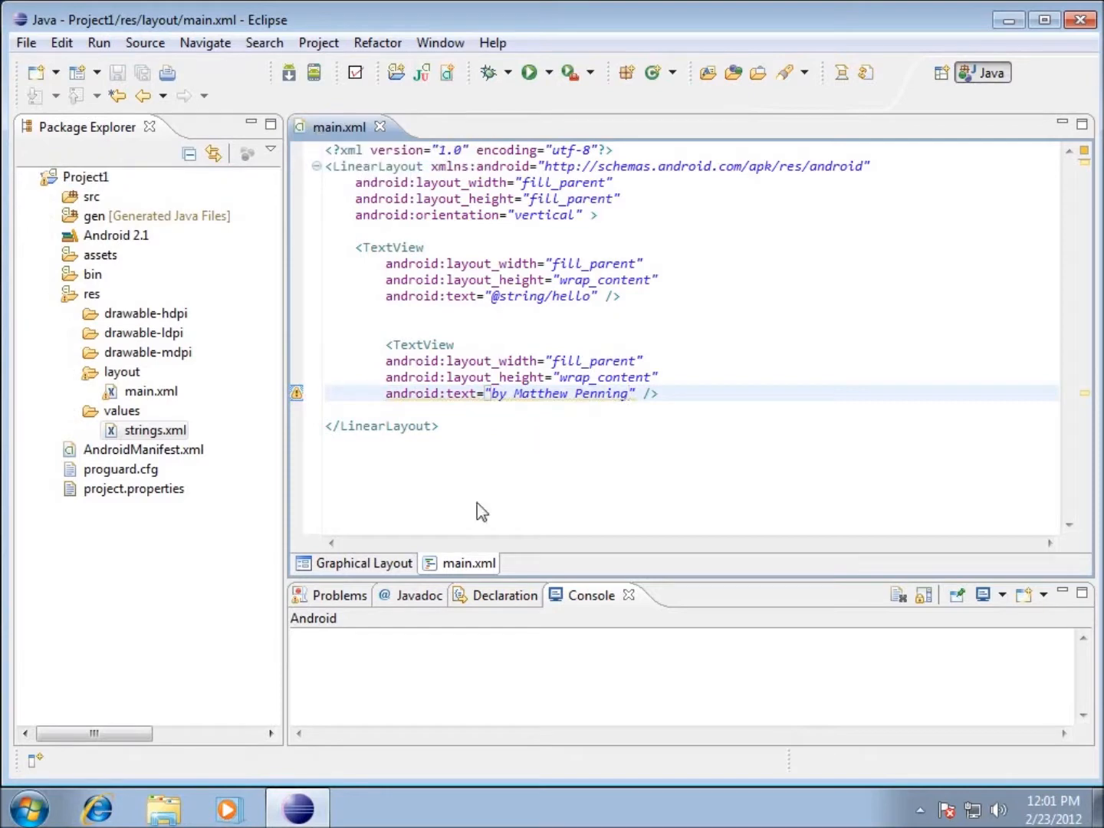
click(362, 563)
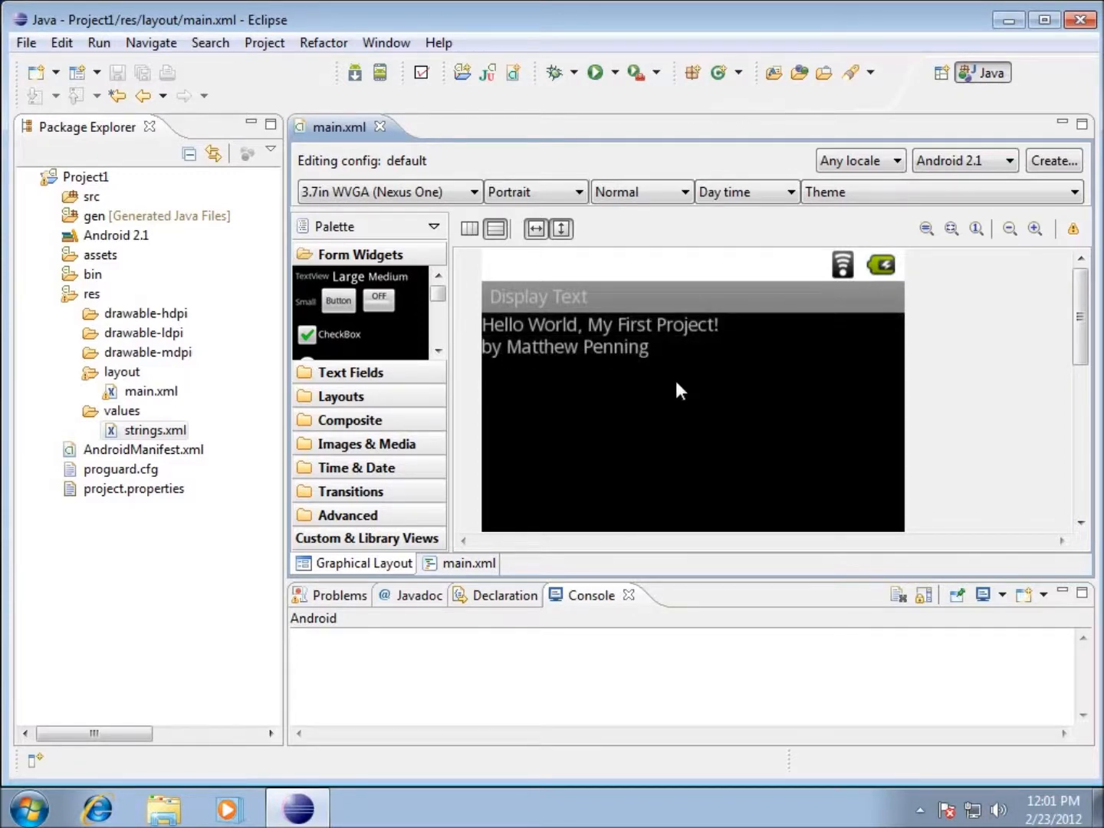
click(469, 563)
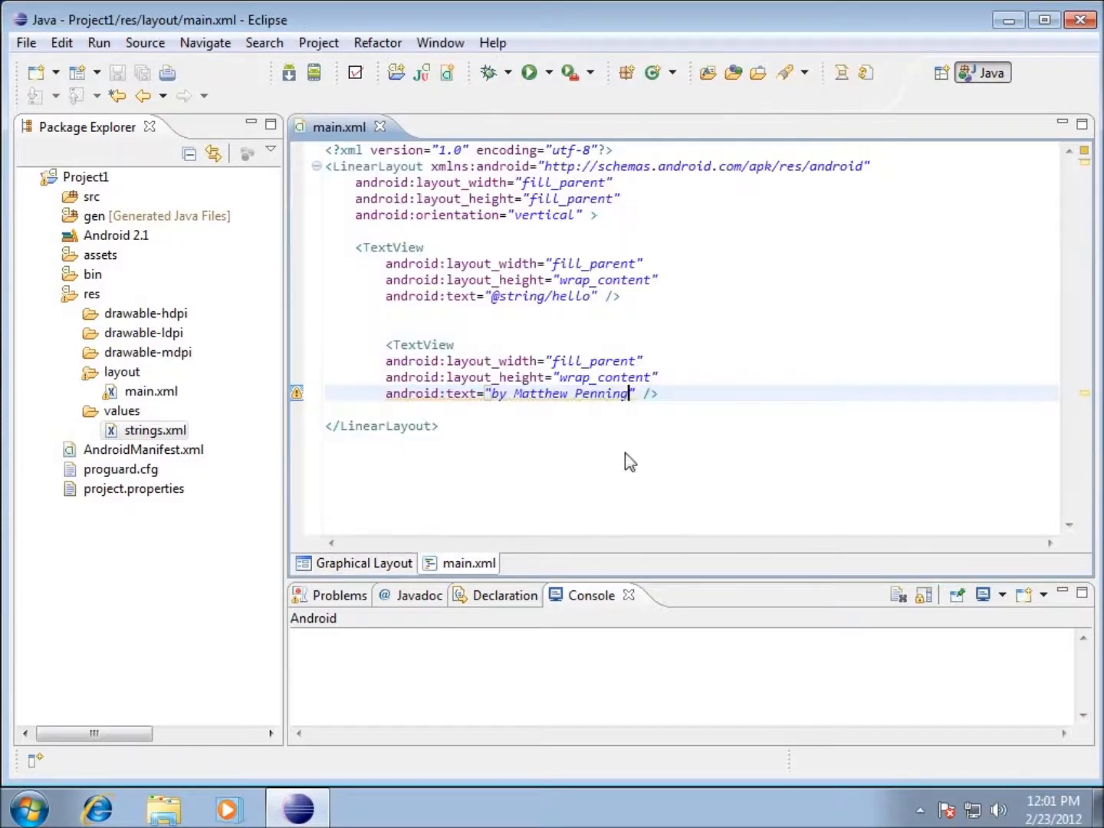
mouse_move(443, 300)
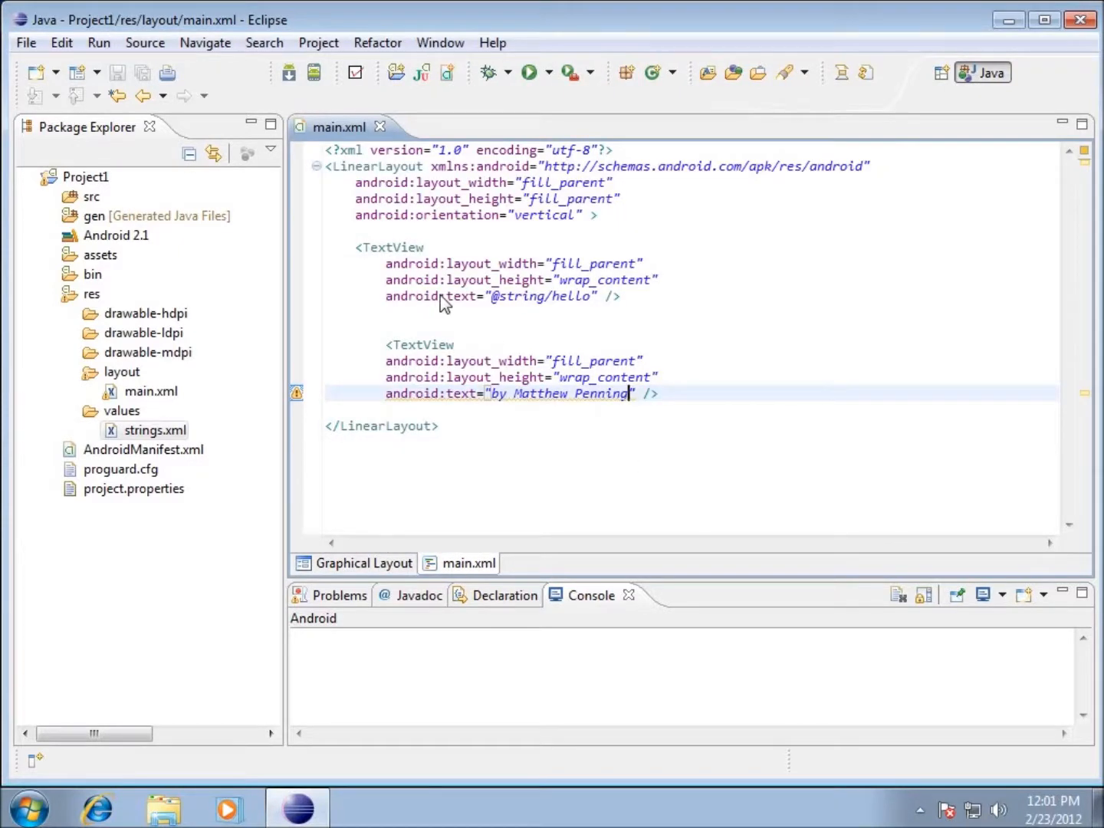